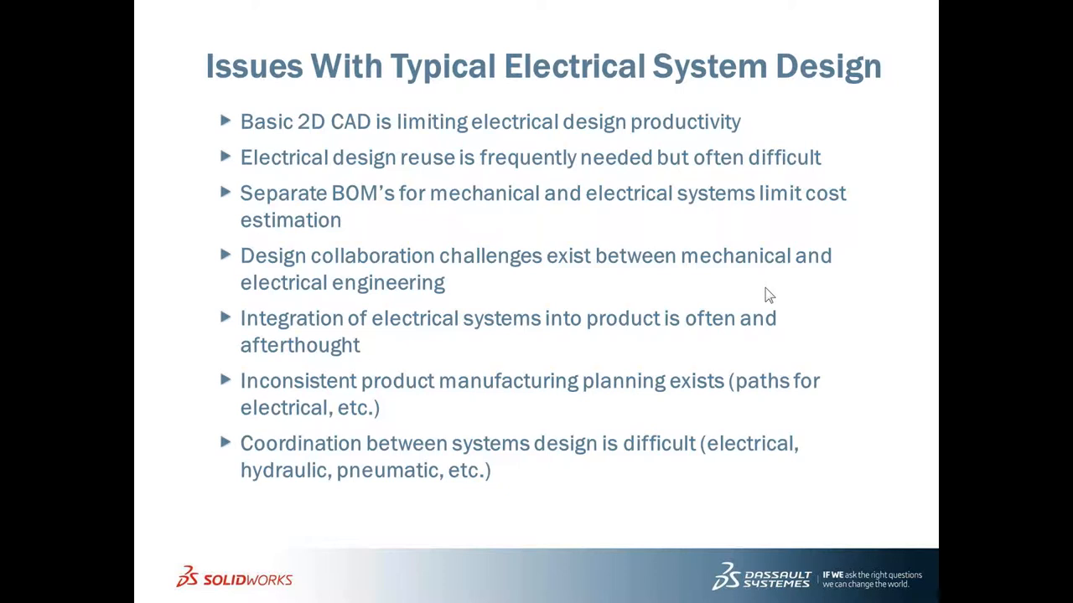
{"action": "mouse_move", "coordinate": [829, 340]}
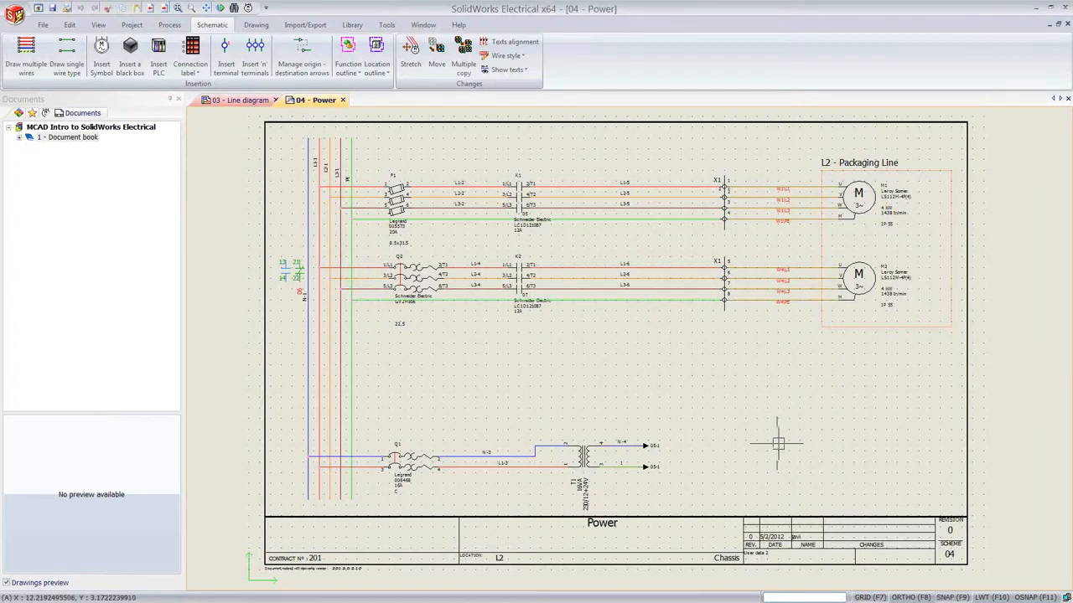
Expand the Document book and open the '03 - Line diagram' drawing.
{"action": "left_click", "coordinate": [20, 137]}
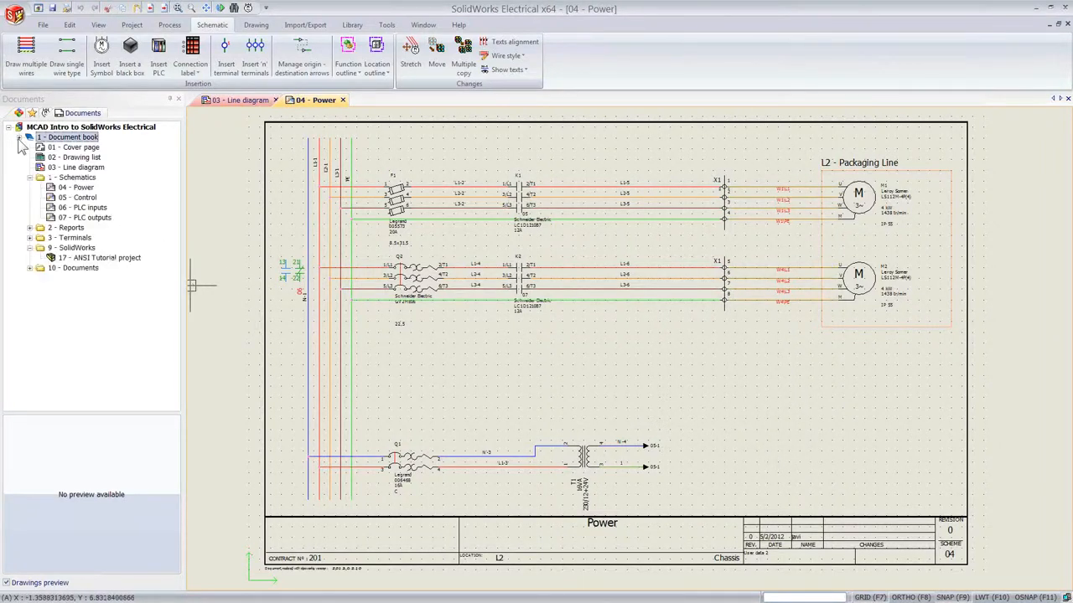
{"action": "left_click", "coordinate": [80, 167]}
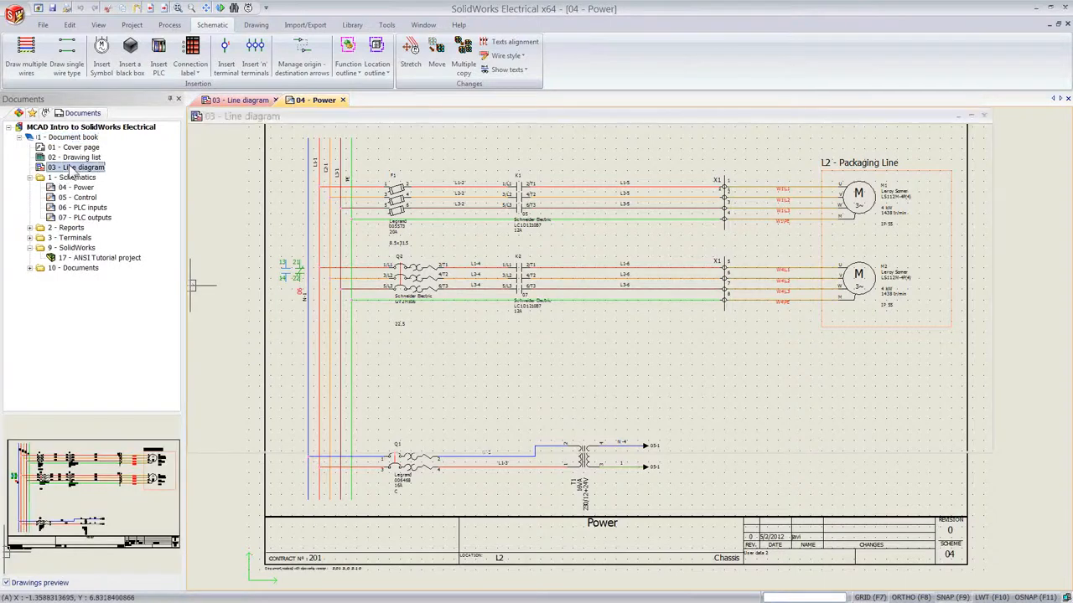
{"action": "left_click", "coordinate": [172, 100]}
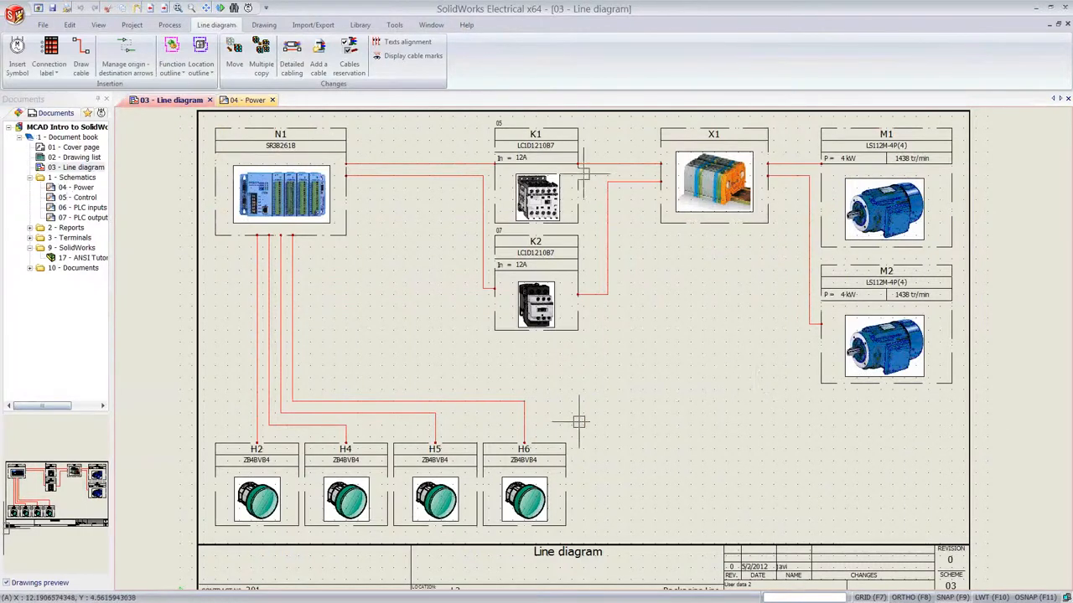
{"action": "mouse_move", "coordinate": [545, 114]}
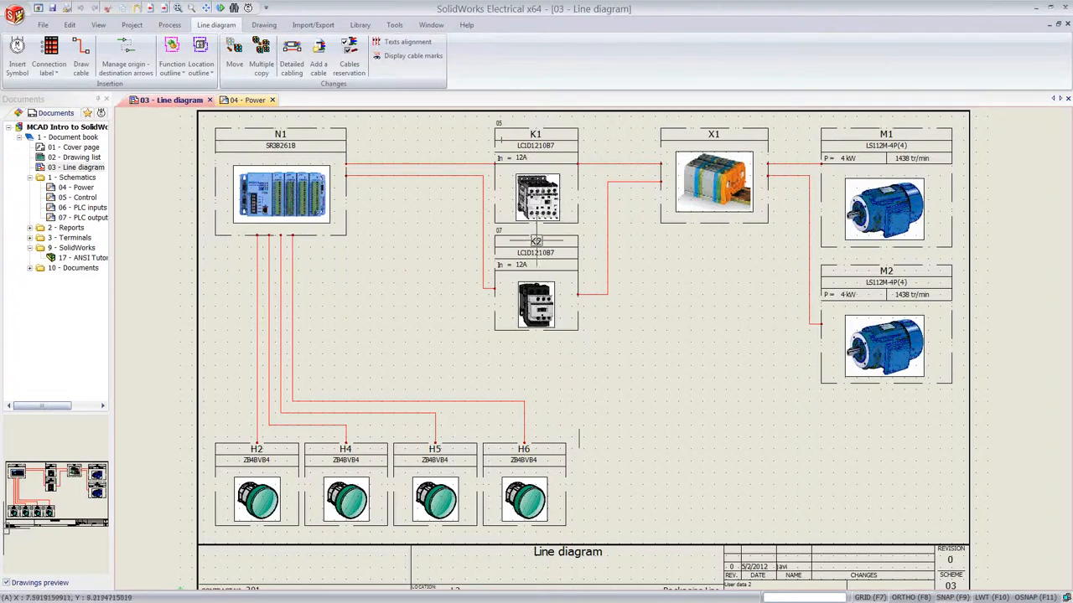
{"action": "mouse_move", "coordinate": [909, 361]}
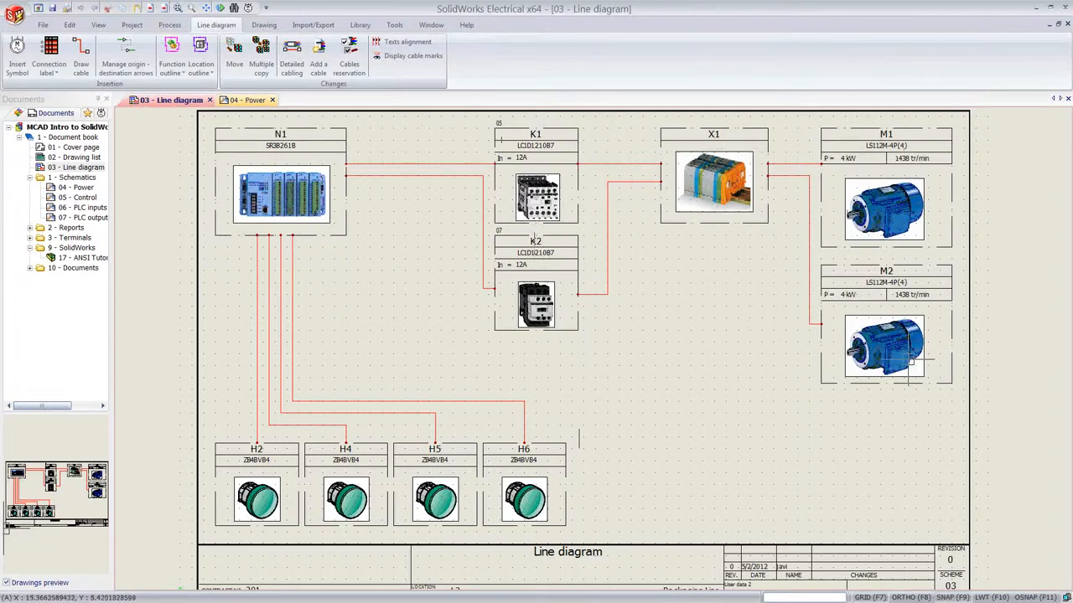
{"action": "mouse_move", "coordinate": [735, 397]}
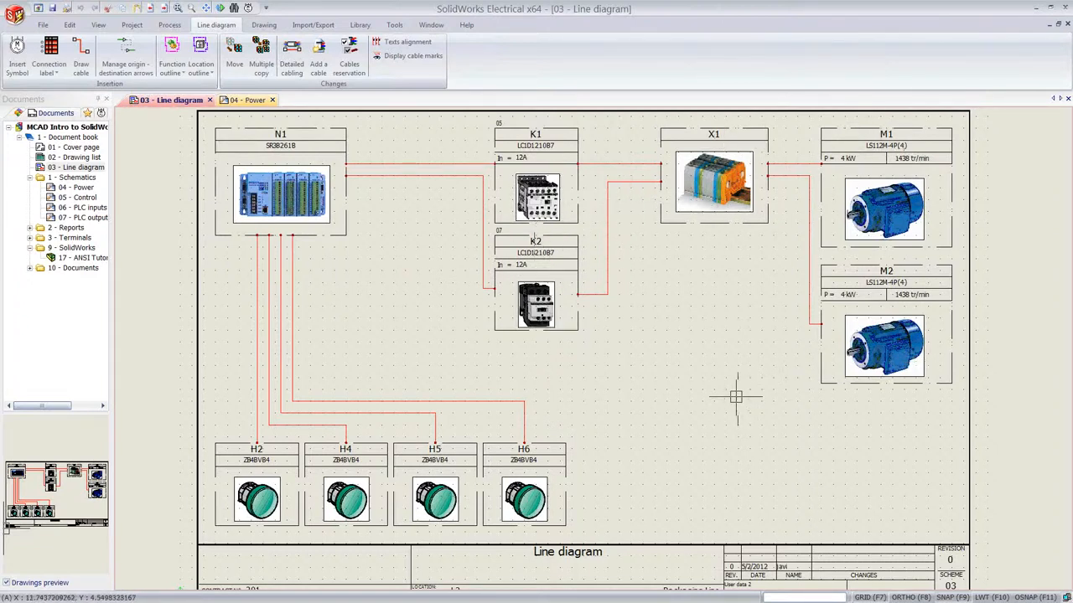
{"action": "mouse_move", "coordinate": [290, 272]}
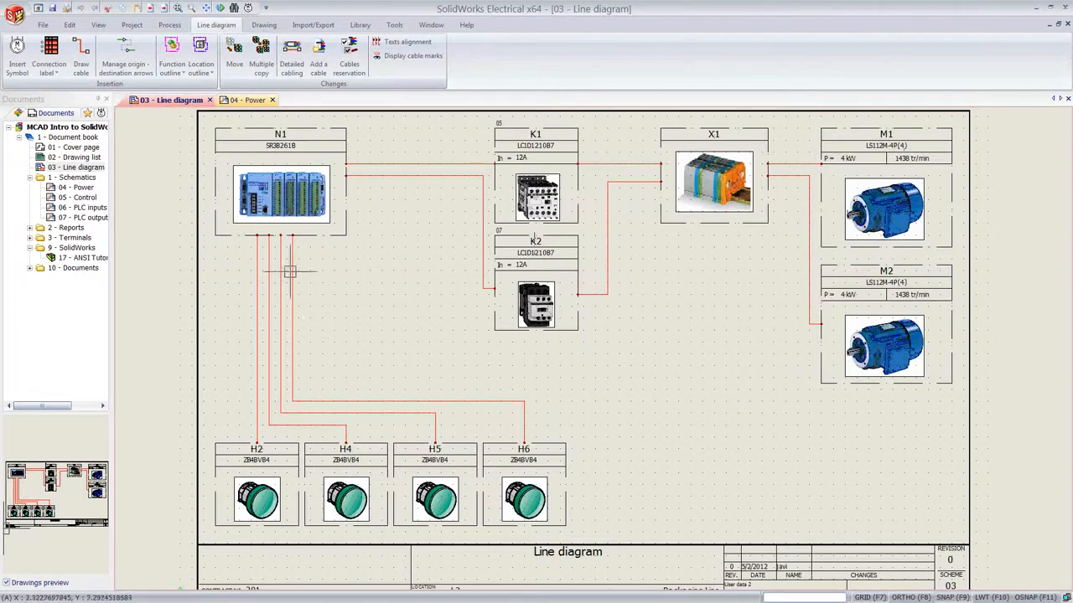
Start Insert Symbol and browse boxes, building, connector, sensor, fuse and measurement categories.
{"action": "left_click", "coordinate": [17, 57]}
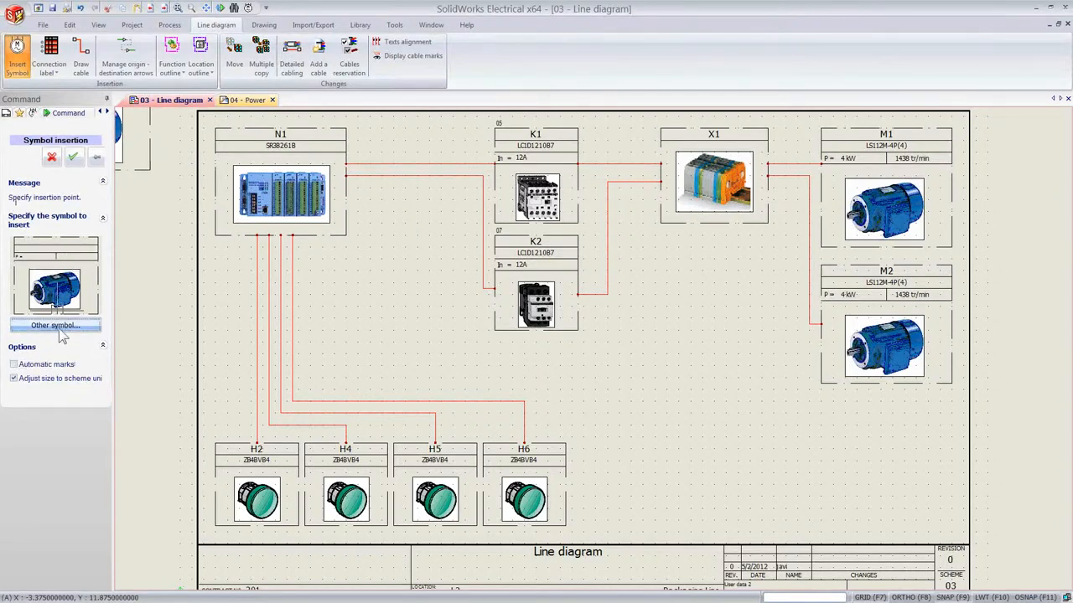
{"action": "left_click", "coordinate": [55, 325]}
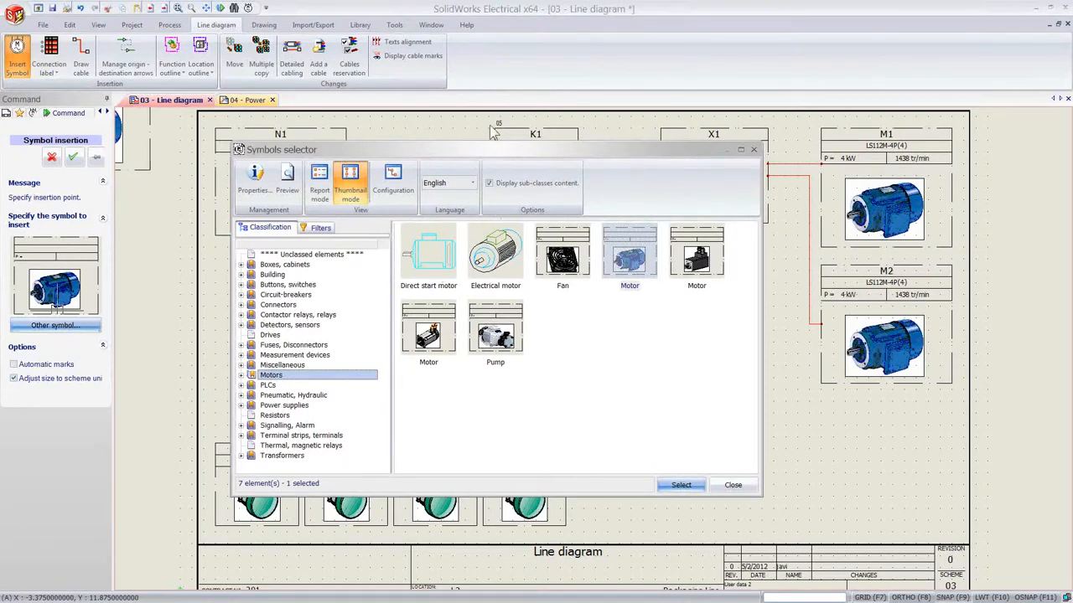
{"action": "mouse_move", "coordinate": [493, 157]}
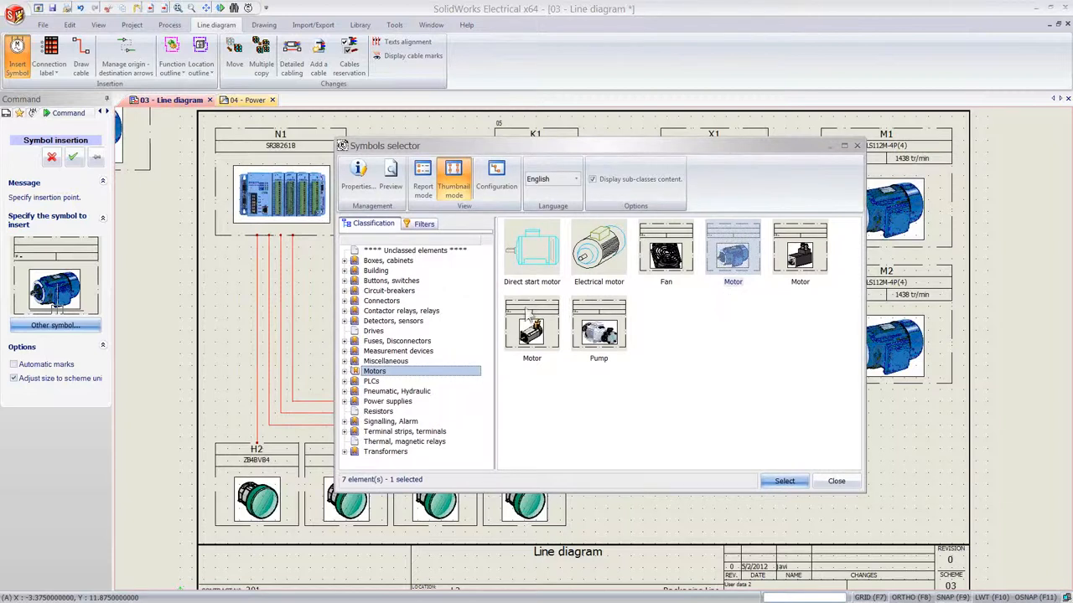
{"action": "left_click", "coordinate": [387, 261]}
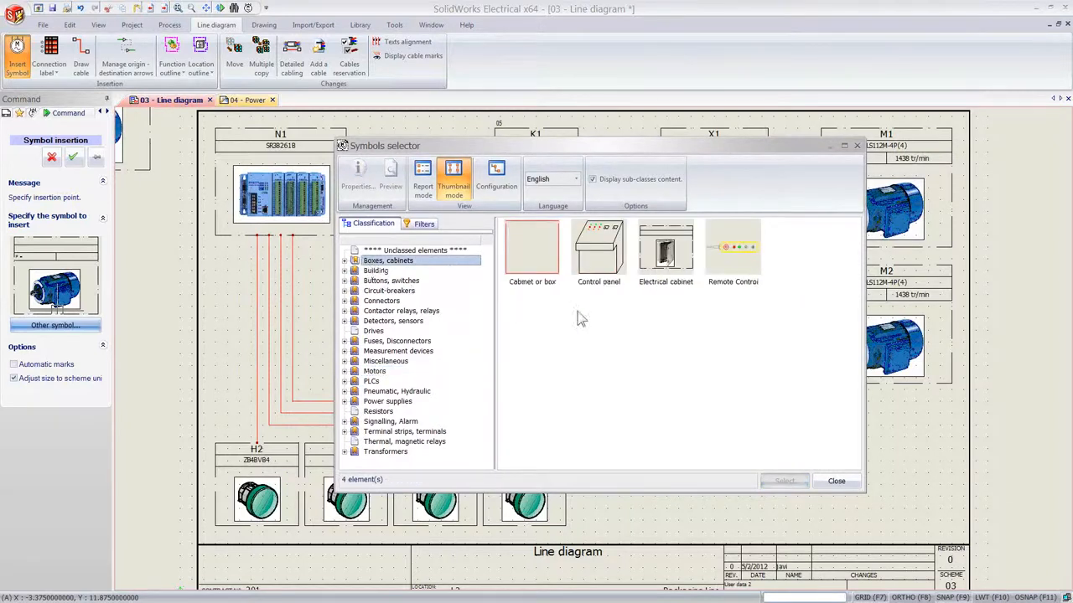
{"action": "left_click", "coordinate": [375, 269]}
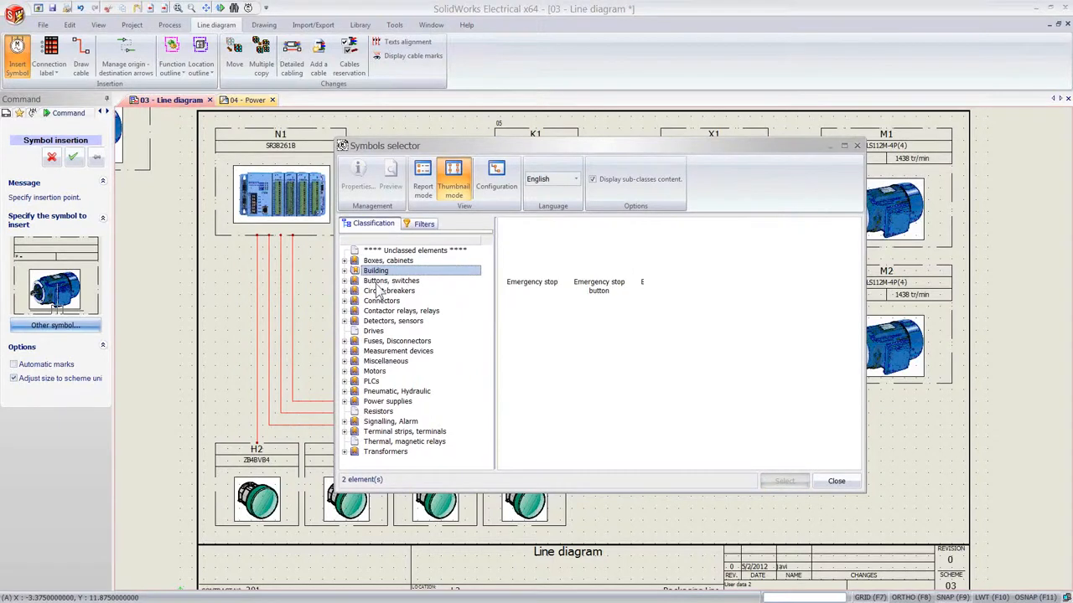
{"action": "left_click", "coordinate": [382, 301]}
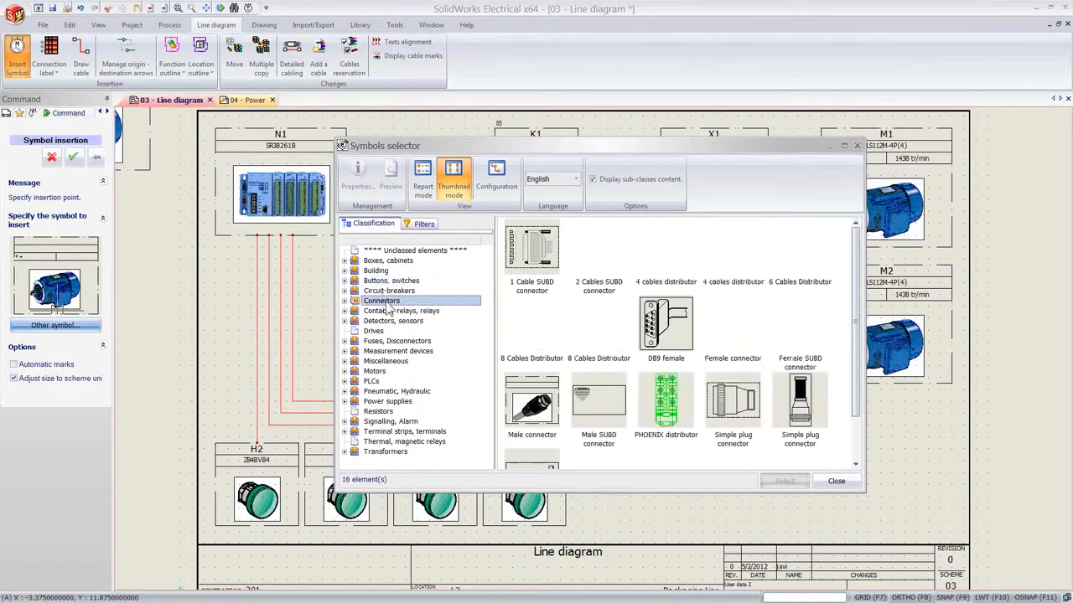
{"action": "left_click", "coordinate": [393, 320]}
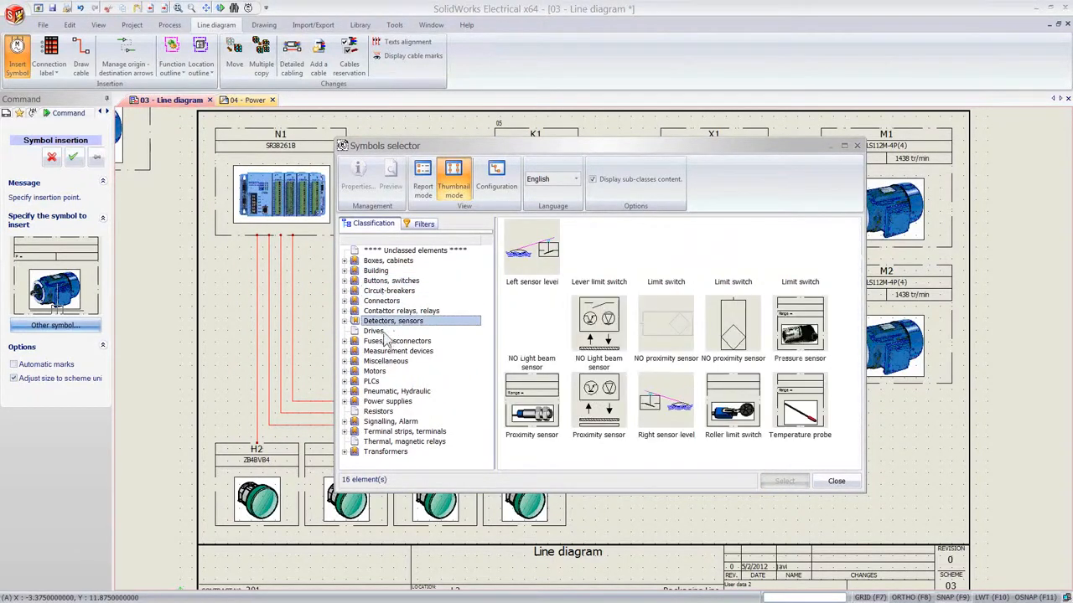
{"action": "left_click", "coordinate": [397, 340]}
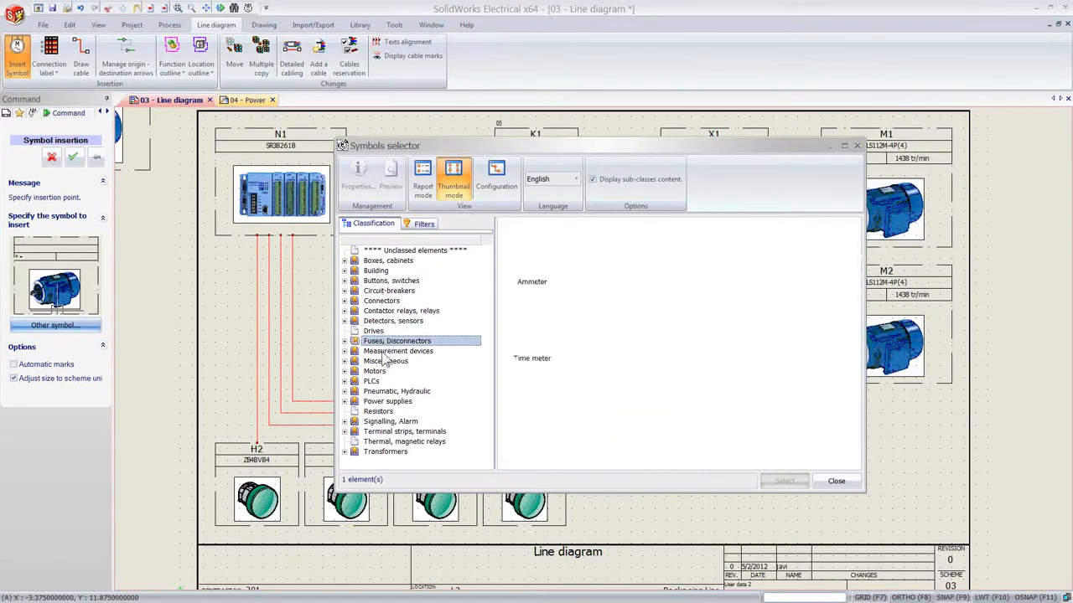
{"action": "left_click", "coordinate": [398, 351]}
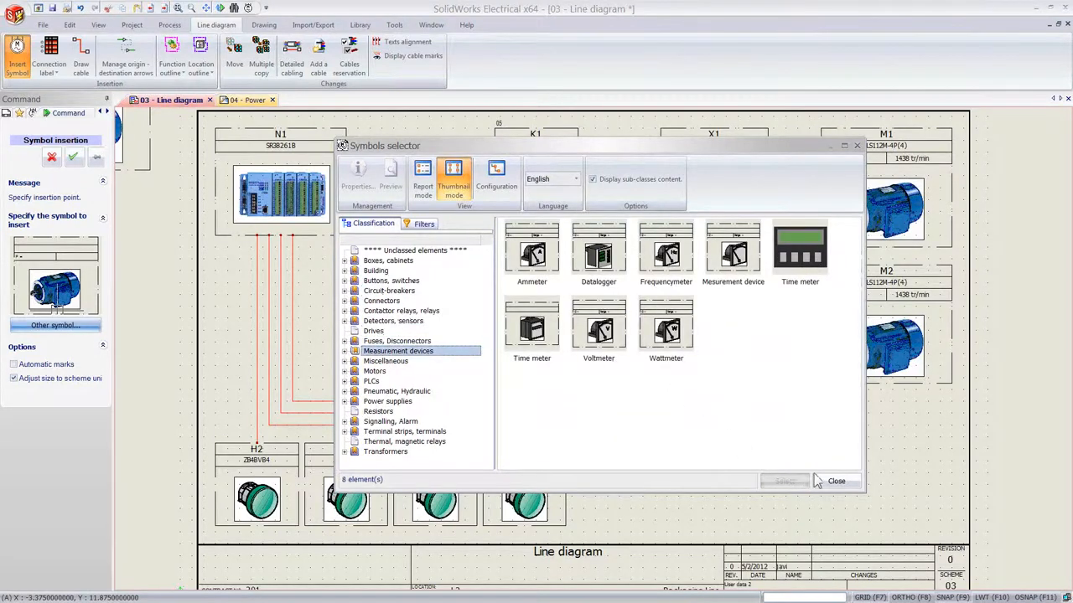
Place motor M3 below M2 with the Leroy Somer LS112M-4P(4) part.
{"action": "left_click", "coordinate": [835, 480]}
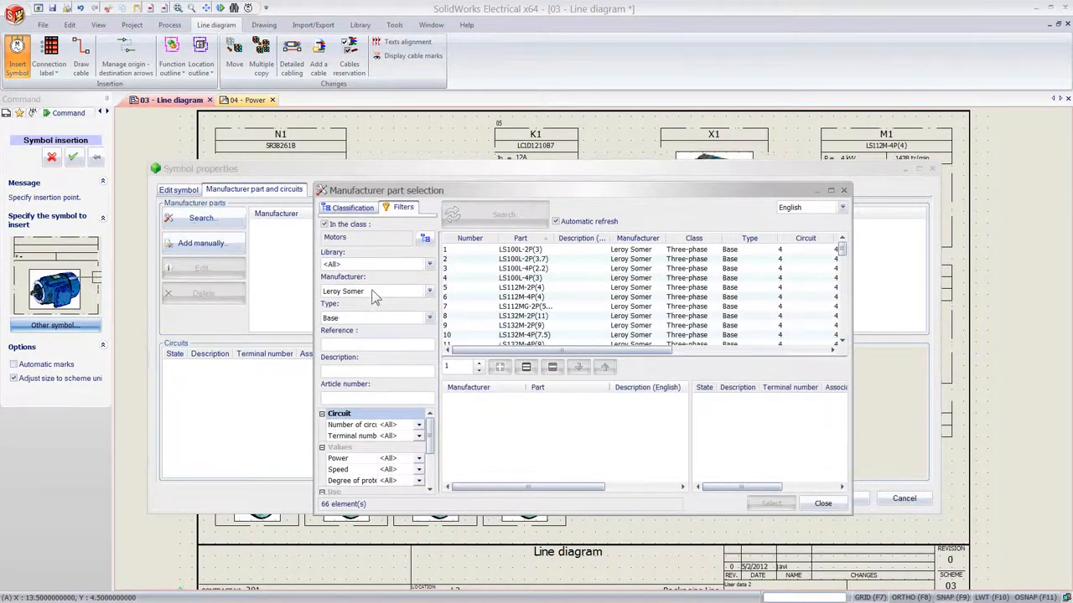
{"action": "mouse_move", "coordinate": [395, 320]}
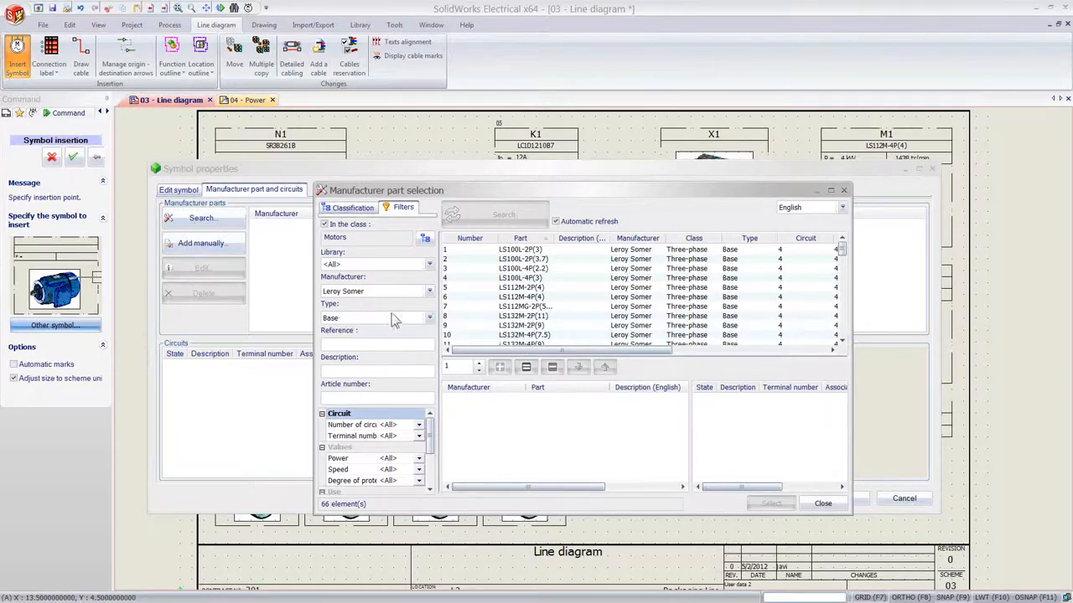
{"action": "left_click", "coordinate": [519, 296]}
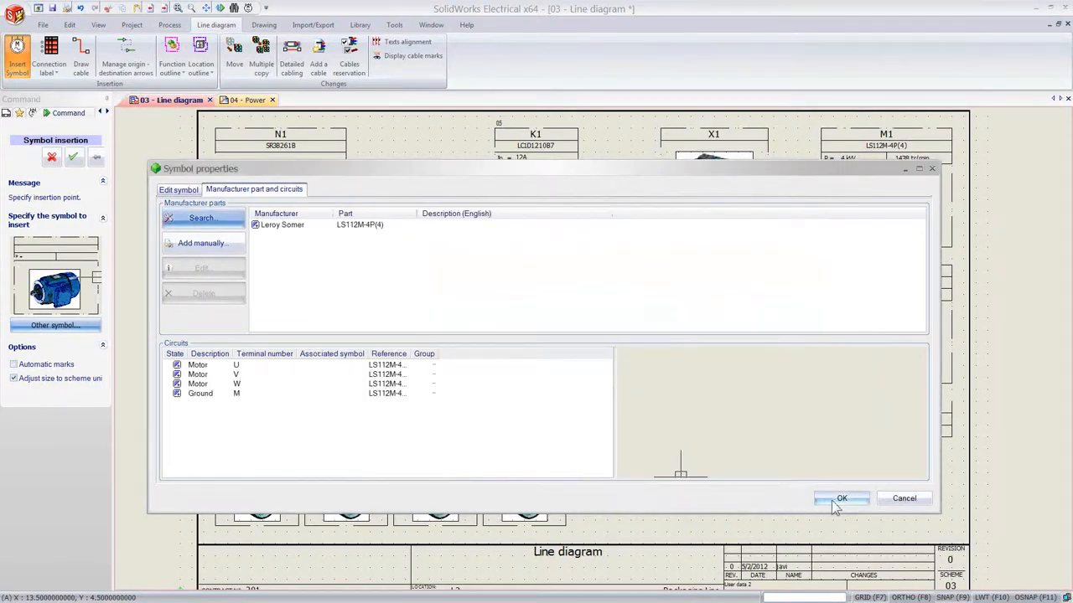
{"action": "left_click", "coordinate": [841, 498]}
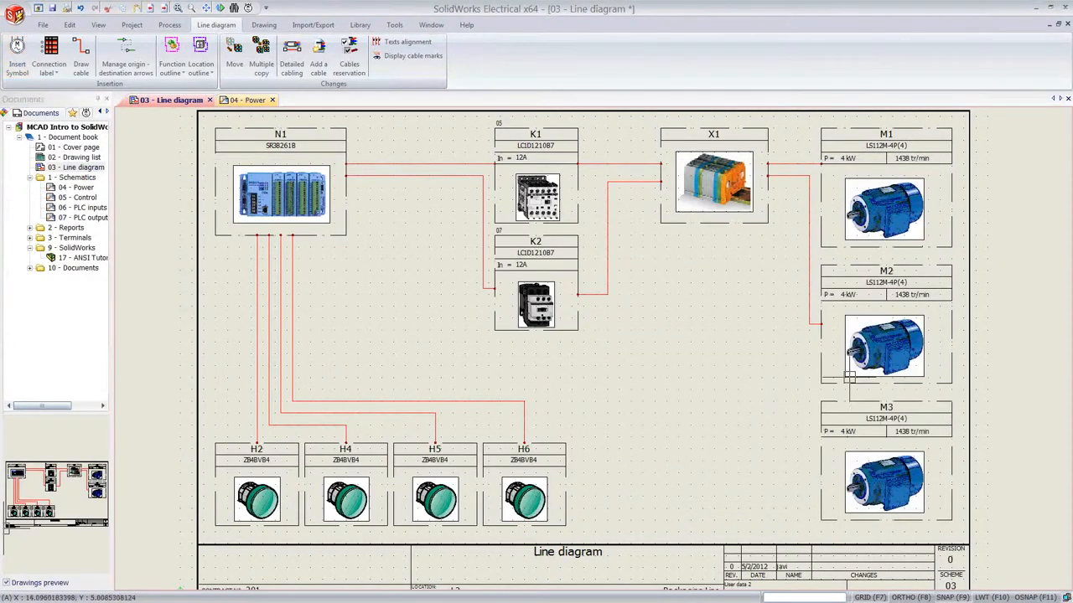
{"action": "left_click", "coordinate": [81, 54]}
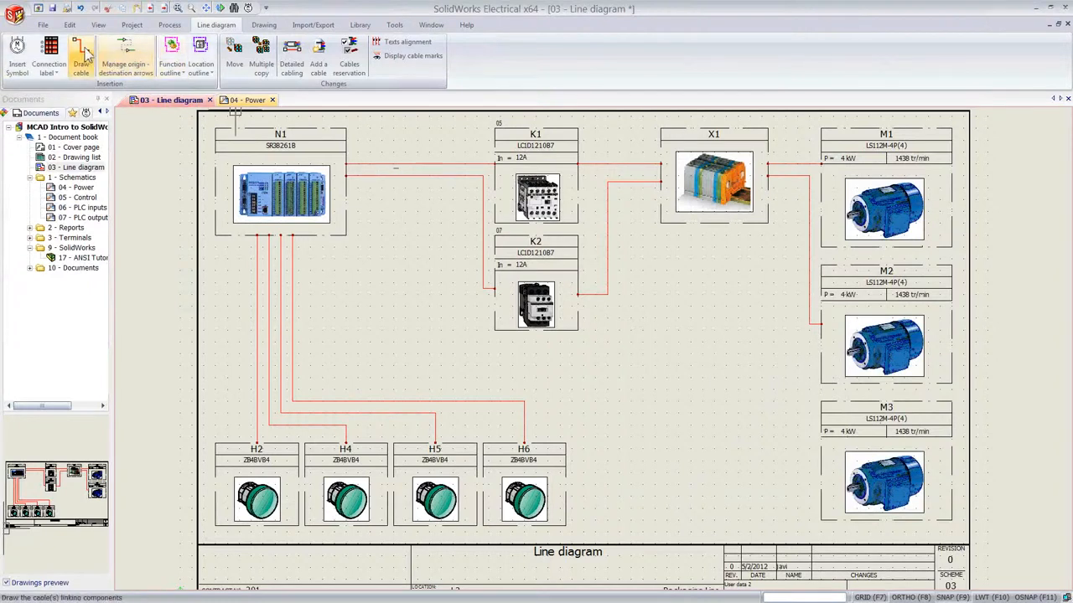
Draw a cable from terminal strip X1 to motor M3 and right-click it.
{"action": "left_click", "coordinate": [81, 54]}
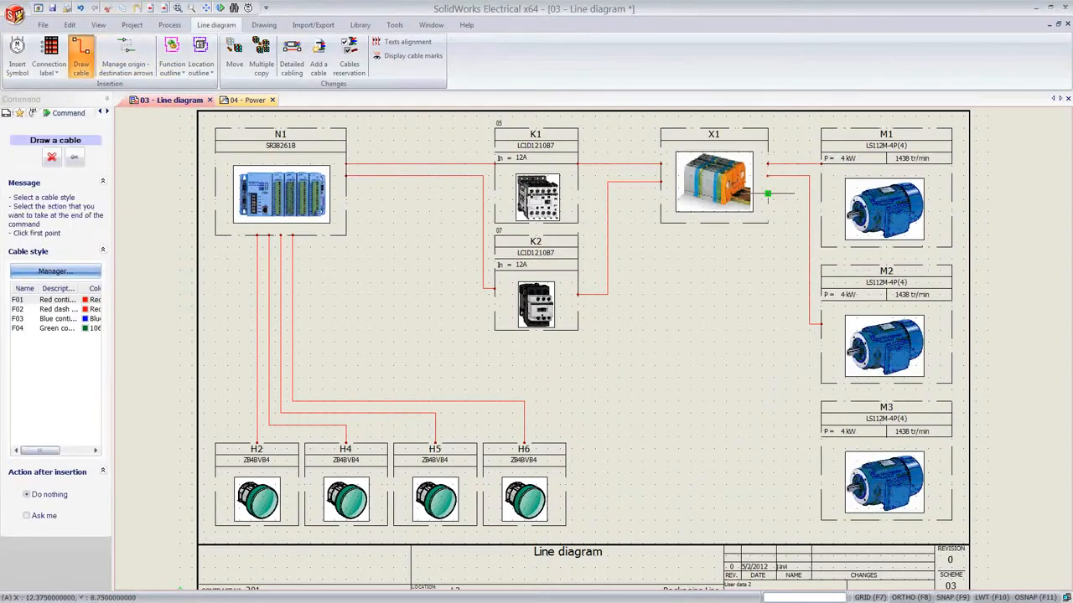
{"action": "left_click", "coordinate": [766, 195]}
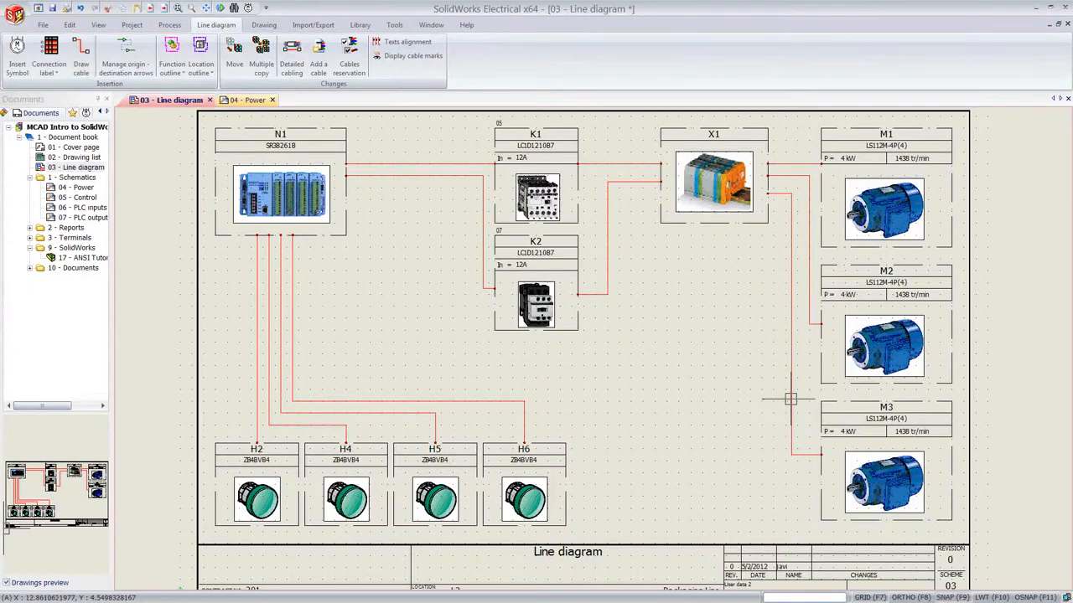
{"action": "right_click", "coordinate": [792, 399]}
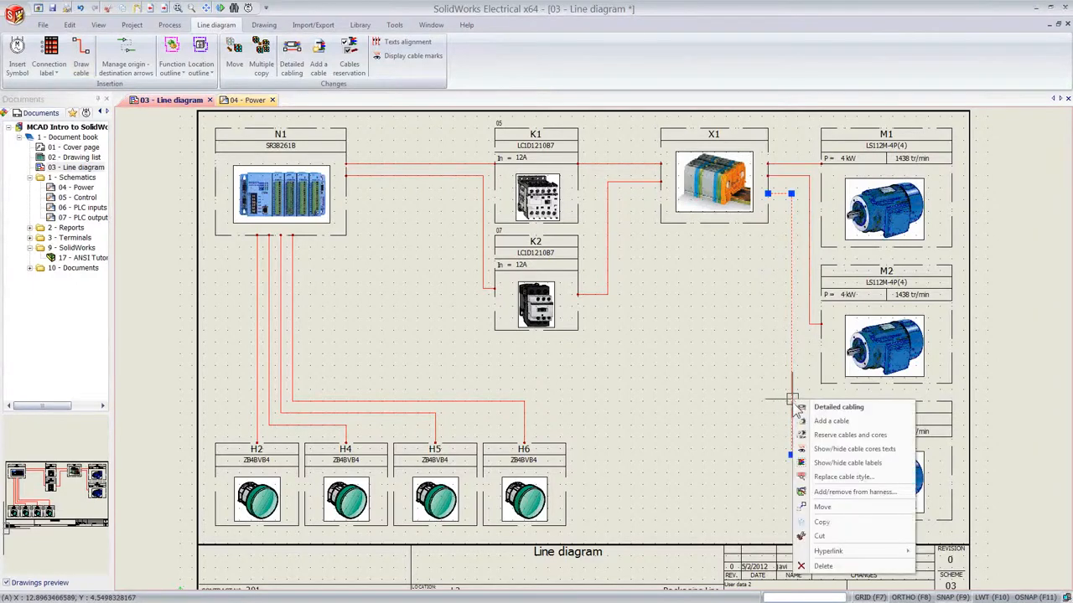
Open detailed cabling for X1–M3 and insert 4 new terminals on X1.
{"action": "left_click", "coordinate": [838, 406]}
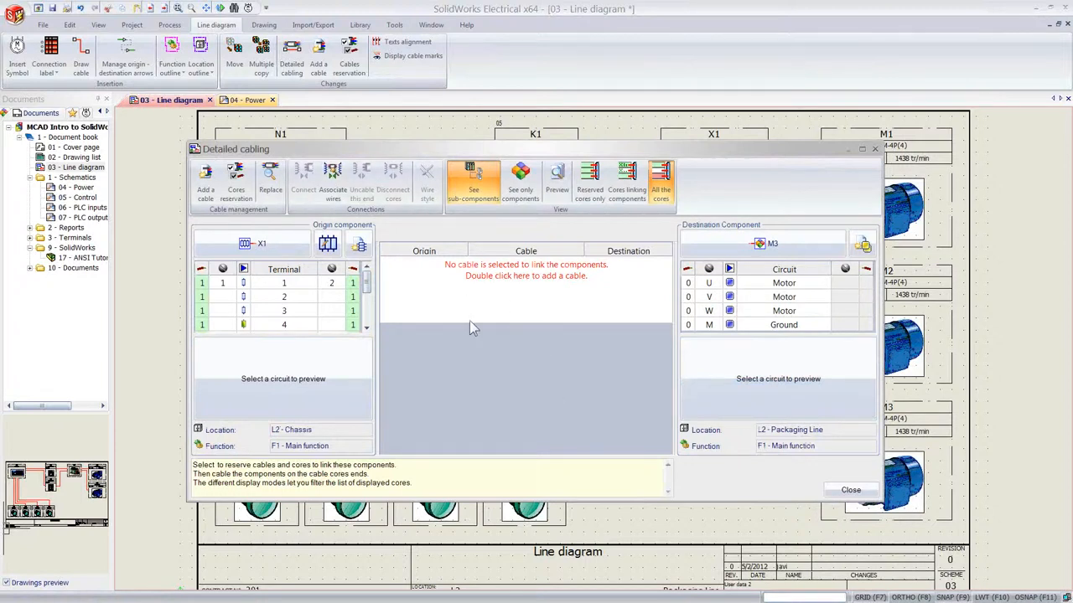
{"action": "mouse_move", "coordinate": [417, 285]}
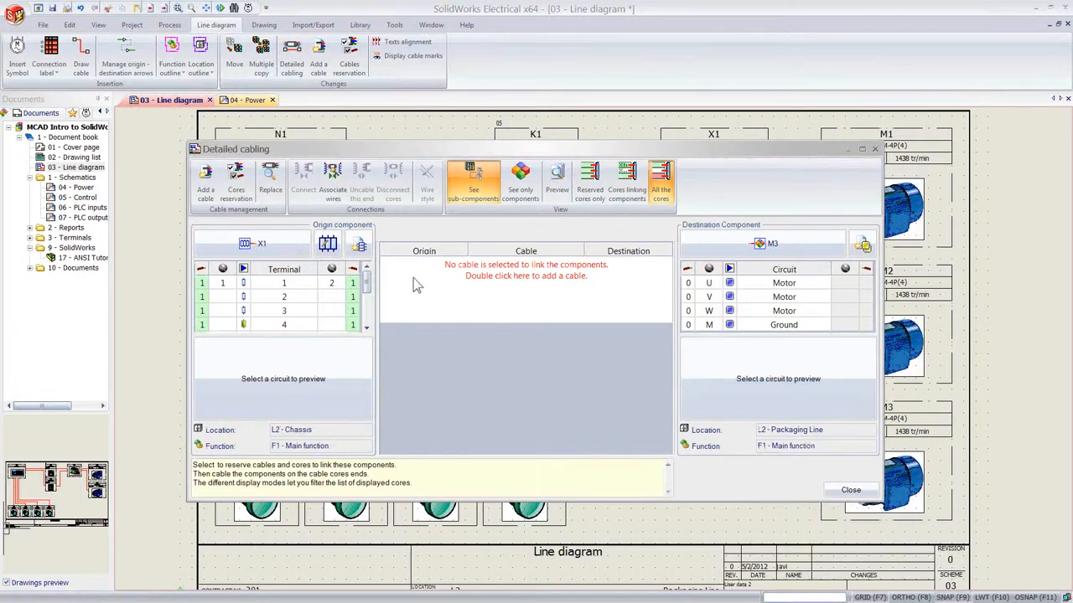
{"action": "mouse_move", "coordinate": [384, 256]}
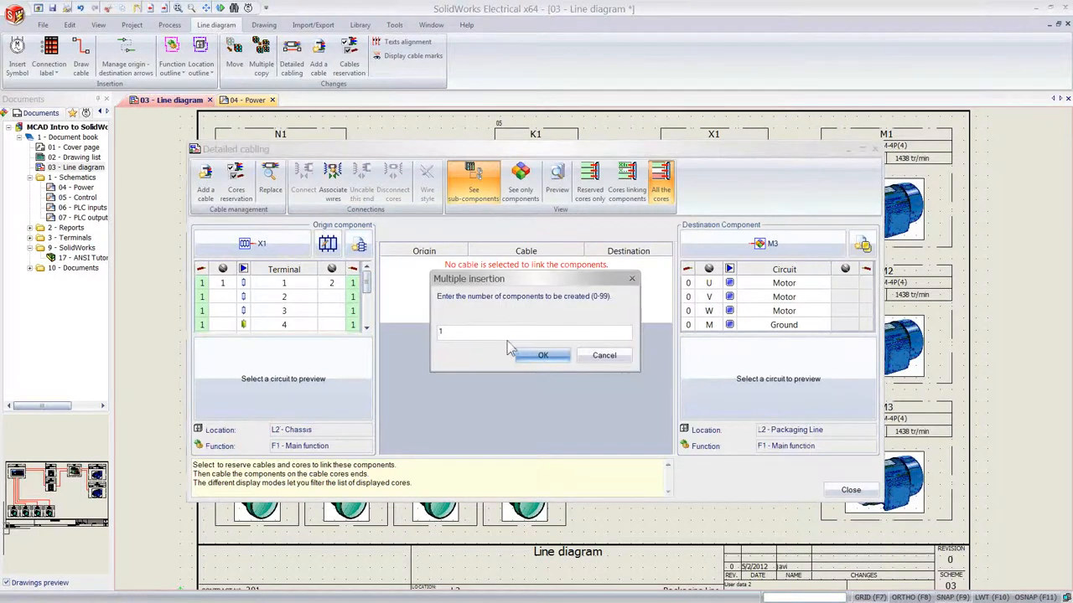
{"action": "type", "text": "4"}
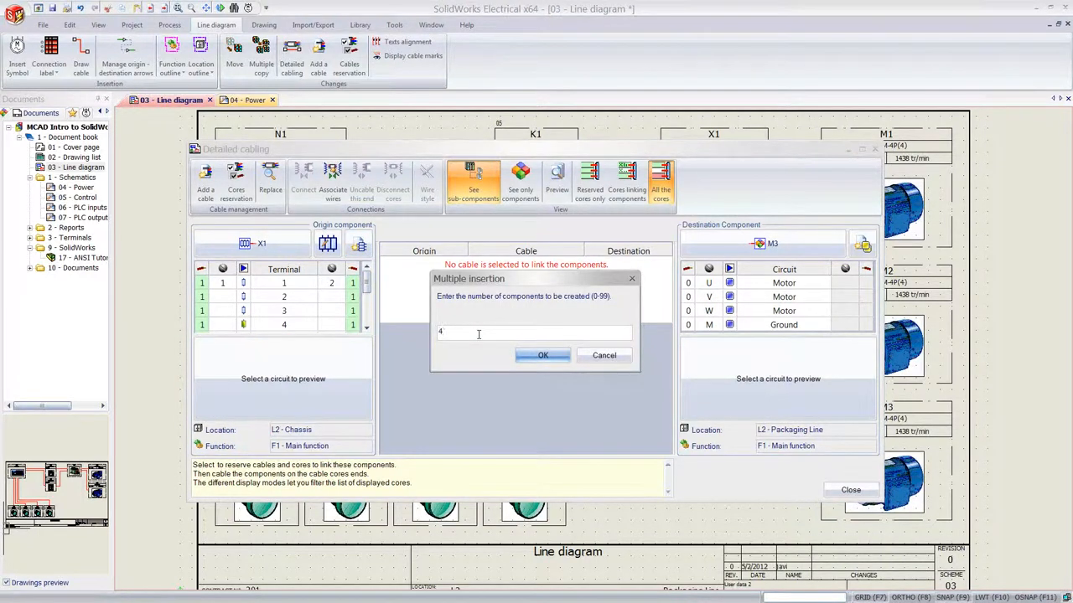
{"action": "mouse_move", "coordinate": [536, 373]}
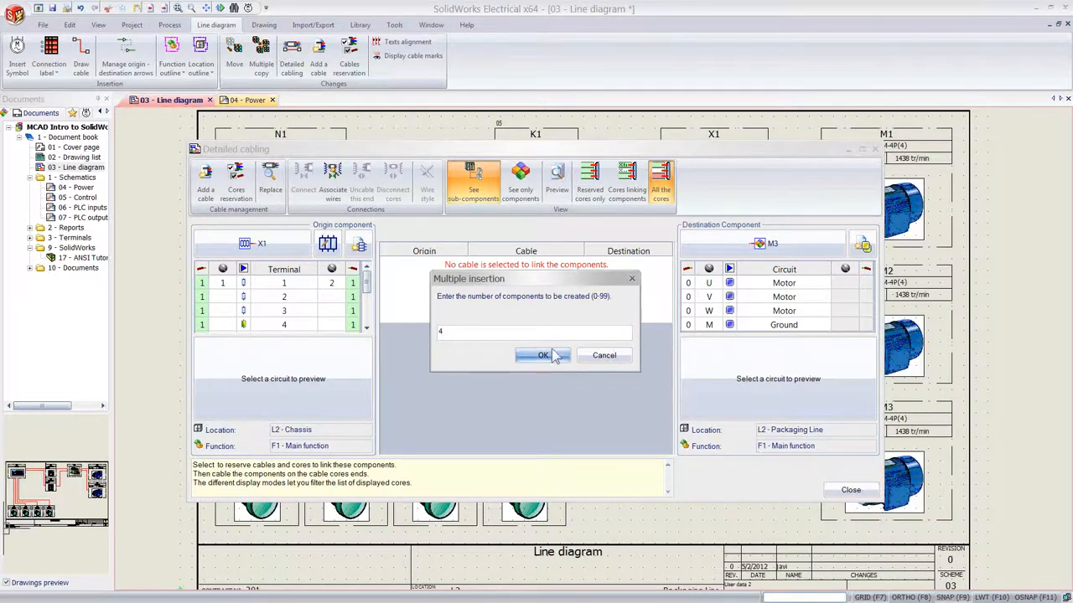
{"action": "left_click", "coordinate": [542, 356]}
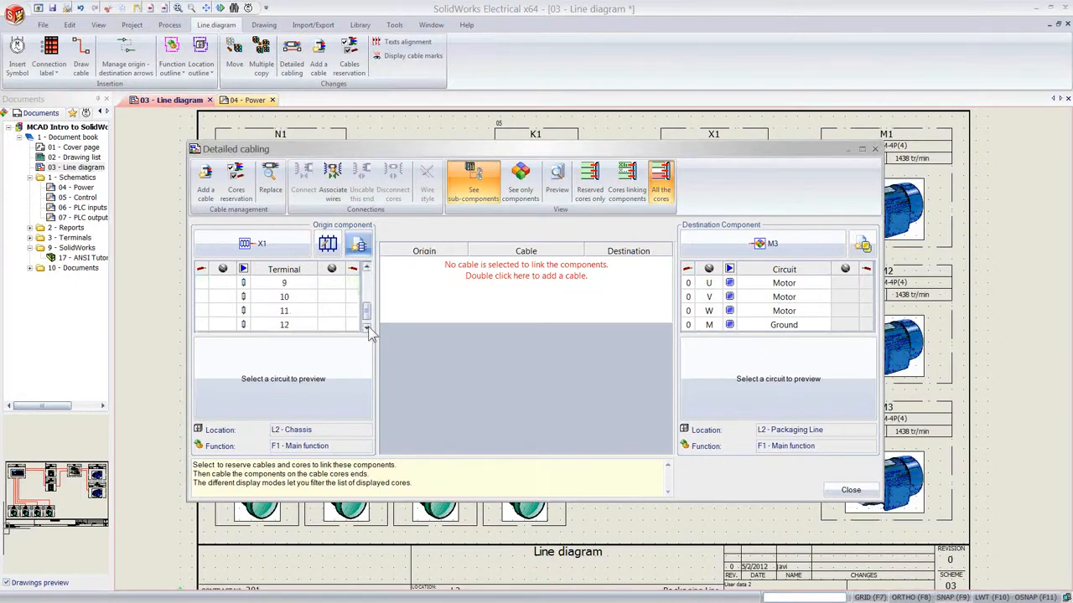
{"action": "mouse_move", "coordinate": [396, 293]}
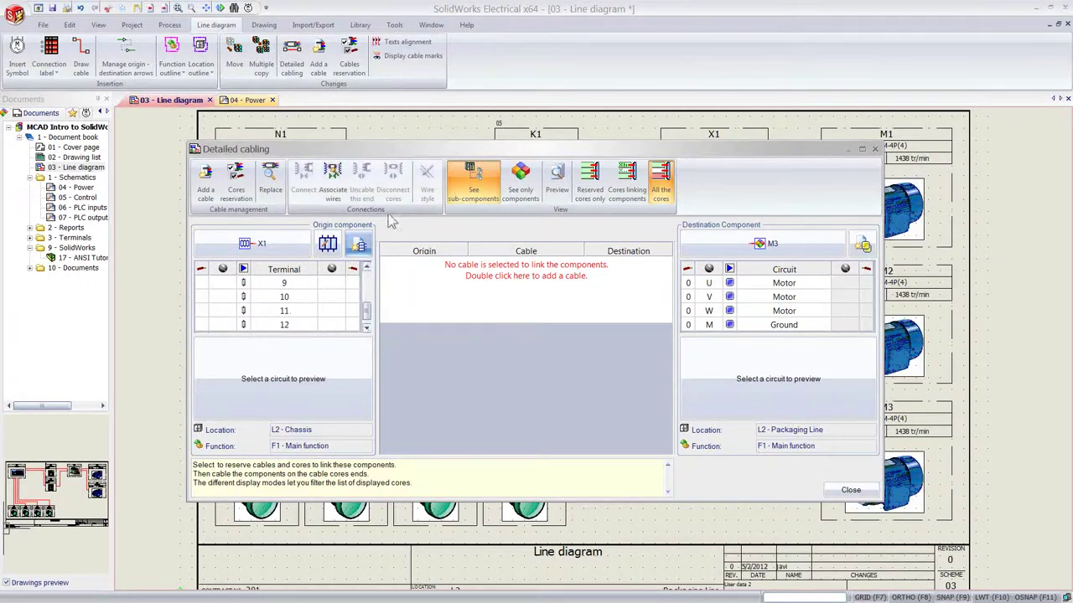
{"action": "mouse_move", "coordinate": [333, 176]}
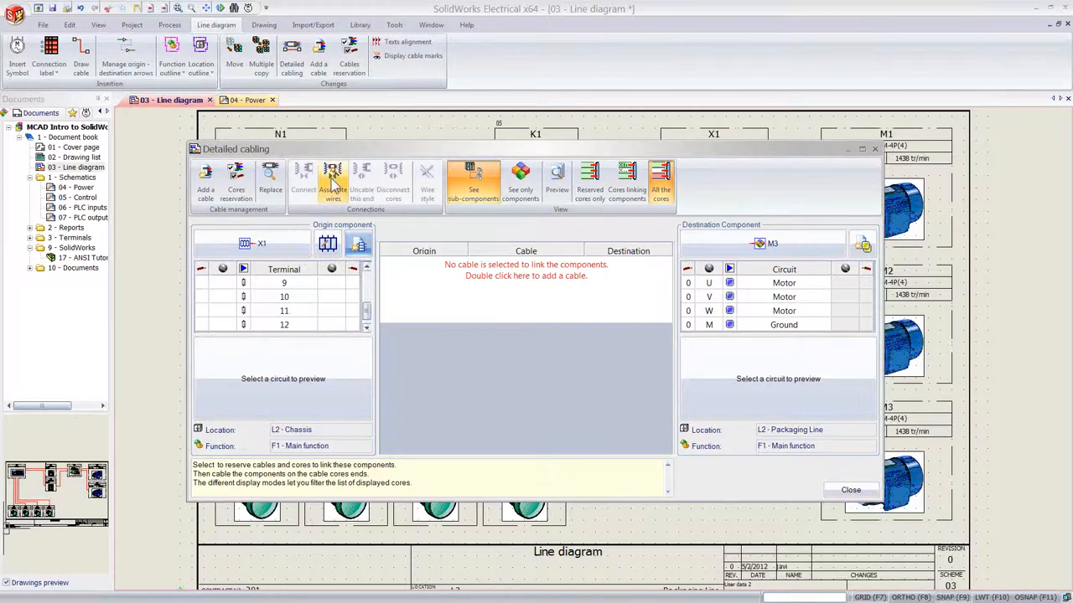
Open and close the cable references catalogue twice, then trigger the 'select a cable' warning.
{"action": "left_click", "coordinate": [205, 179]}
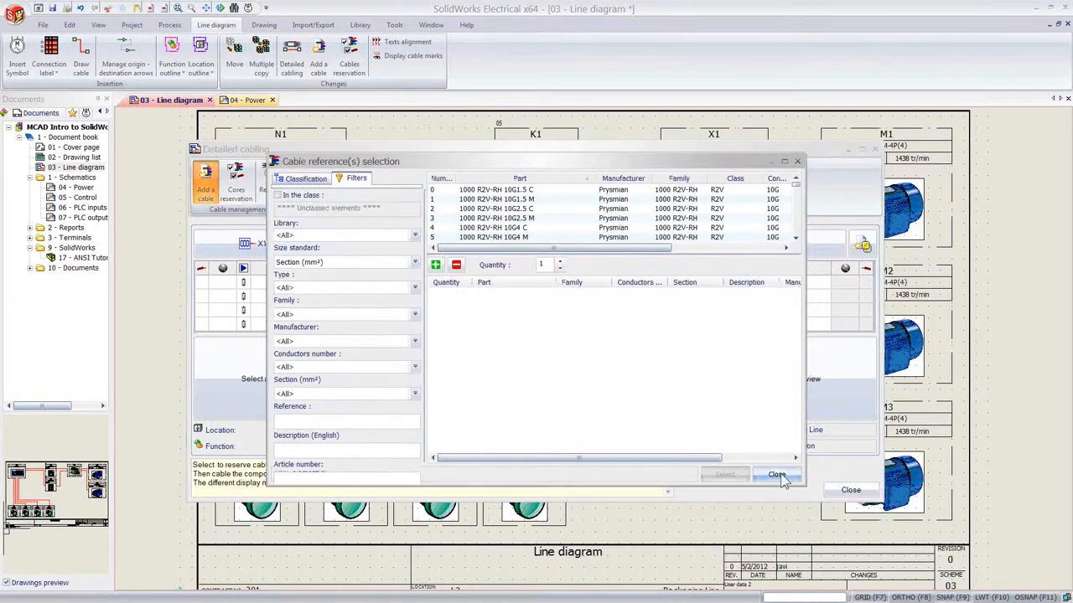
{"action": "left_click", "coordinate": [775, 475]}
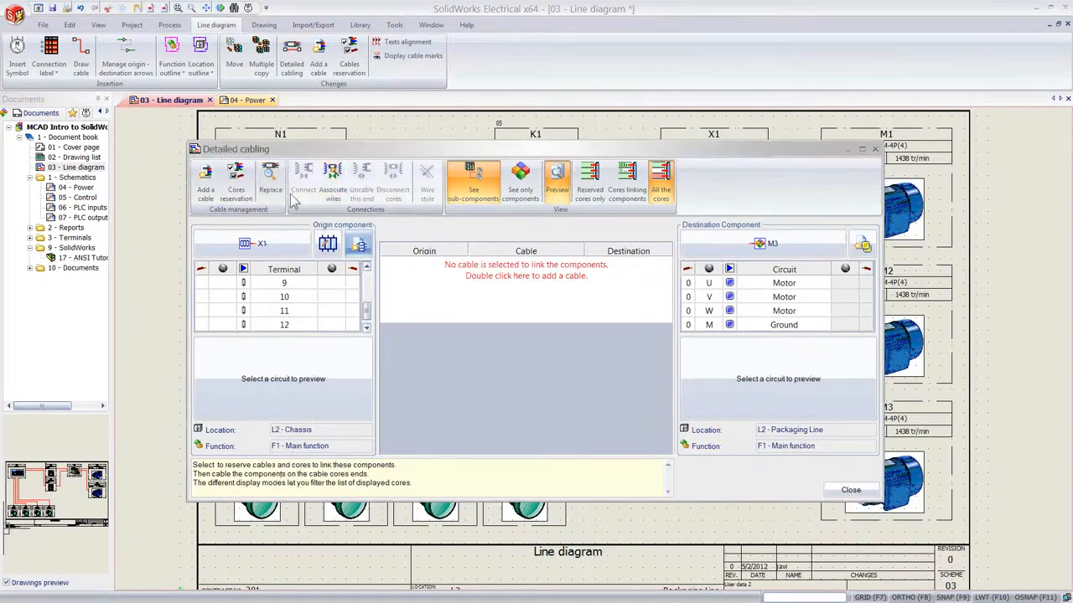
{"action": "double_click", "coordinate": [525, 270]}
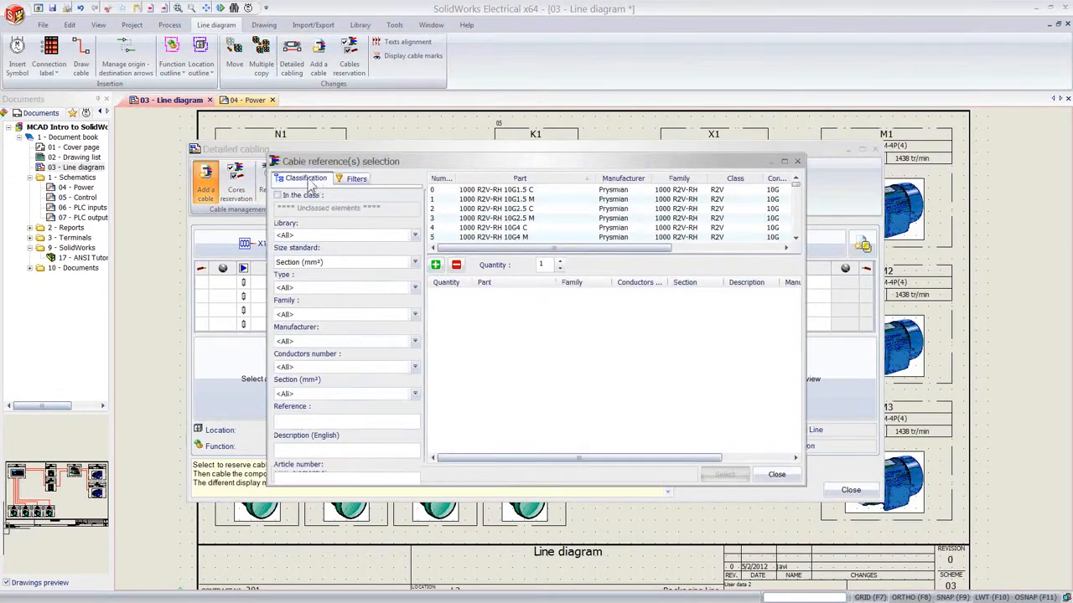
{"action": "left_click", "coordinate": [776, 474]}
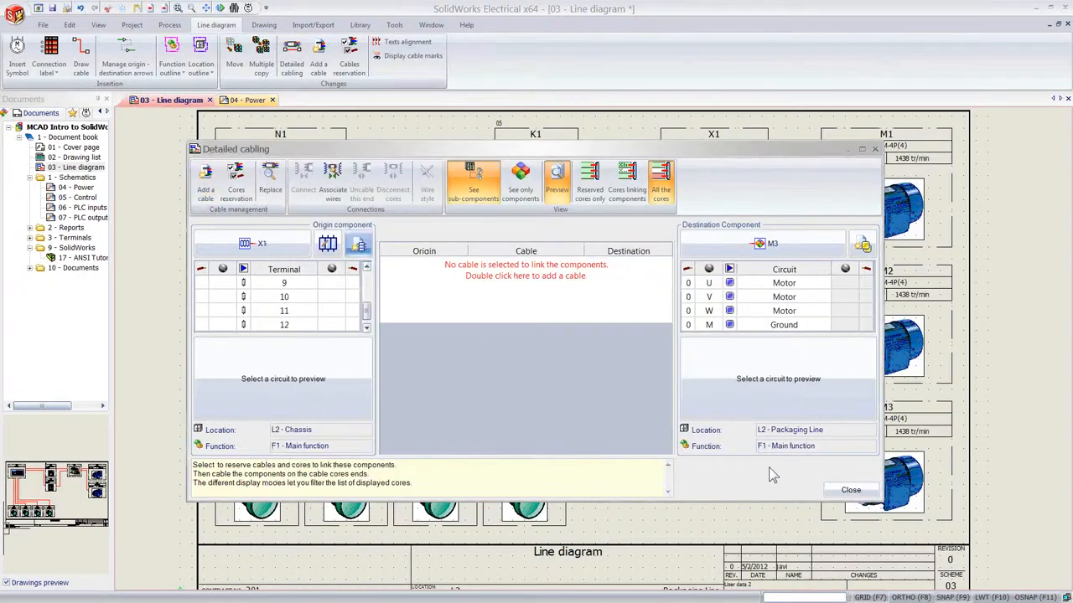
{"action": "mouse_move", "coordinate": [484, 299]}
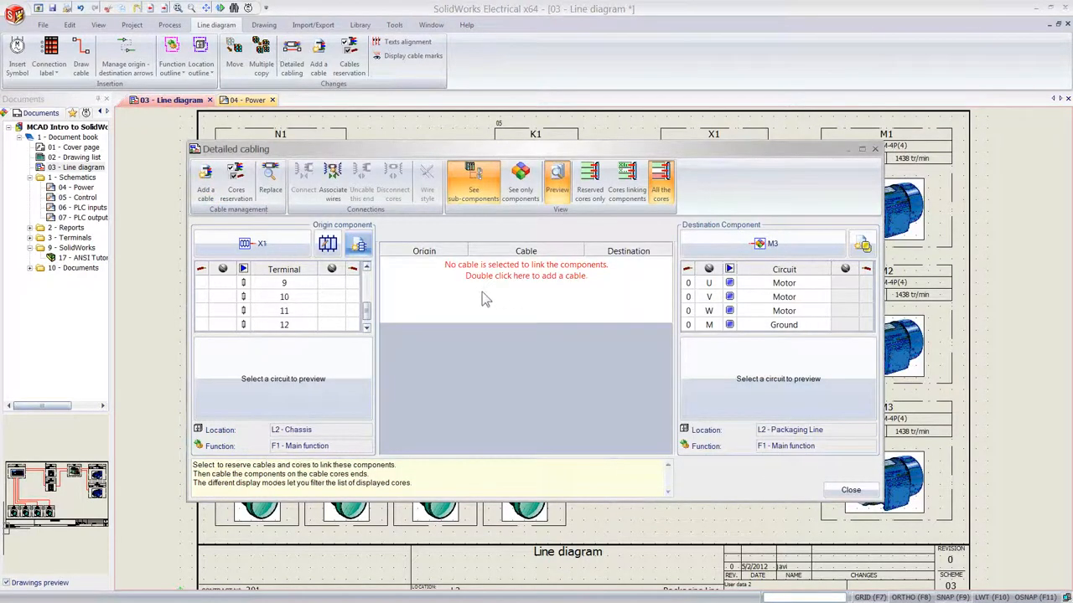
{"action": "left_click", "coordinate": [333, 179]}
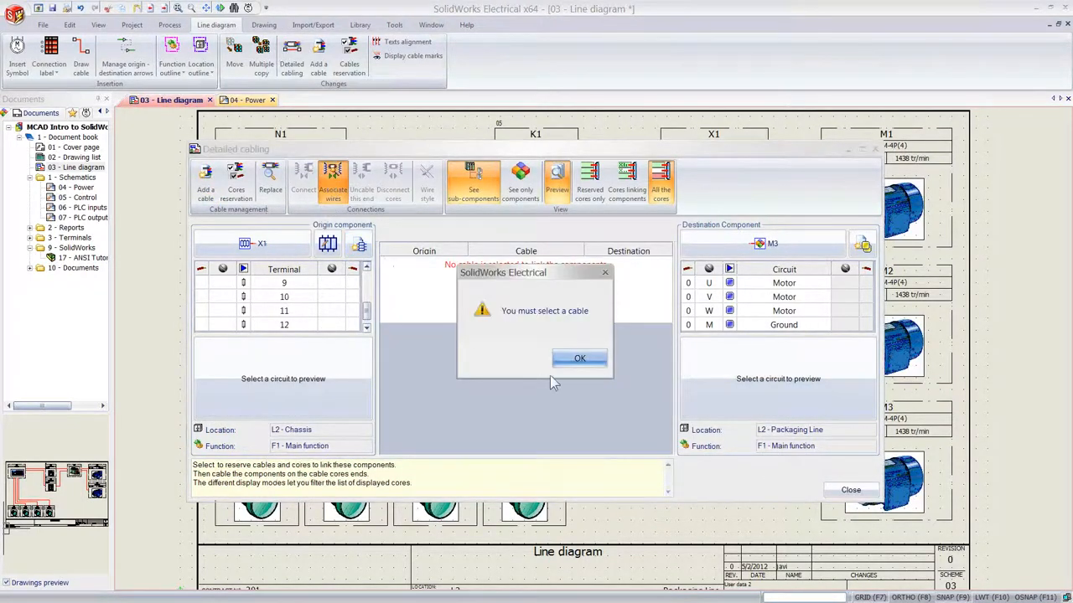
Dismiss the warning and select the empty X1 terminals 9–12 in the terminal strip editor.
{"action": "left_click", "coordinate": [579, 357]}
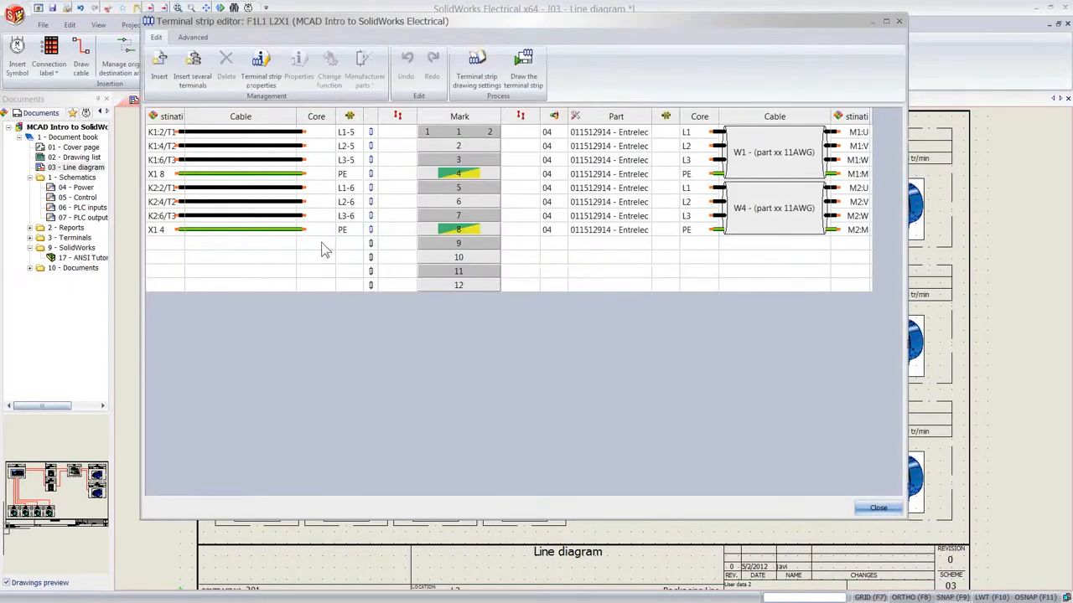
{"action": "mouse_move", "coordinate": [465, 262]}
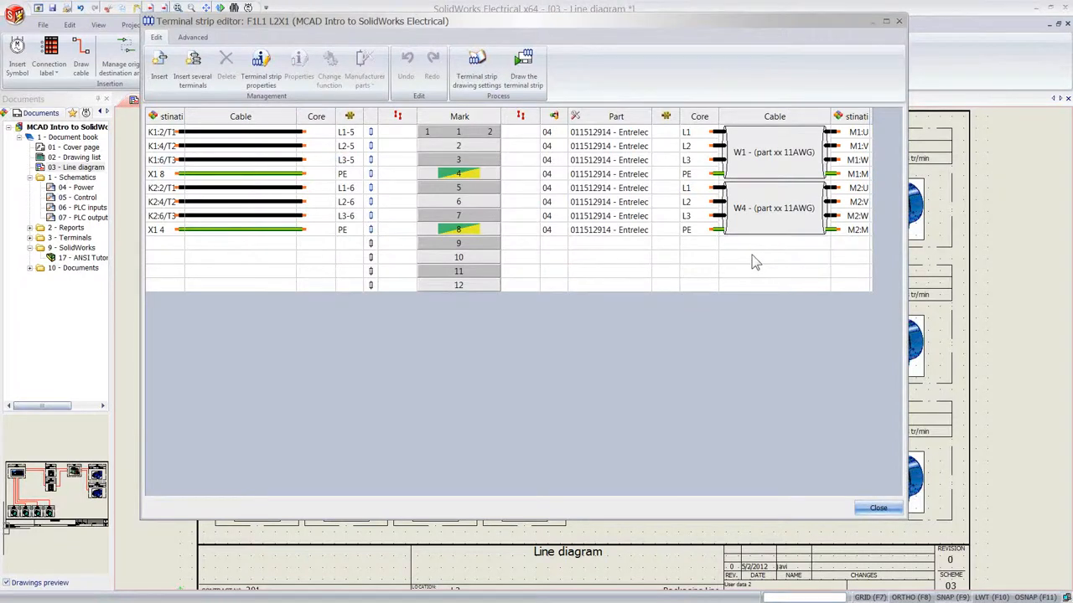
{"action": "left_click", "coordinate": [774, 258]}
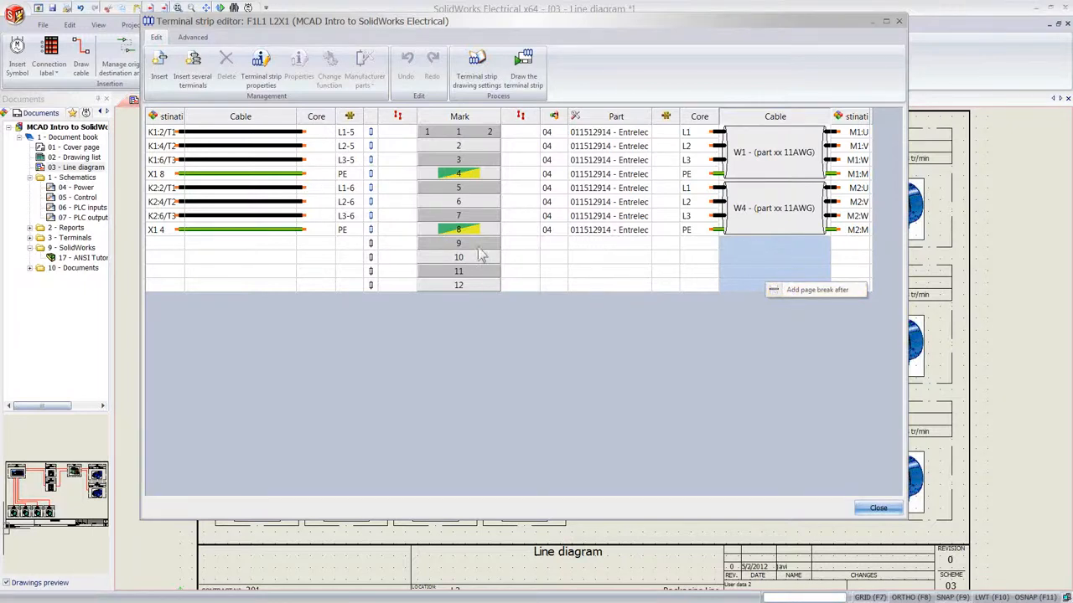
{"action": "right_click", "coordinate": [458, 285]}
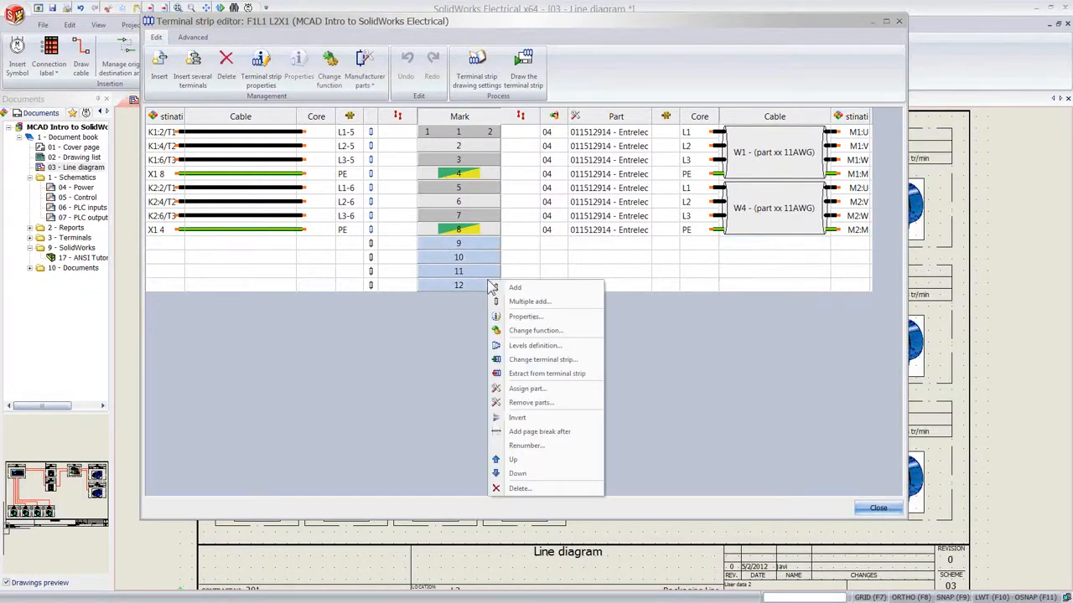
{"action": "mouse_move", "coordinate": [515, 287]}
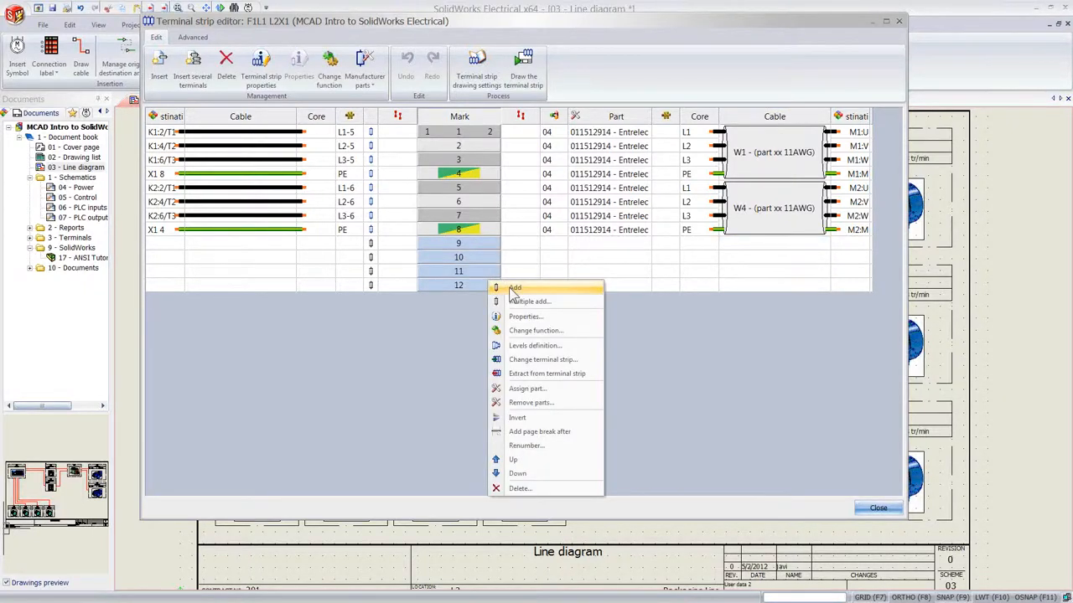
{"action": "mouse_move", "coordinate": [512, 459]}
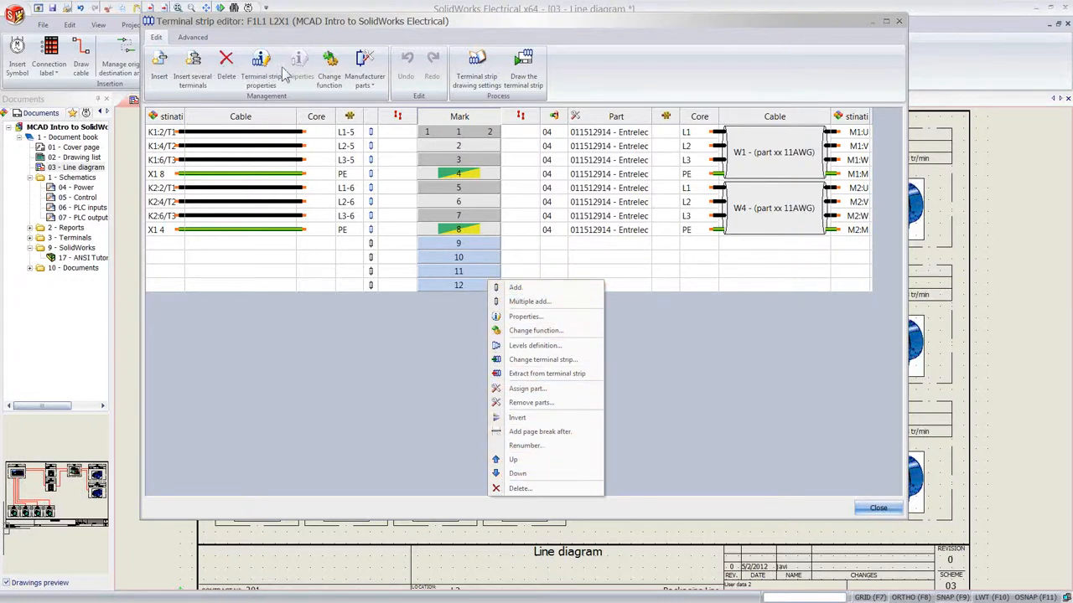
{"action": "mouse_move", "coordinate": [381, 70]}
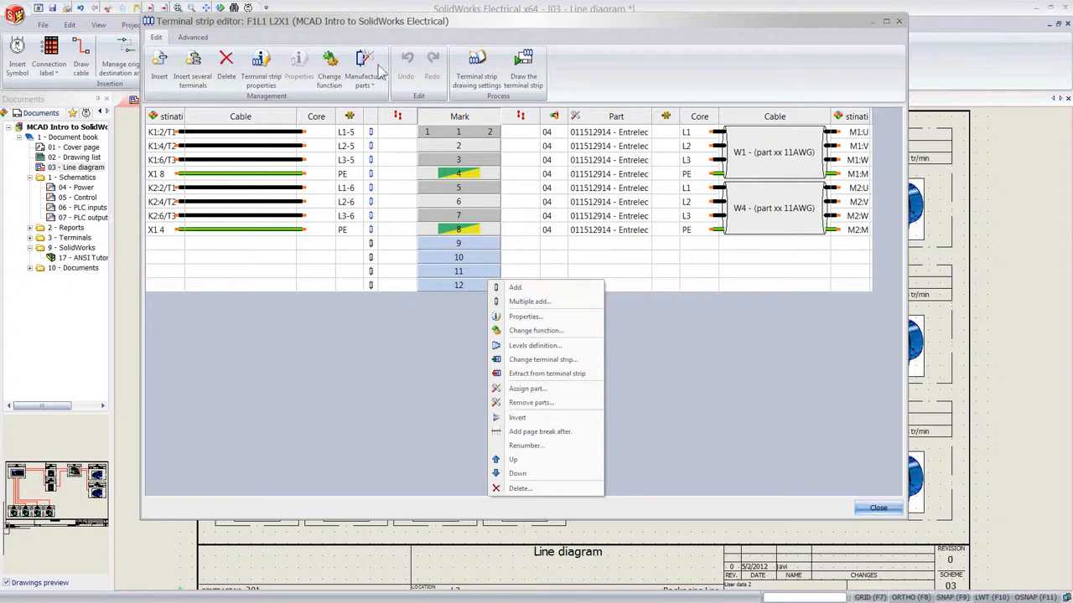
{"action": "mouse_move", "coordinate": [493, 79]}
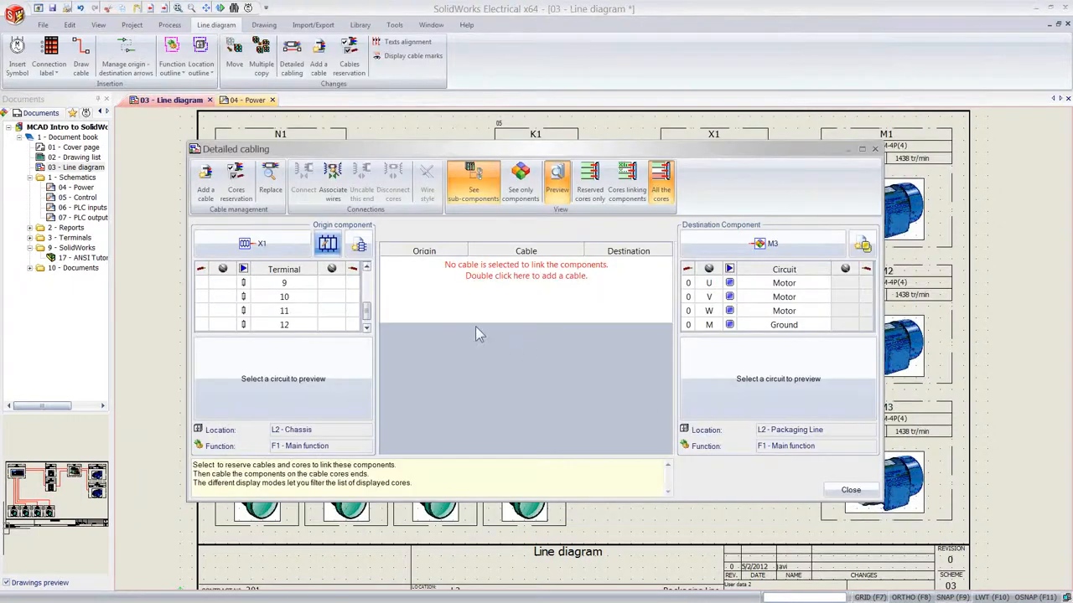
{"action": "mouse_move", "coordinate": [333, 176]}
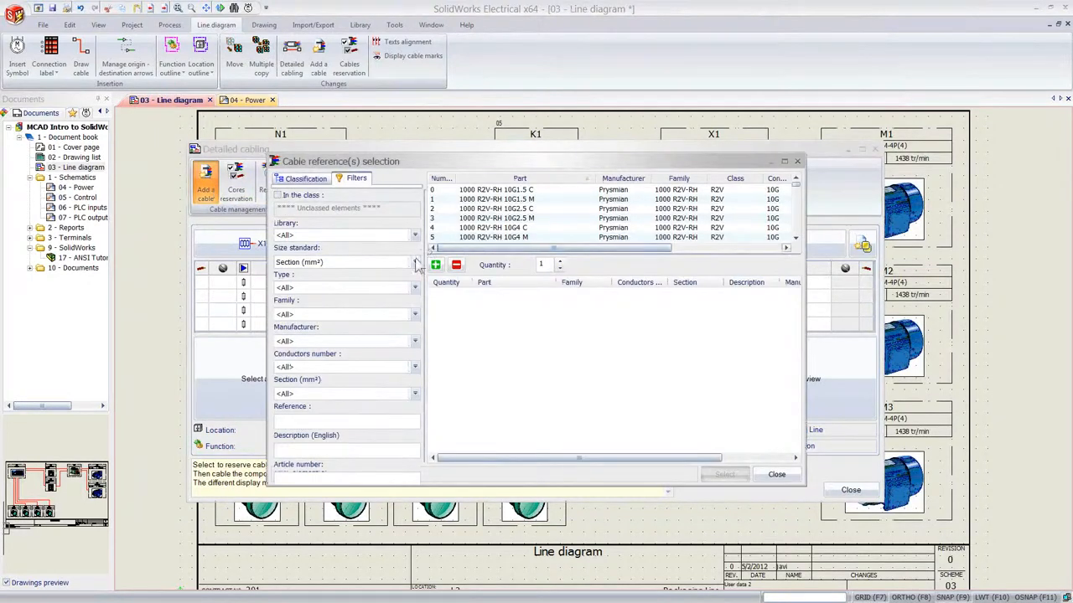
{"action": "left_click", "coordinate": [304, 177]}
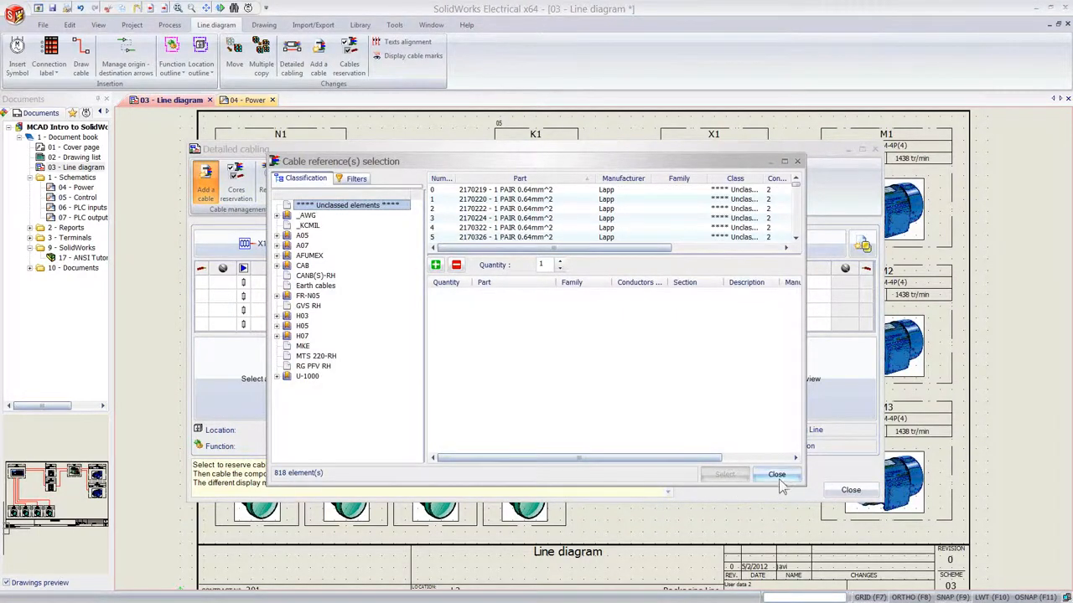
{"action": "left_click", "coordinate": [777, 474]}
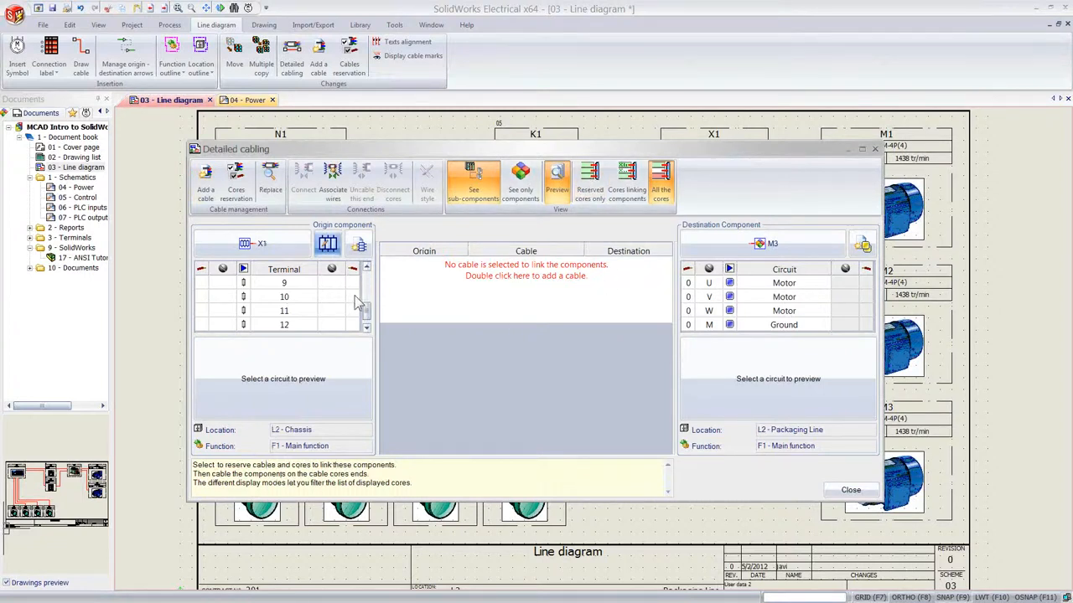
{"action": "left_click", "coordinate": [283, 325]}
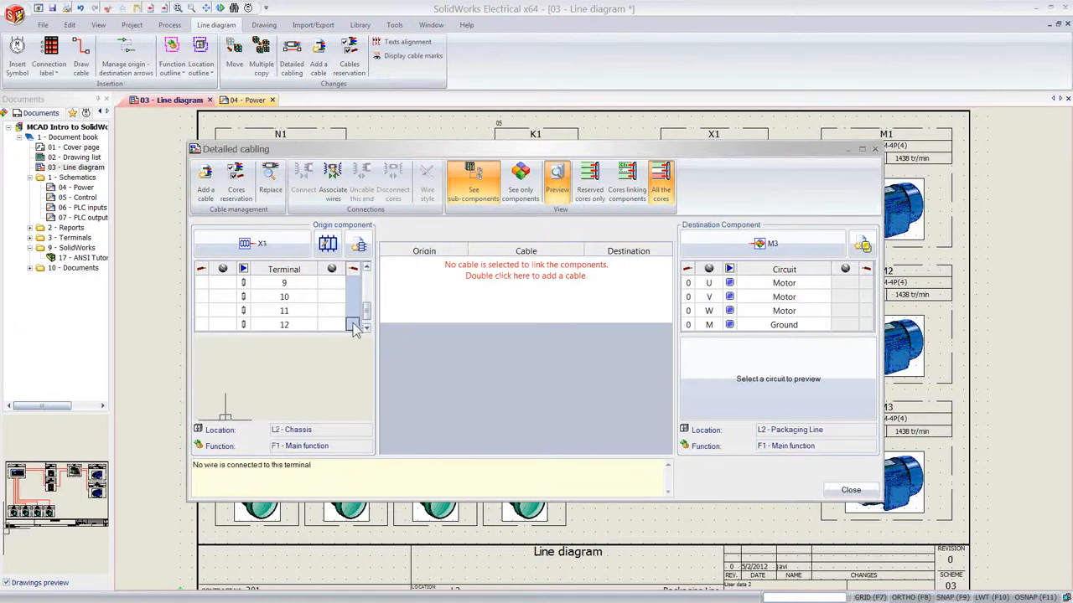
{"action": "left_click", "coordinate": [332, 178]}
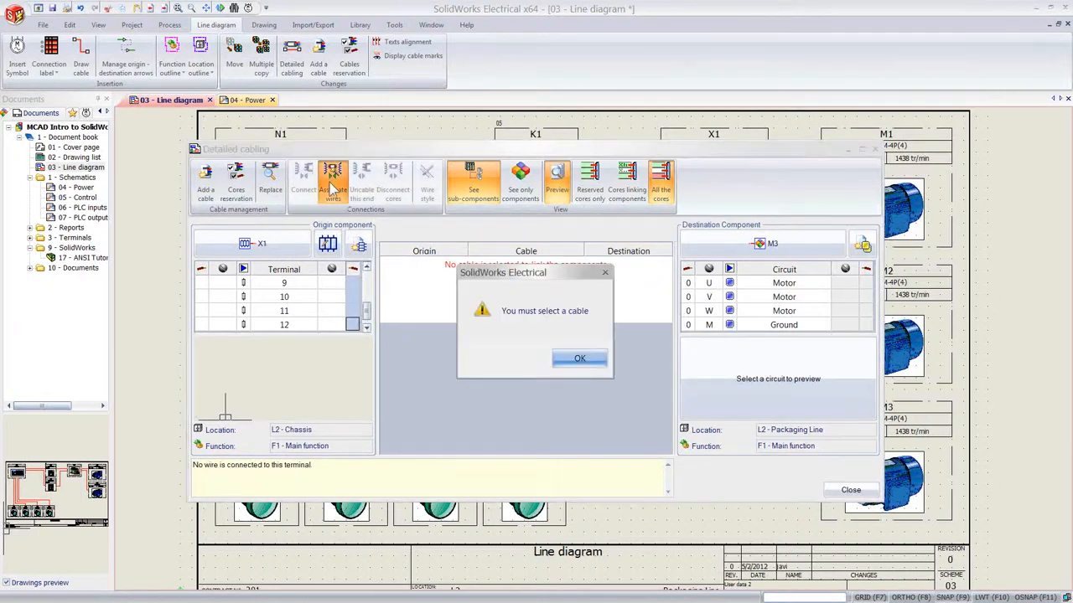
{"action": "left_click", "coordinate": [579, 358]}
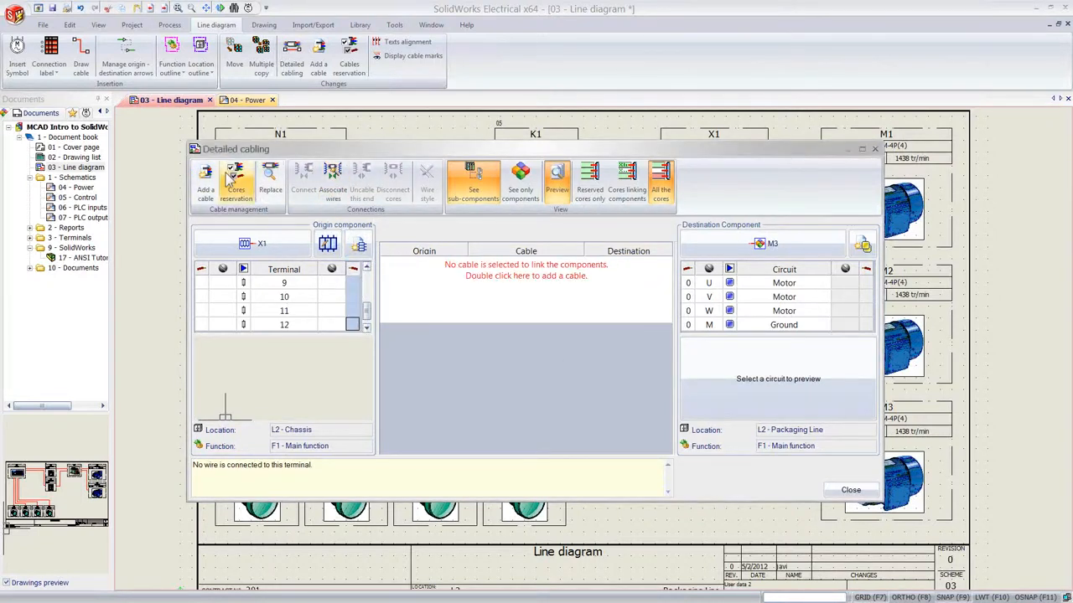
Reserve the W9 Power cable for the X1–M3 link.
{"action": "left_click", "coordinate": [237, 183]}
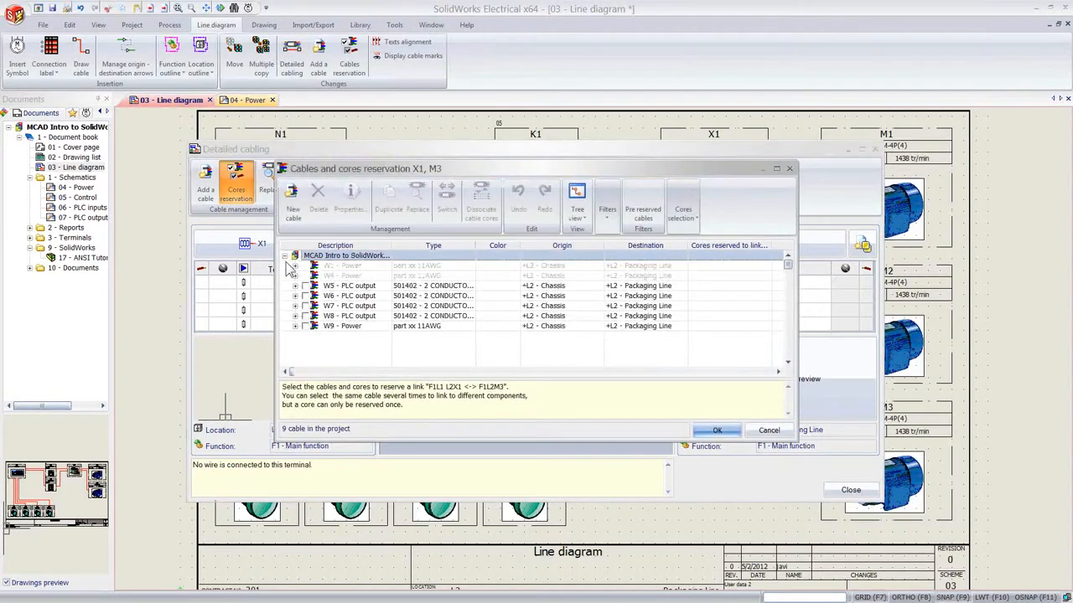
{"action": "left_click", "coordinate": [305, 326]}
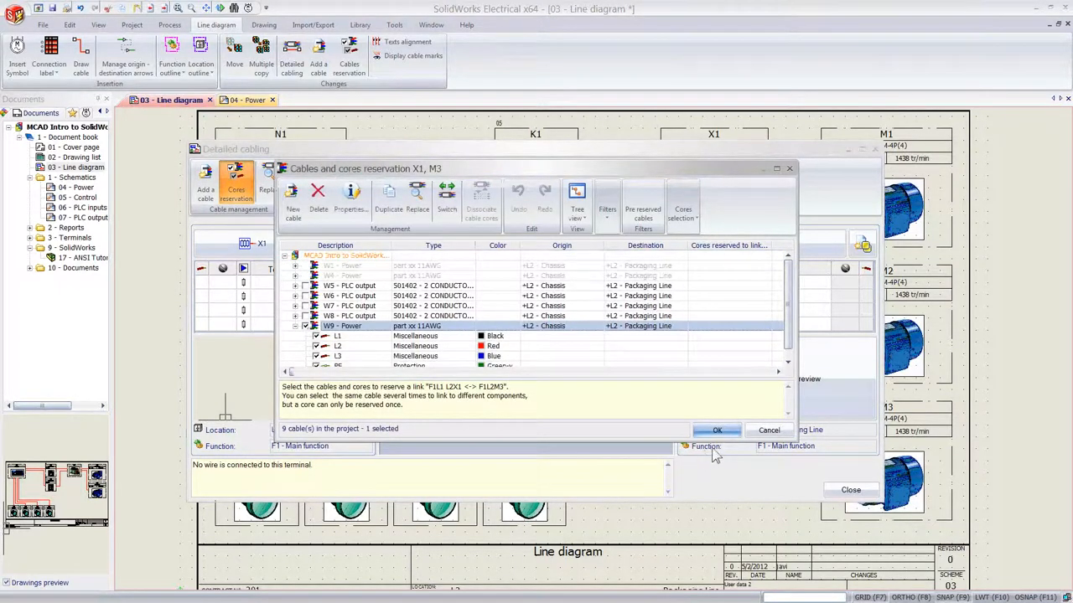
{"action": "left_click", "coordinate": [716, 430]}
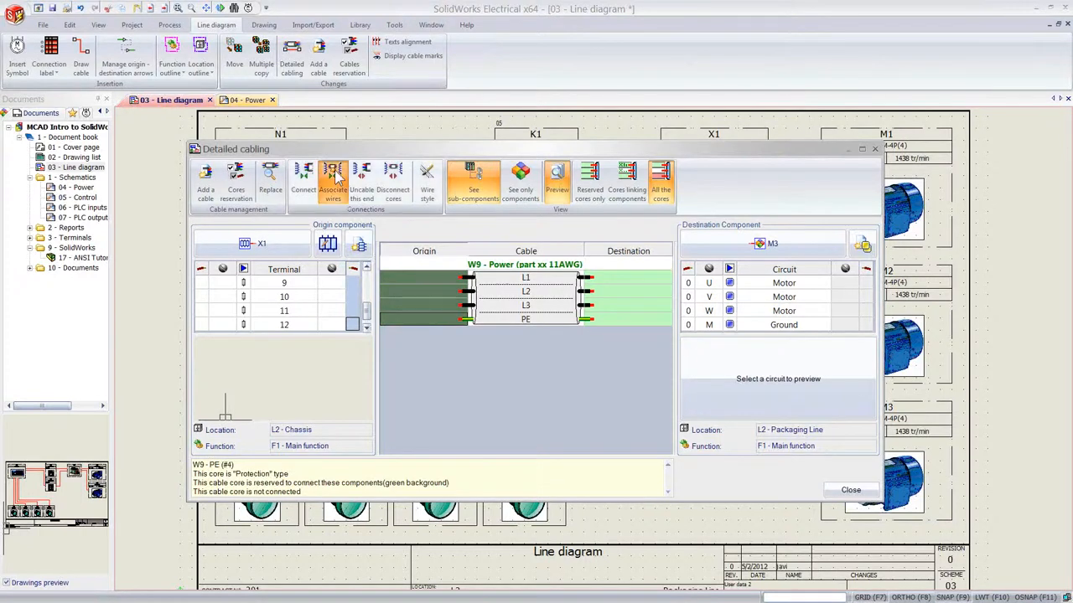
Connect W9's four cores from terminals 9–12 to M3, then close detailed cabling.
{"action": "left_click", "coordinate": [333, 178]}
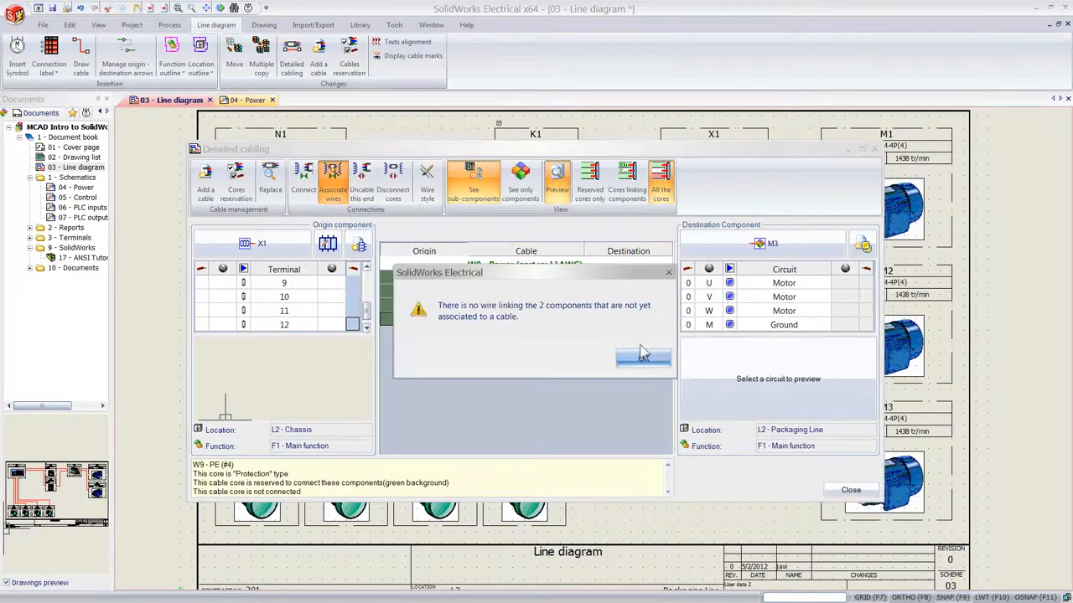
{"action": "left_click", "coordinate": [643, 357]}
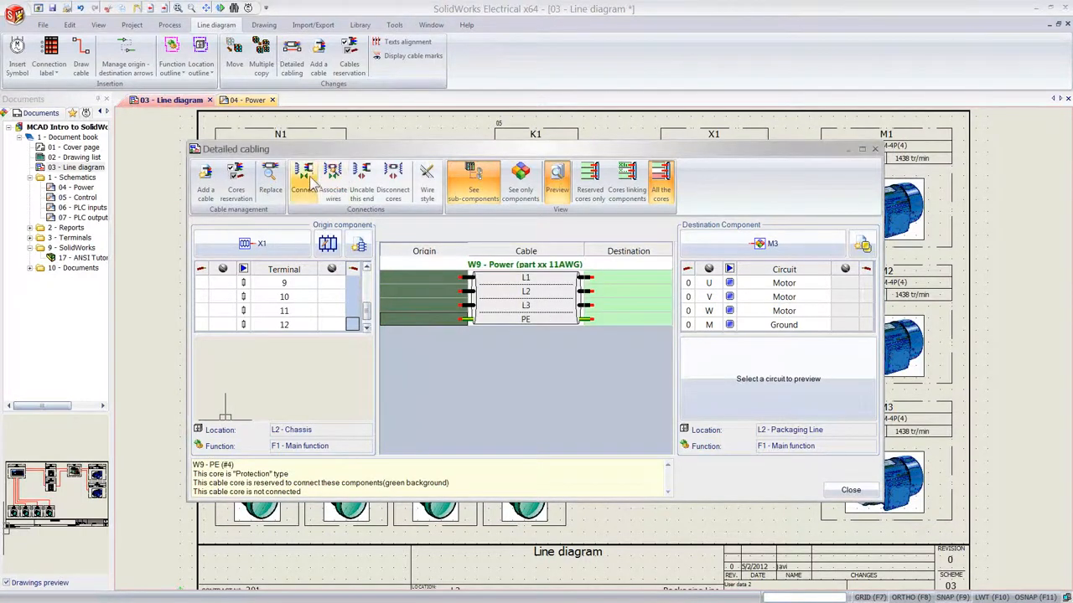
{"action": "left_click", "coordinate": [304, 178]}
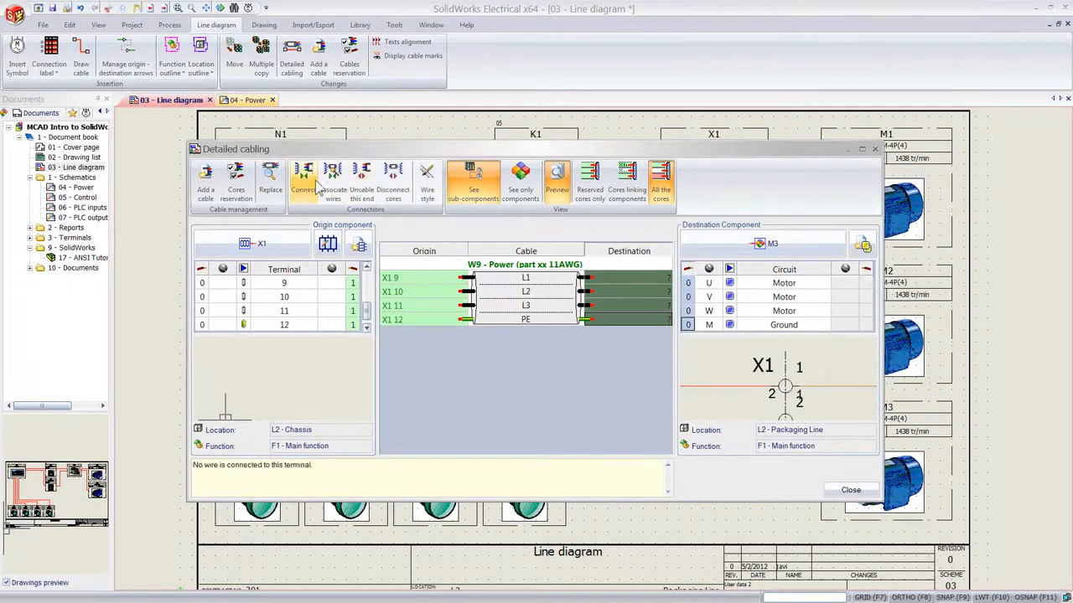
{"action": "left_click", "coordinate": [303, 180]}
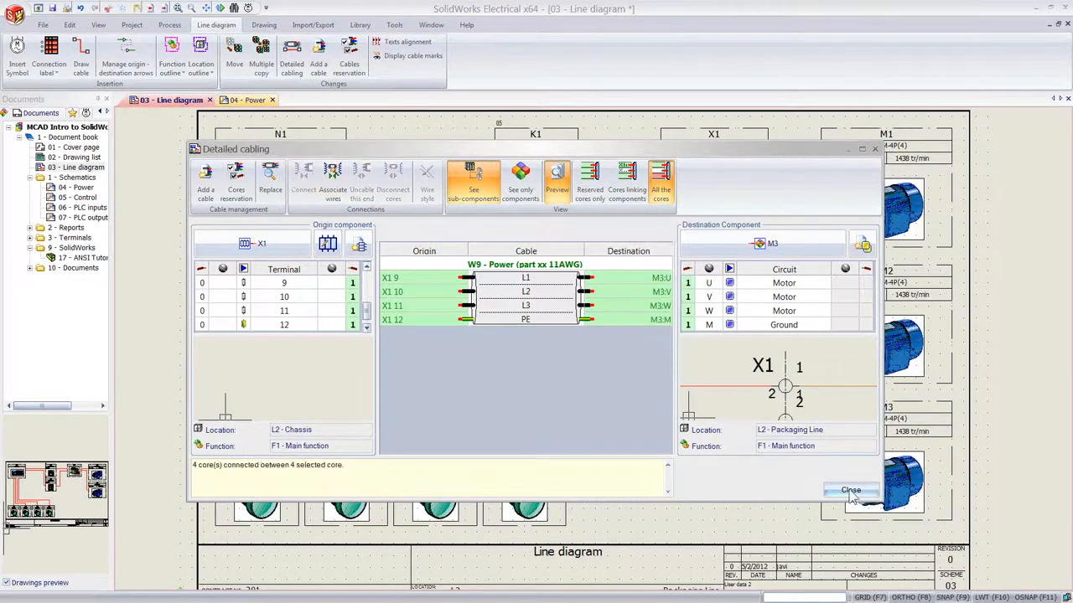
{"action": "left_click", "coordinate": [850, 490]}
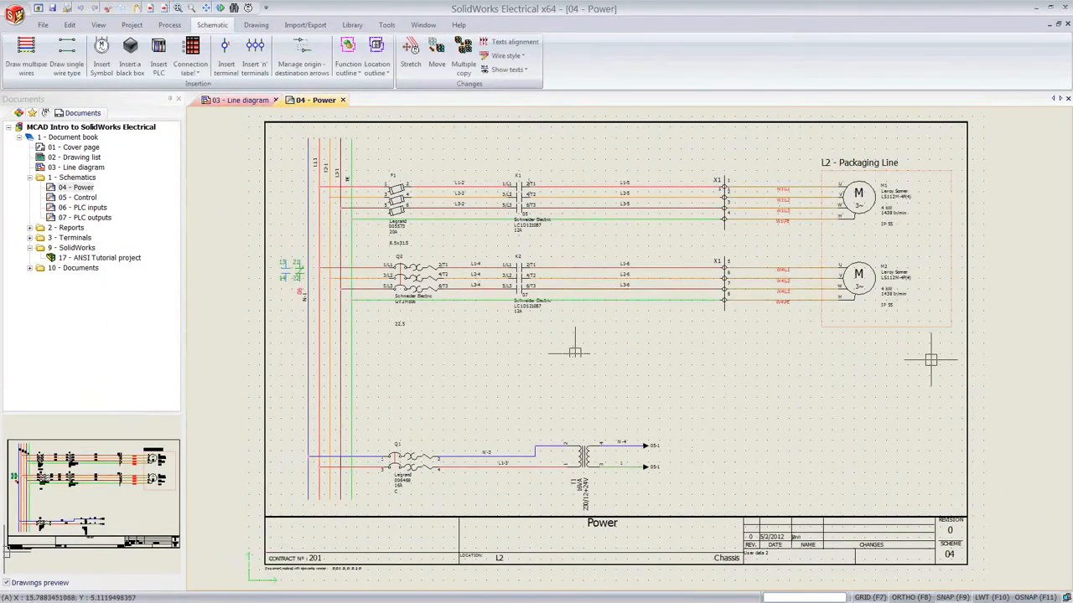
{"action": "mouse_move", "coordinate": [564, 339]}
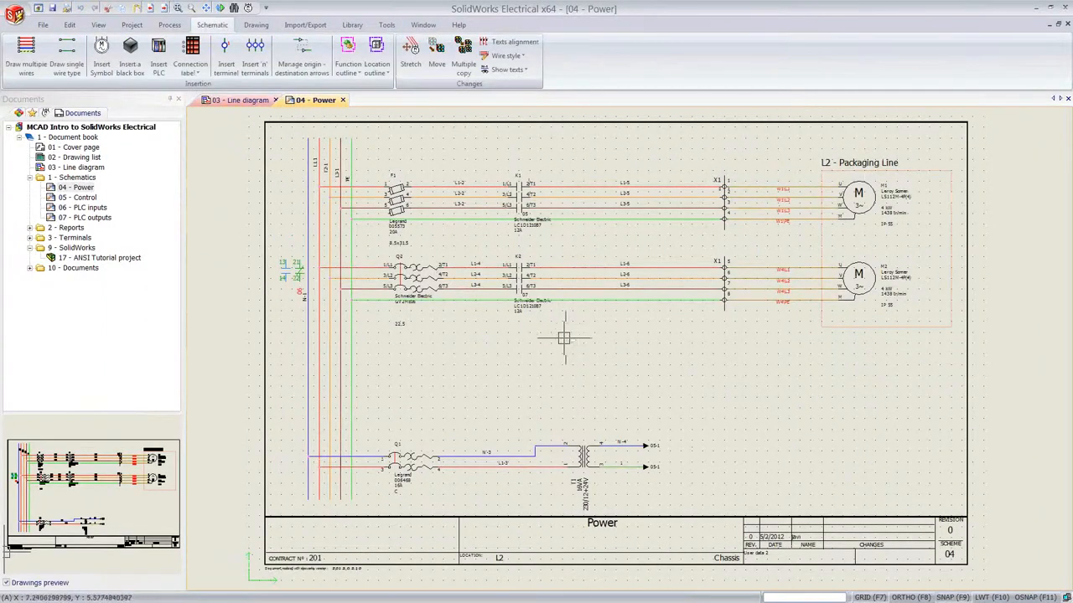
{"action": "mouse_move", "coordinate": [872, 365]}
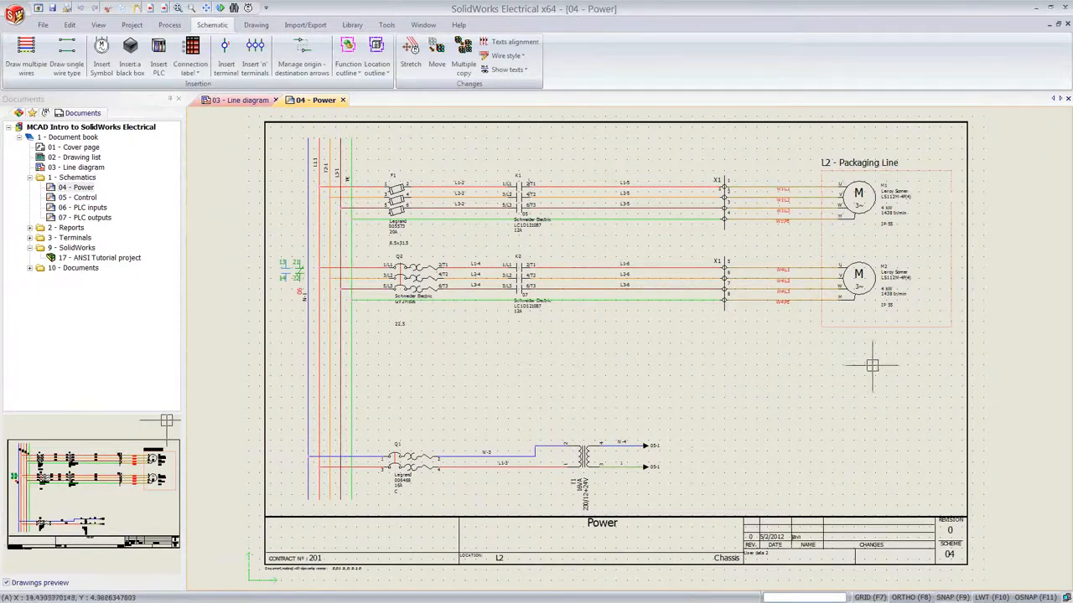
{"action": "mouse_move", "coordinate": [633, 245]}
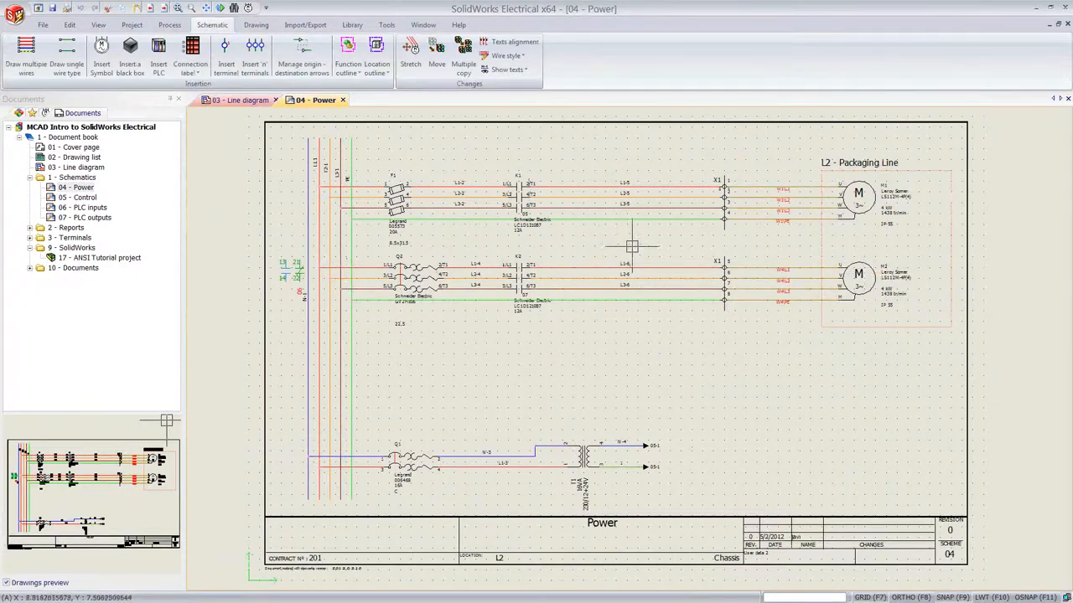
{"action": "mouse_move", "coordinate": [239, 306]}
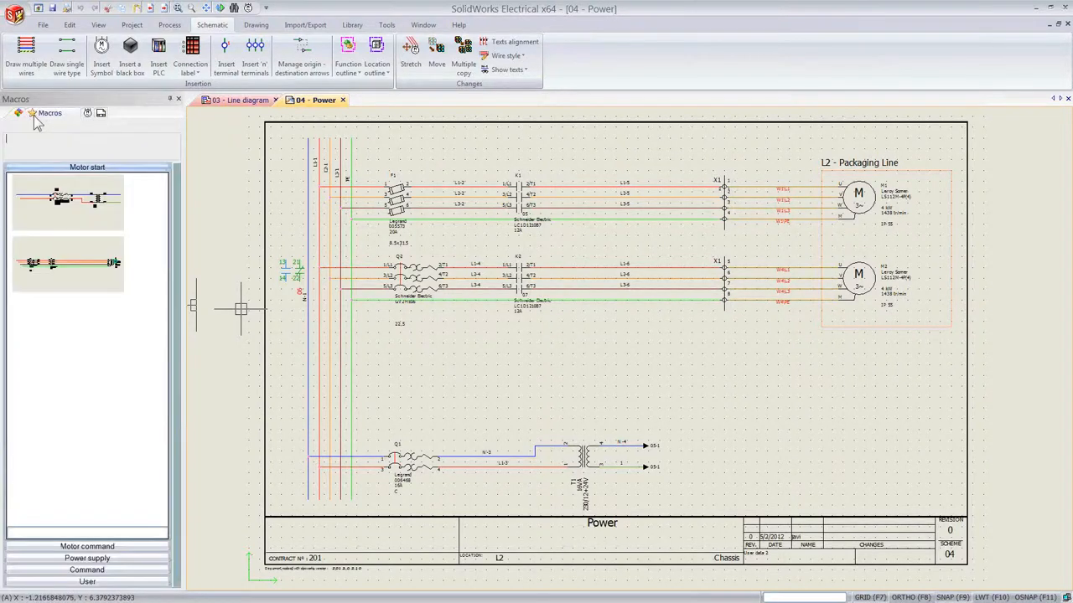
Insert the Motor start macro below circuit two and open the motor's symbol properties.
{"action": "left_click", "coordinate": [68, 263]}
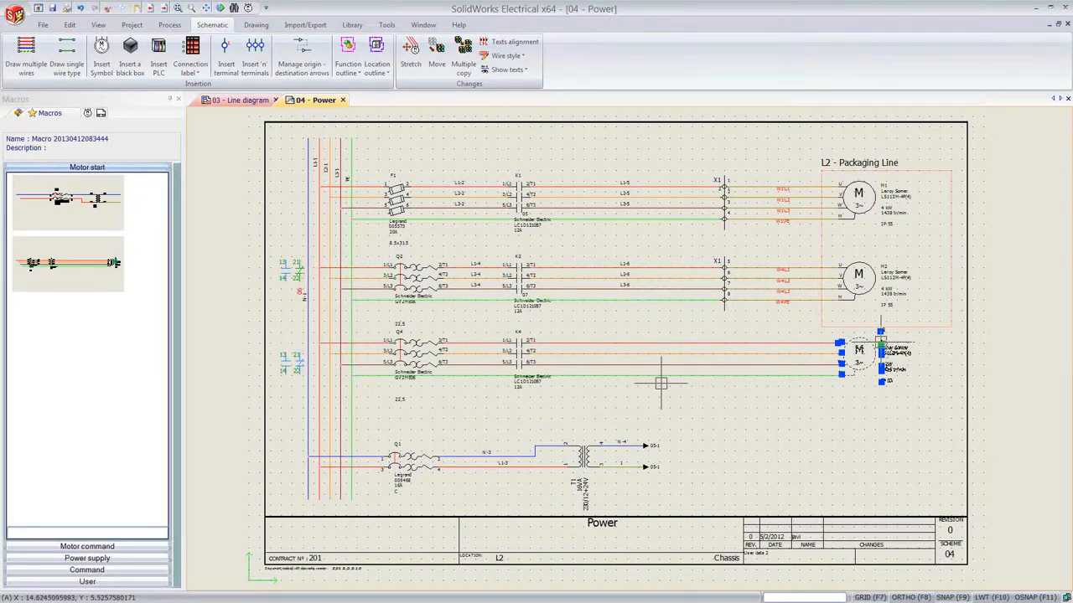
{"action": "double_click", "coordinate": [858, 349]}
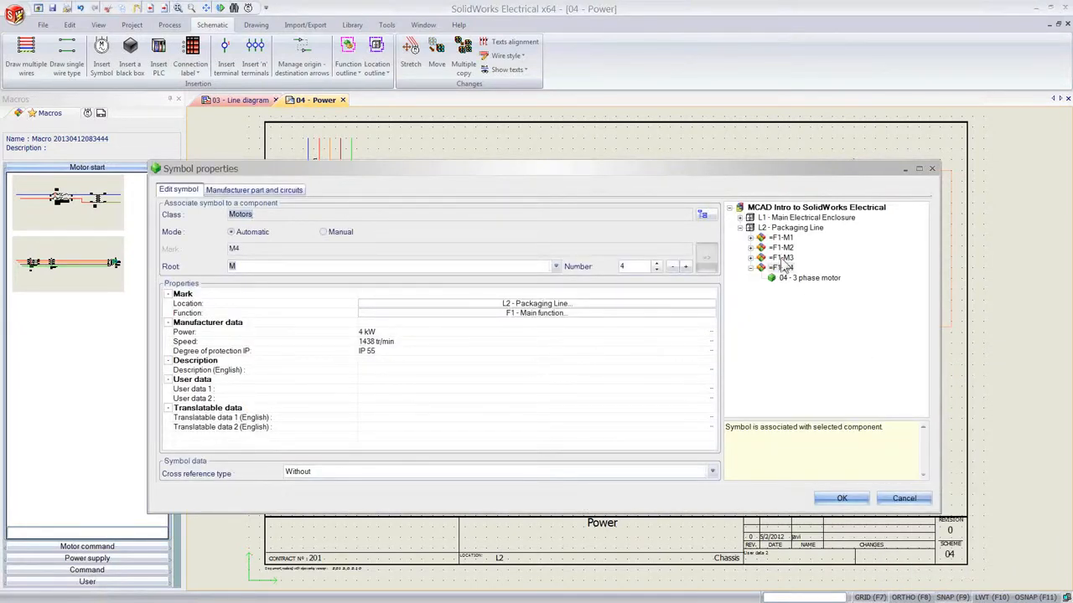
Associate the new motor with =F1-M3 and the breaker with =F1-Q3.
{"action": "left_click", "coordinate": [780, 267]}
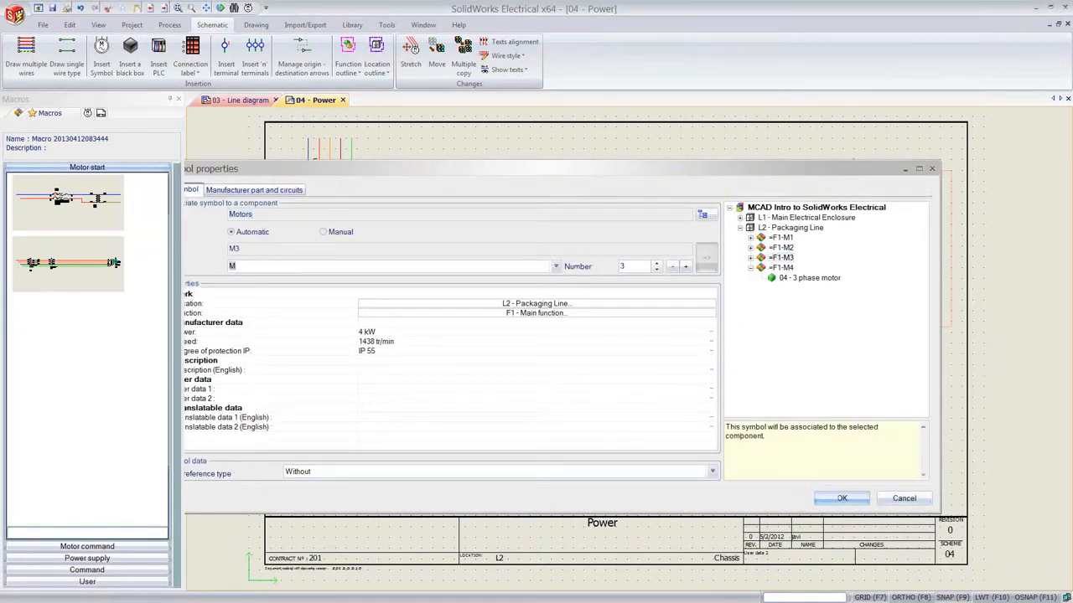
{"action": "left_click", "coordinate": [842, 498]}
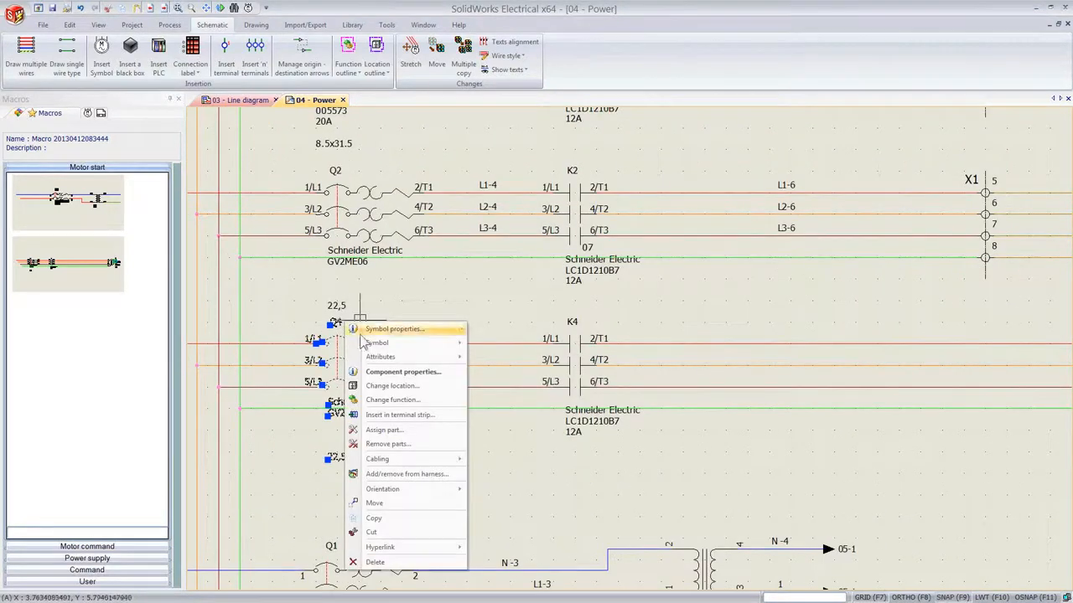
{"action": "left_click", "coordinate": [394, 329]}
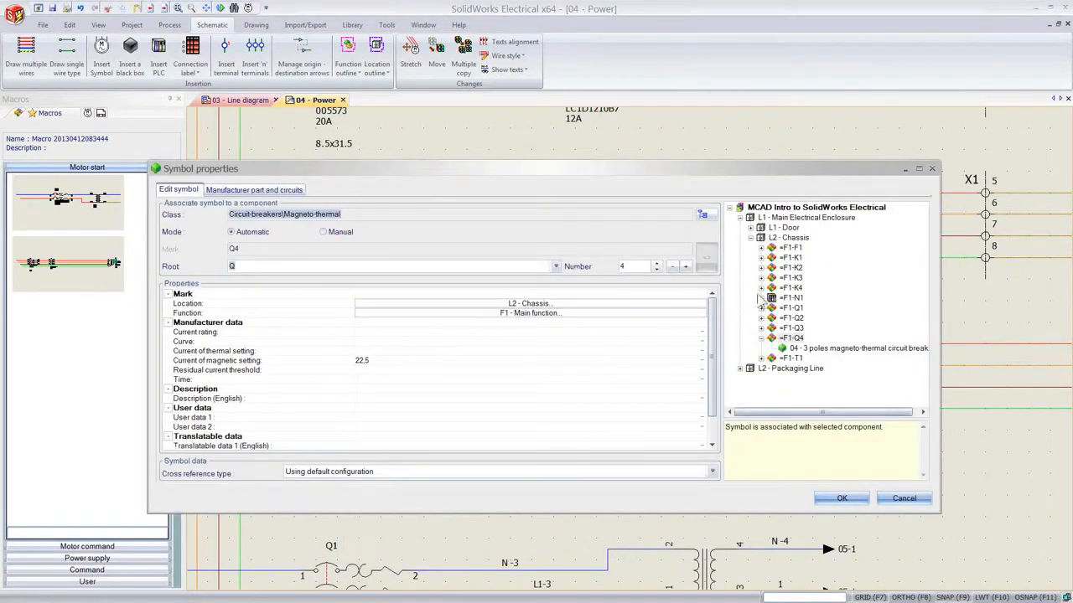
{"action": "left_click", "coordinate": [790, 327]}
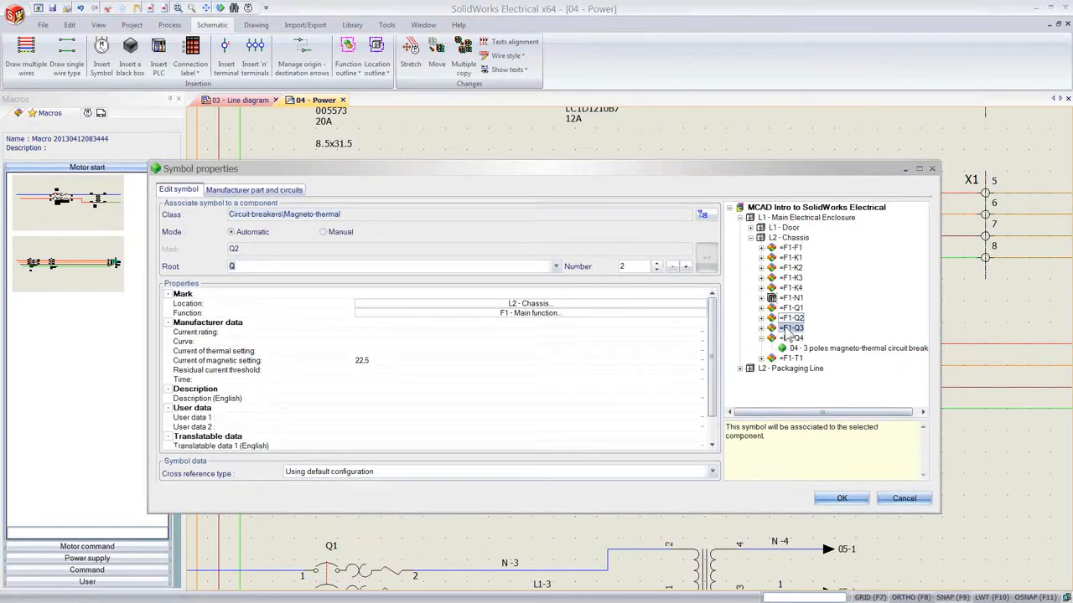
{"action": "left_click", "coordinate": [841, 498]}
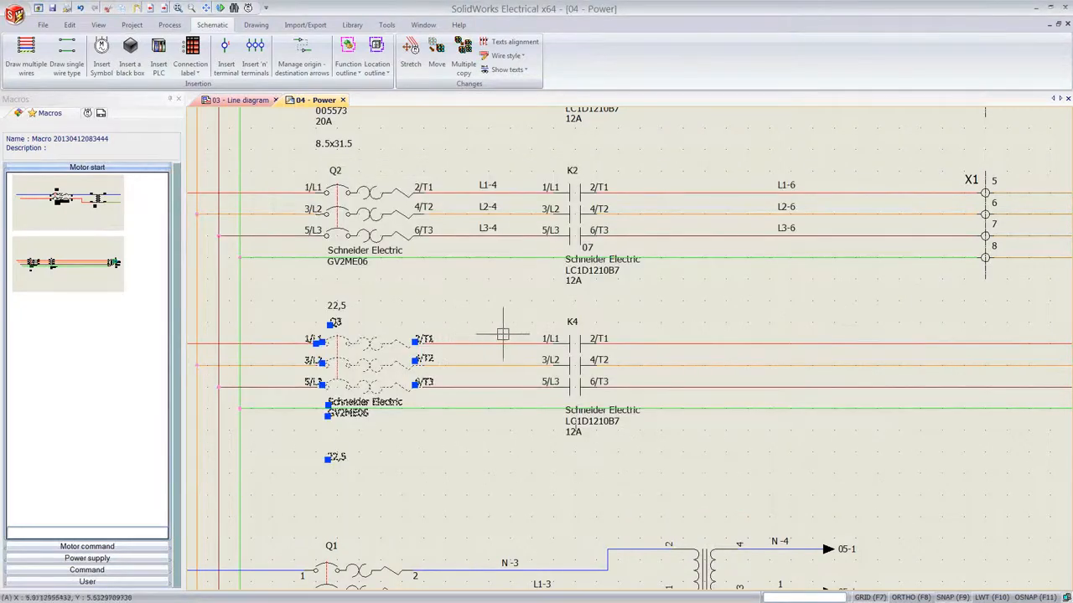
Associate the new contactor with existing component =F1-K3.
{"action": "right_click", "coordinate": [562, 323]}
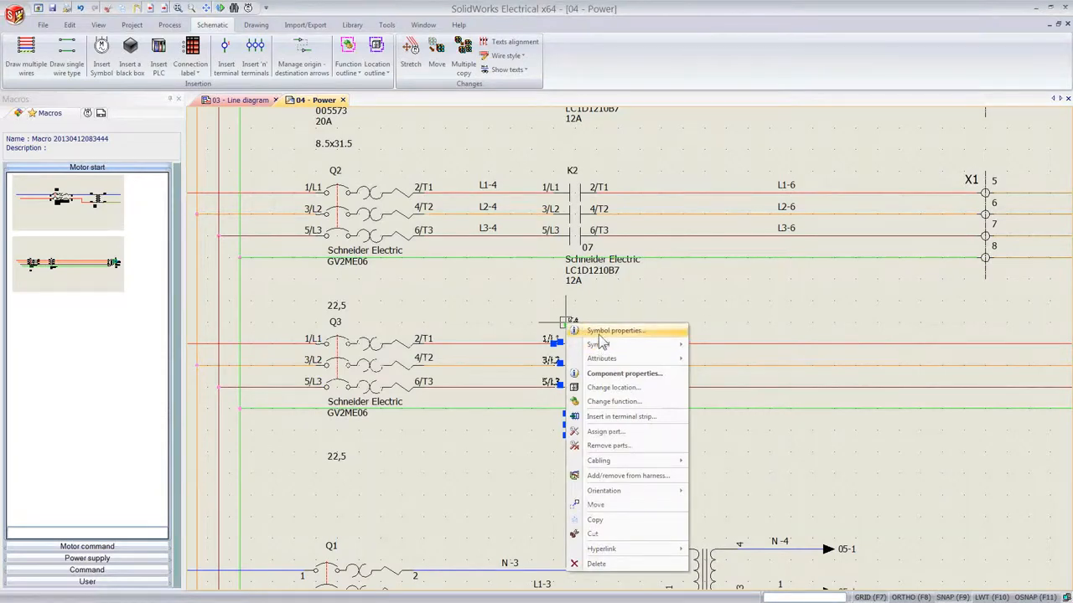
{"action": "left_click", "coordinate": [616, 331]}
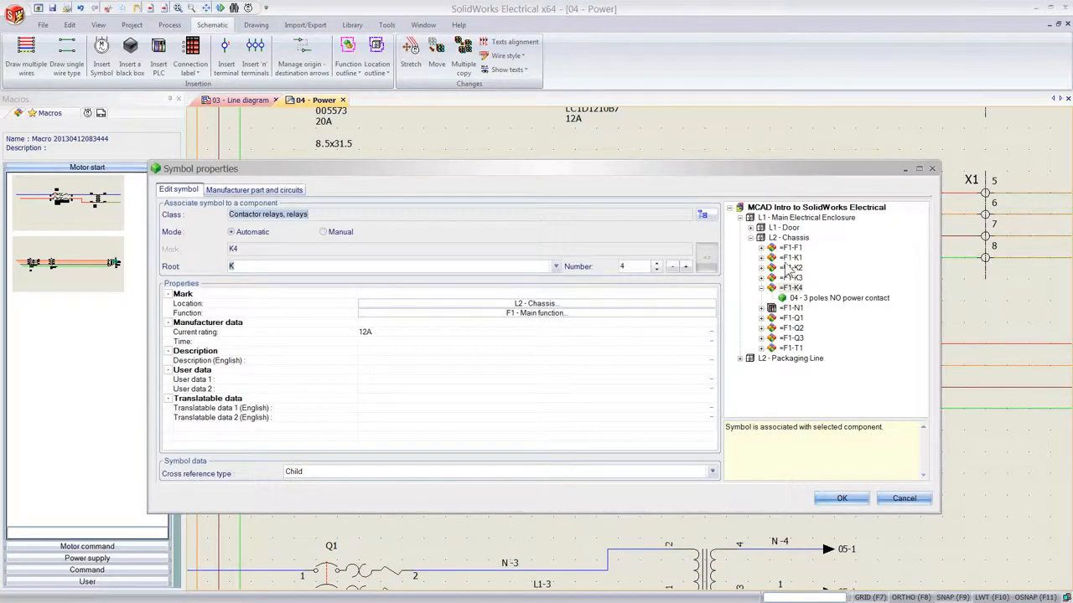
{"action": "left_click", "coordinate": [791, 277]}
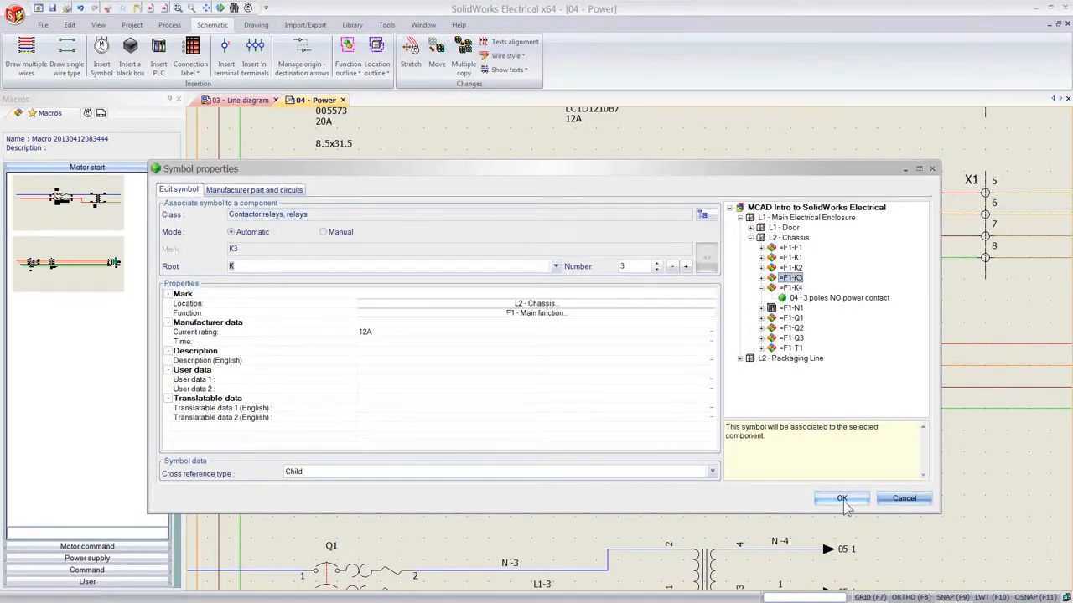
{"action": "left_click", "coordinate": [841, 497]}
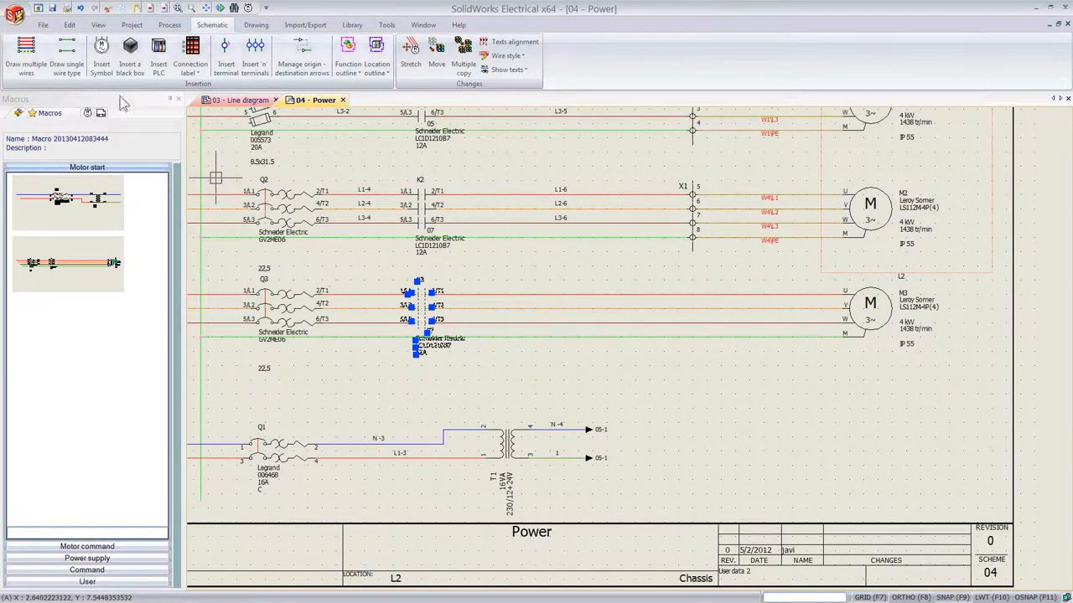
Insert terminals 9–12 of strip X1 across the four wires going to motor M3.
{"action": "left_click", "coordinate": [254, 57]}
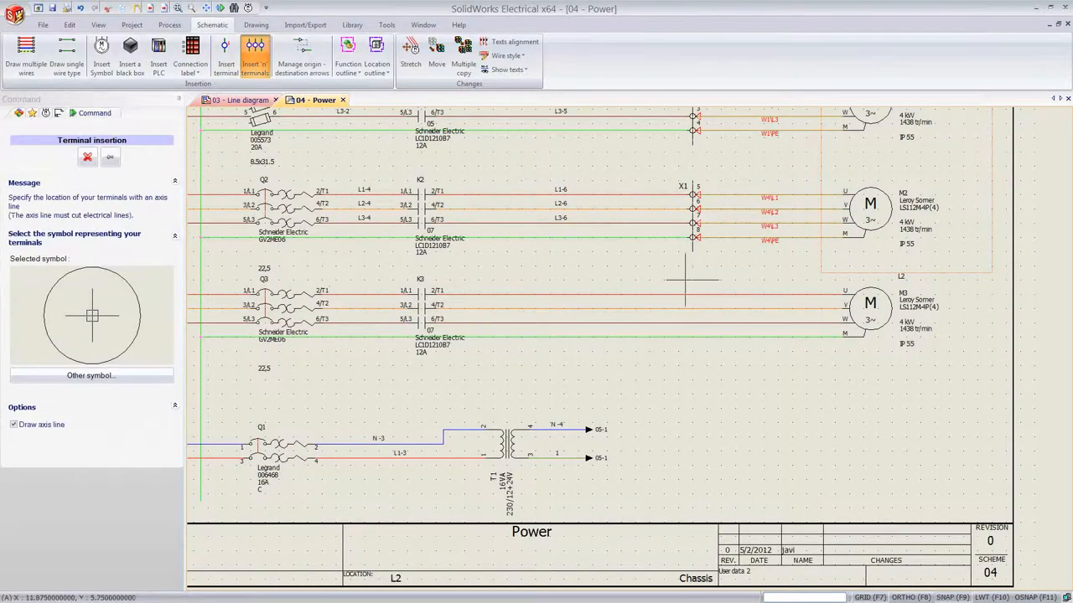
{"action": "mouse_move", "coordinate": [691, 287]}
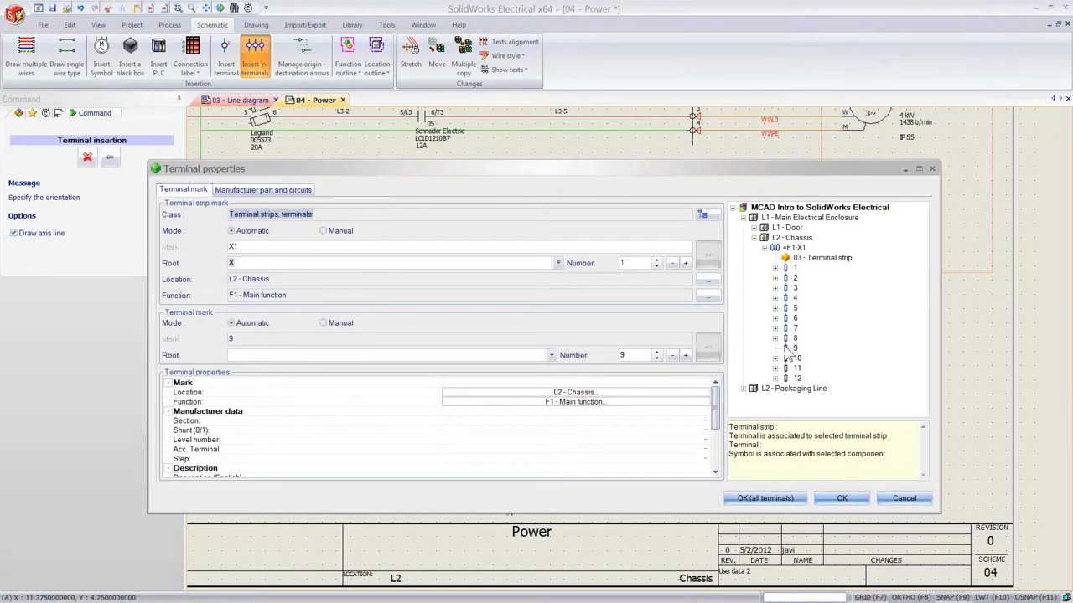
{"action": "left_click", "coordinate": [795, 347]}
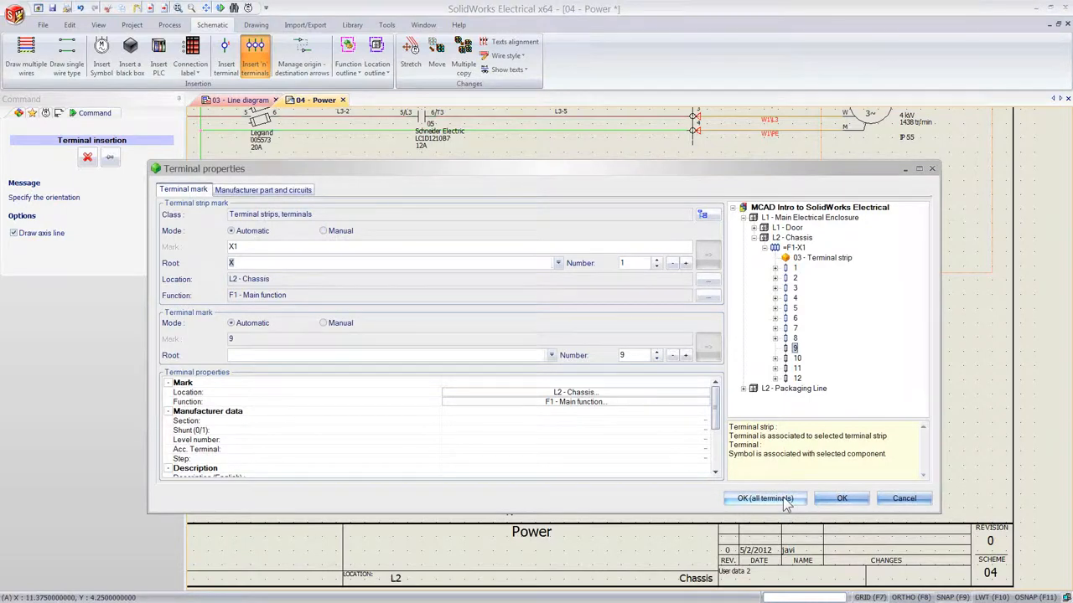
{"action": "left_click", "coordinate": [764, 498]}
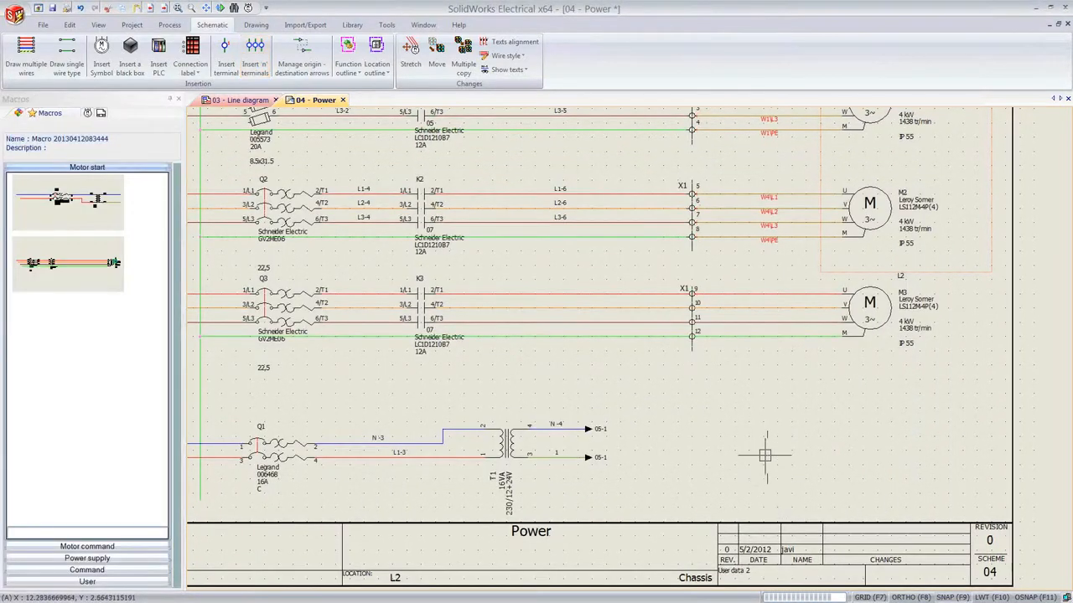
{"action": "mouse_move", "coordinate": [691, 343]}
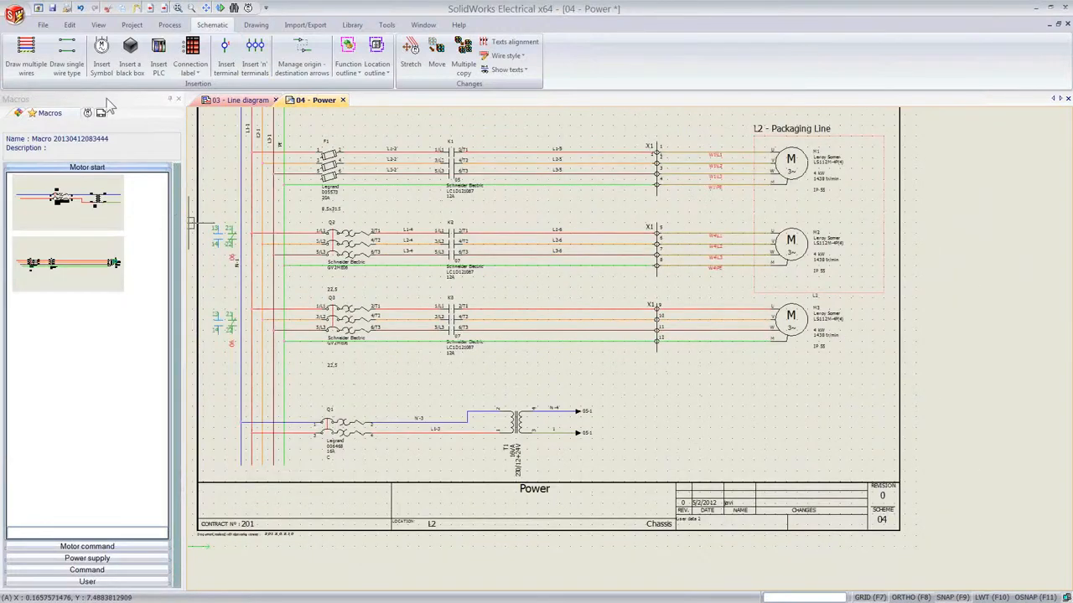
{"action": "left_click", "coordinate": [169, 24]}
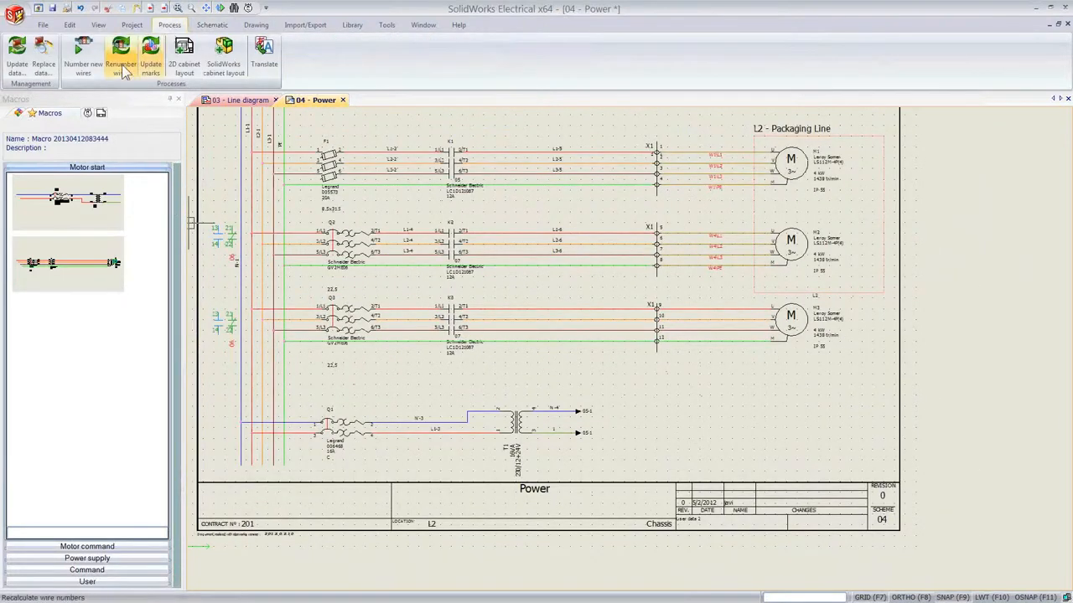
Number only the new wires, such as L3-7 to L3-9, keeping existing numbers.
{"action": "left_click", "coordinate": [82, 55]}
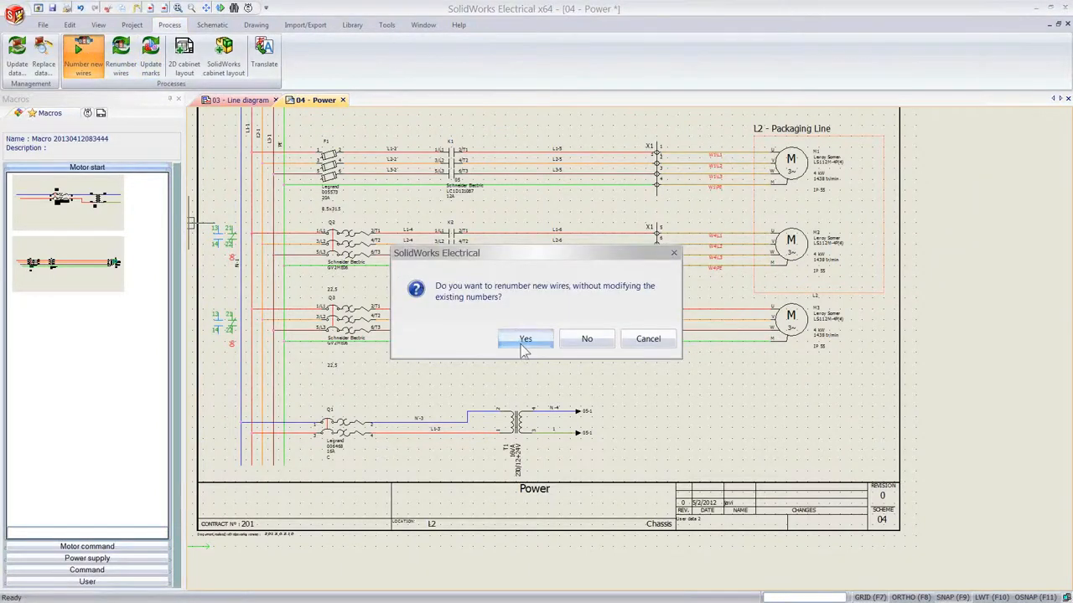
{"action": "left_click", "coordinate": [525, 339]}
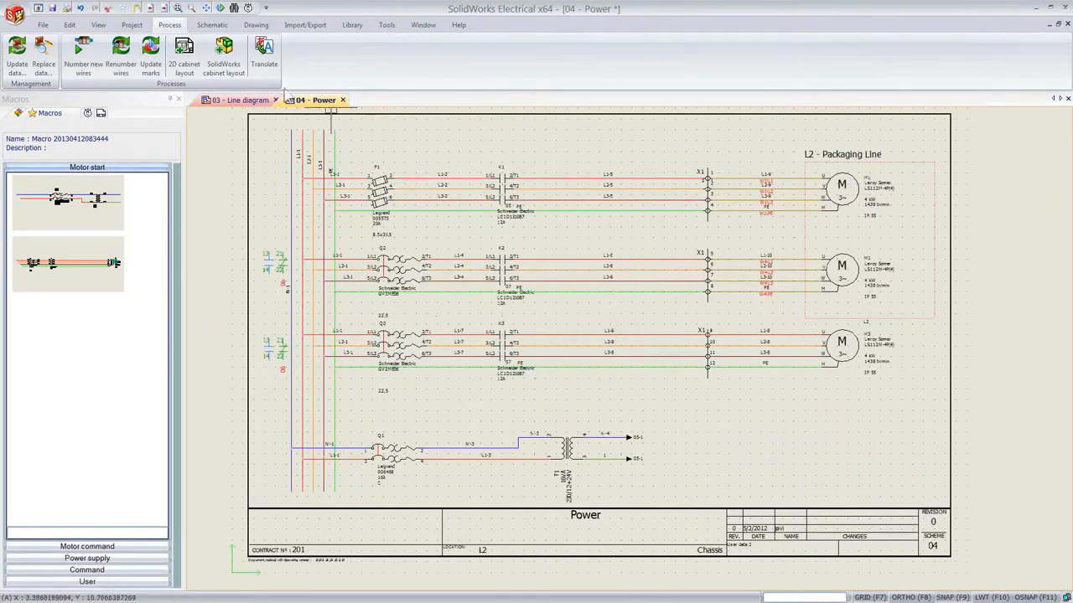
{"action": "left_click", "coordinate": [130, 25]}
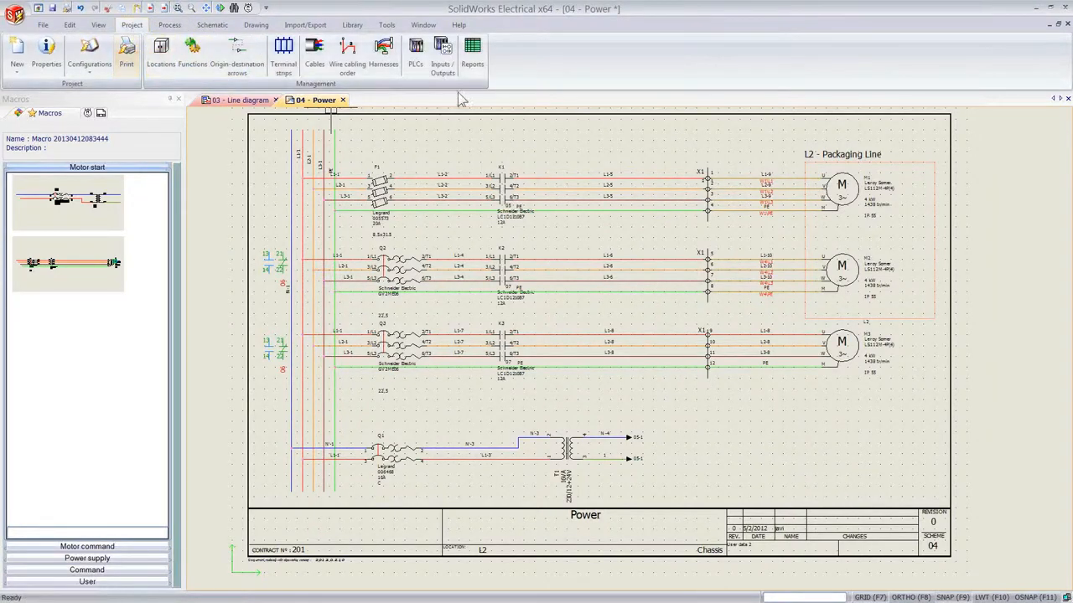
Open the Bill of materials report drawing from Reports, then reopen the Report manager.
{"action": "left_click", "coordinate": [472, 55]}
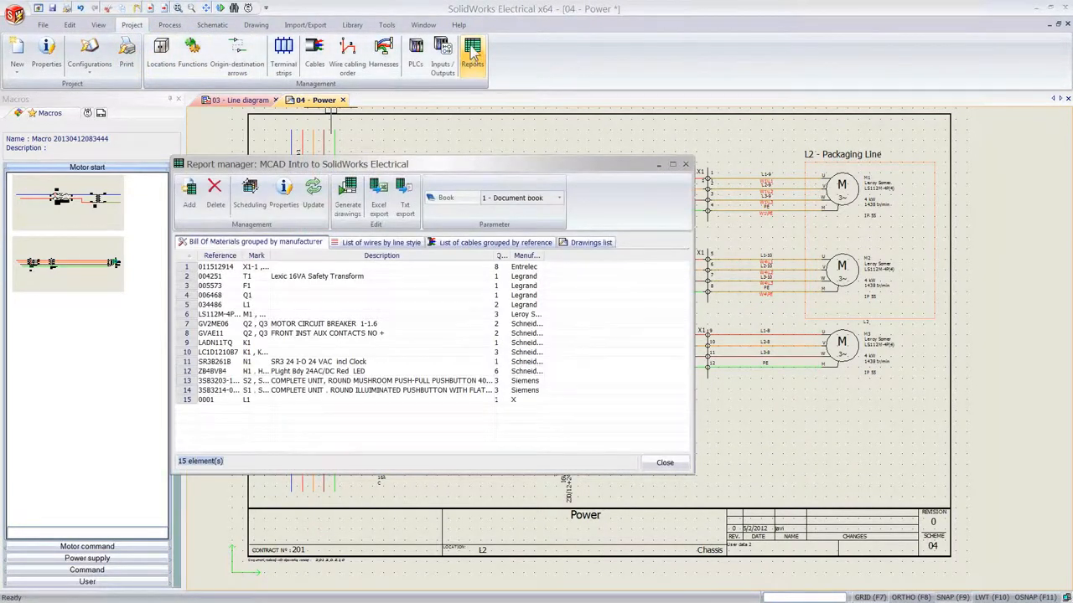
{"action": "left_click", "coordinate": [663, 462]}
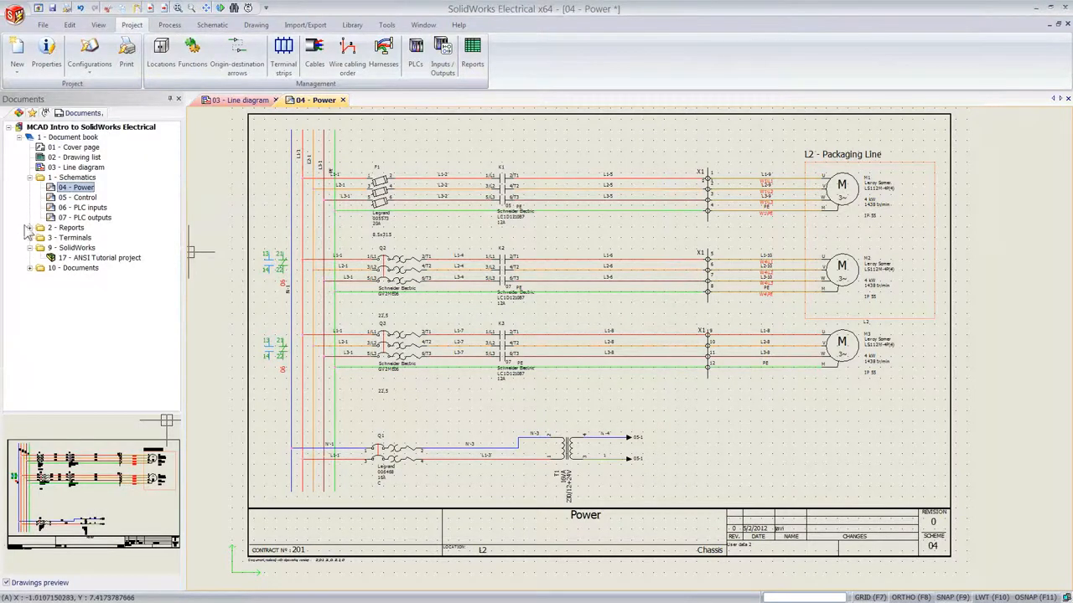
{"action": "left_click", "coordinate": [29, 227]}
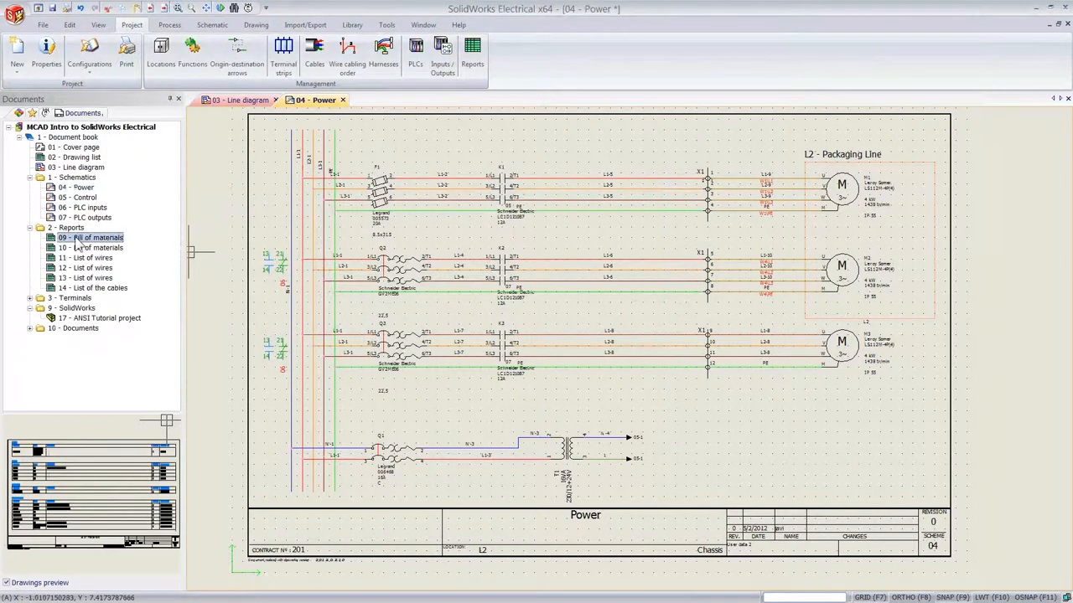
{"action": "double_click", "coordinate": [95, 237]}
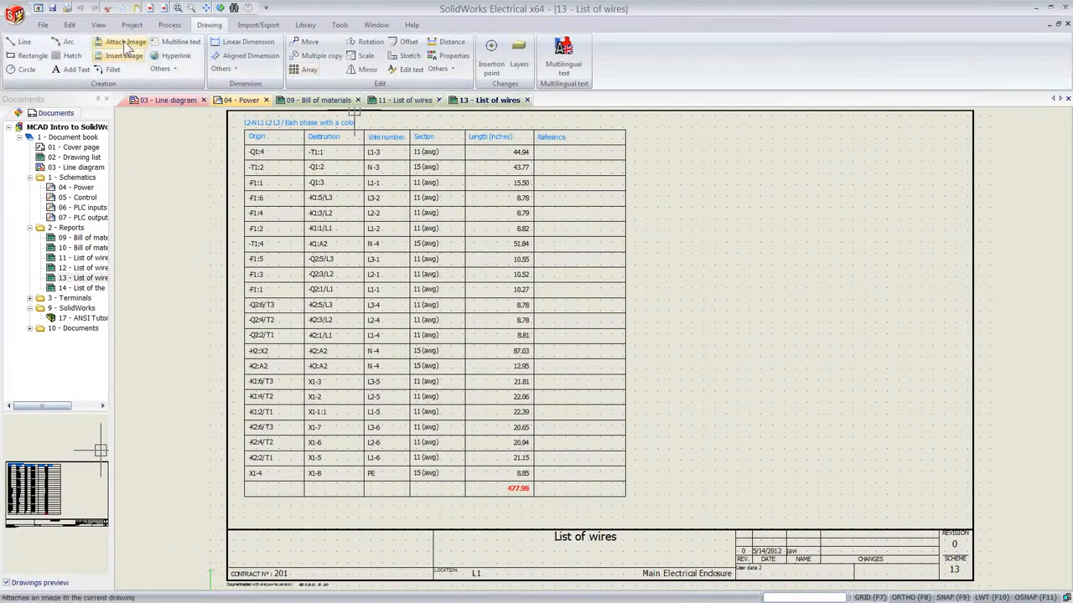
{"action": "left_click", "coordinate": [131, 24]}
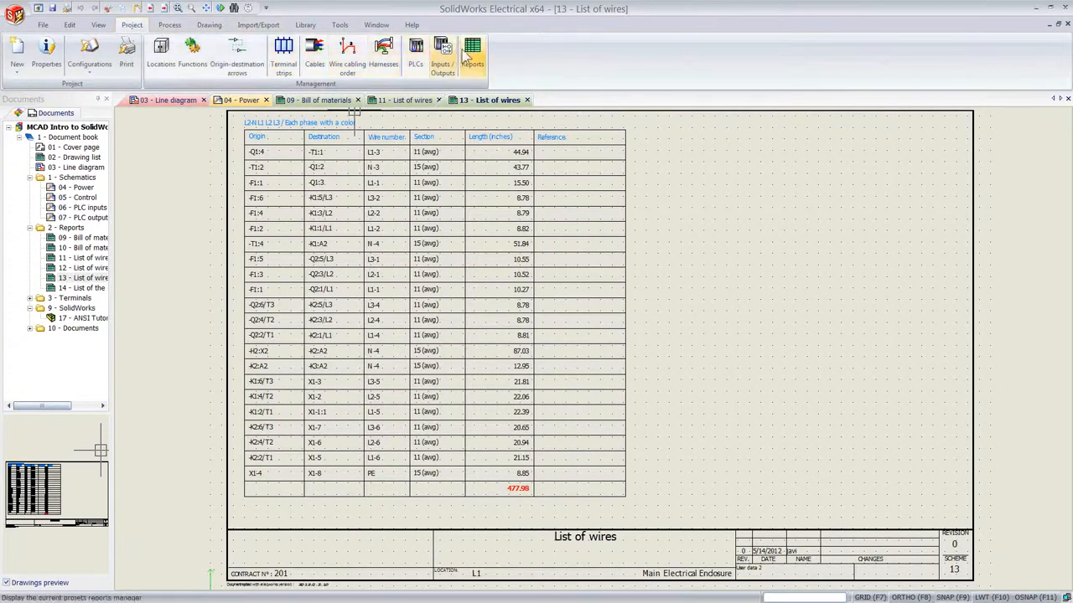
{"action": "left_click", "coordinate": [472, 50]}
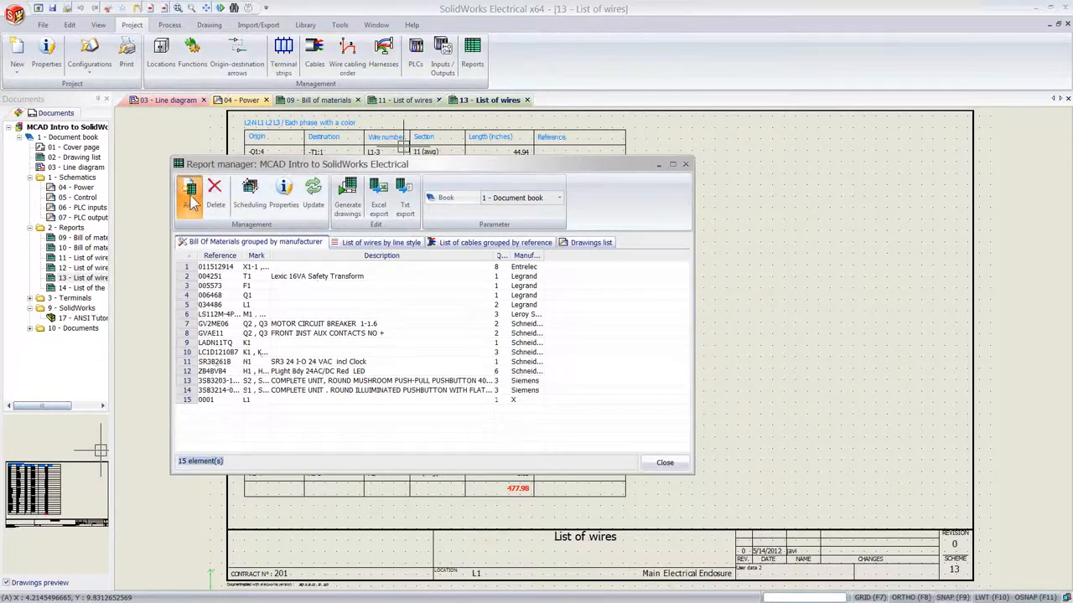
Add the PlcIO_Imperial PLC inputs/outputs list report and generate its drawing.
{"action": "left_click", "coordinate": [189, 192]}
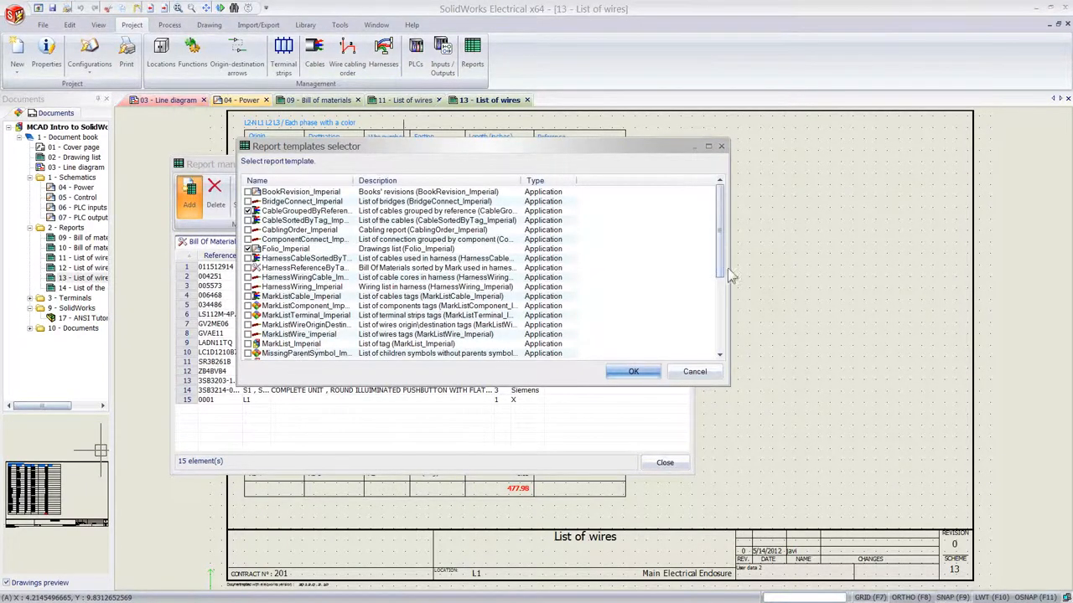
{"action": "scroll", "scroll_direction": "down", "scroll_amount": 3}
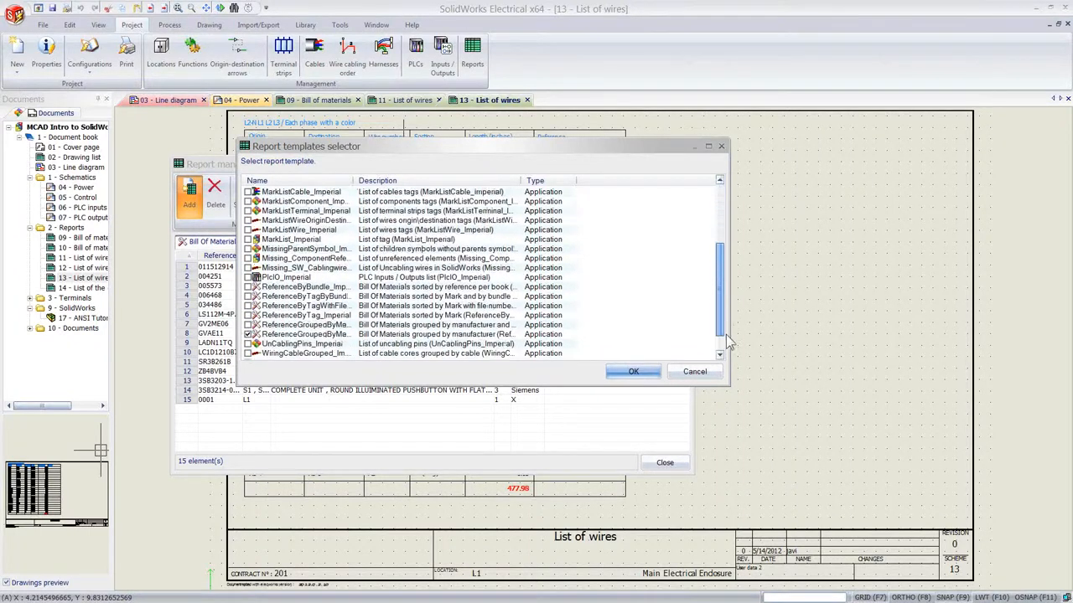
{"action": "scroll", "scroll_direction": "down", "scroll_amount": 3}
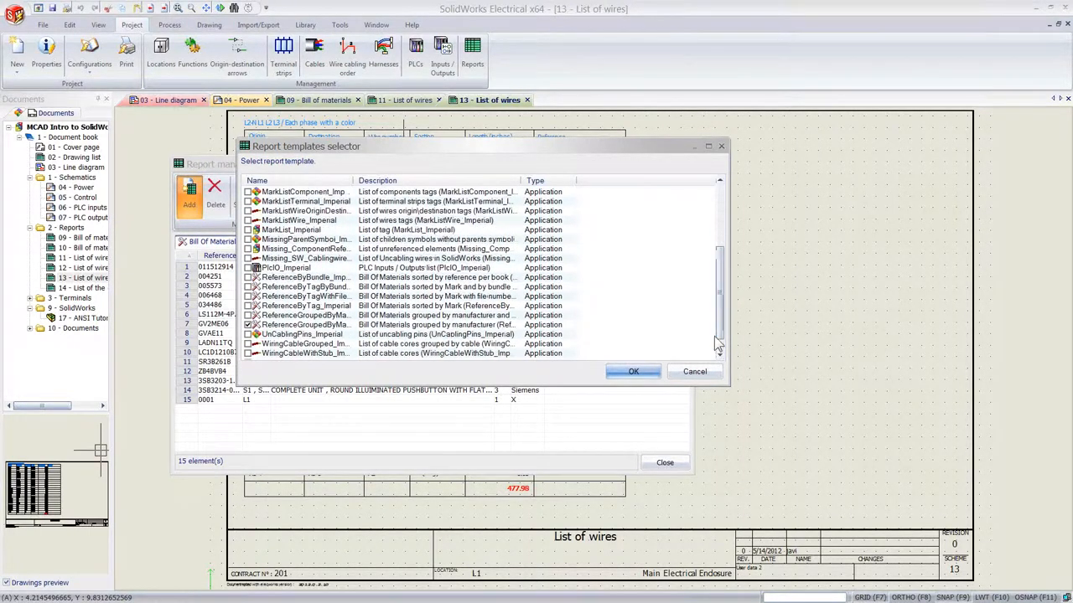
{"action": "left_click", "coordinate": [285, 267]}
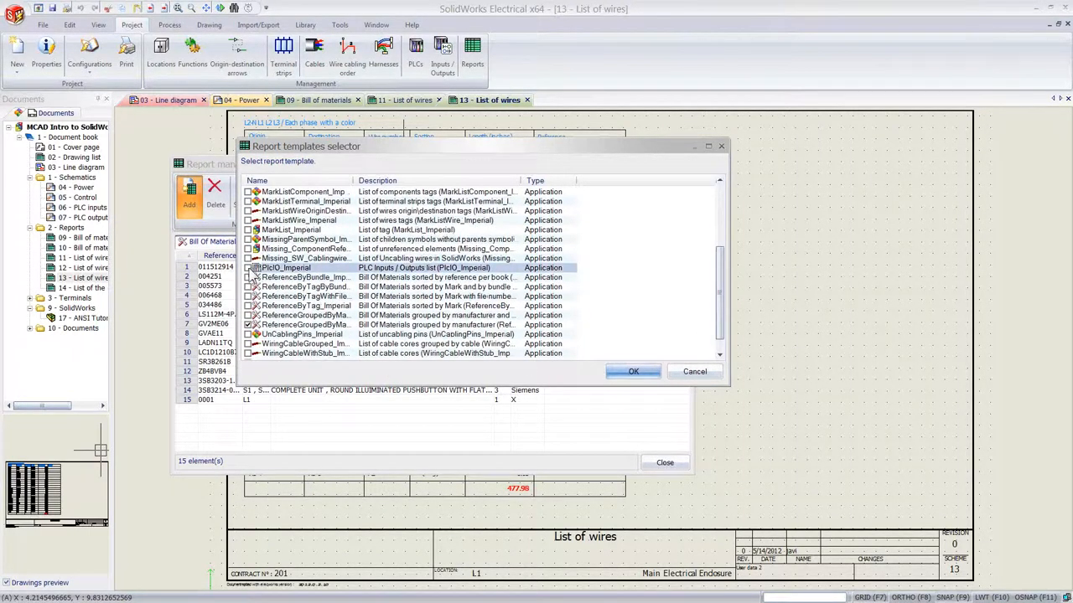
{"action": "mouse_move", "coordinate": [634, 371]}
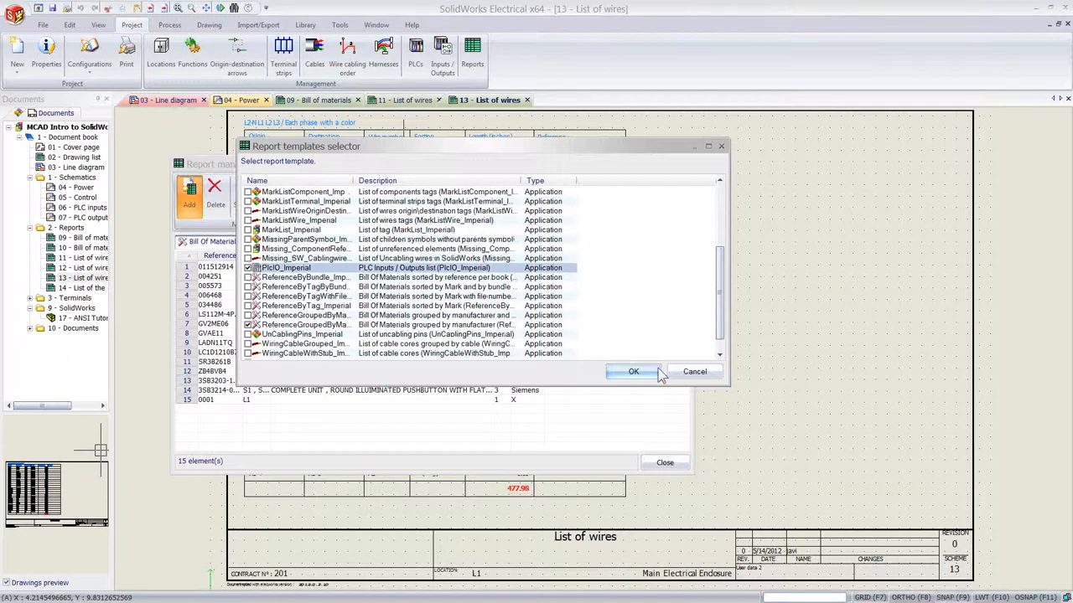
{"action": "left_click", "coordinate": [633, 371]}
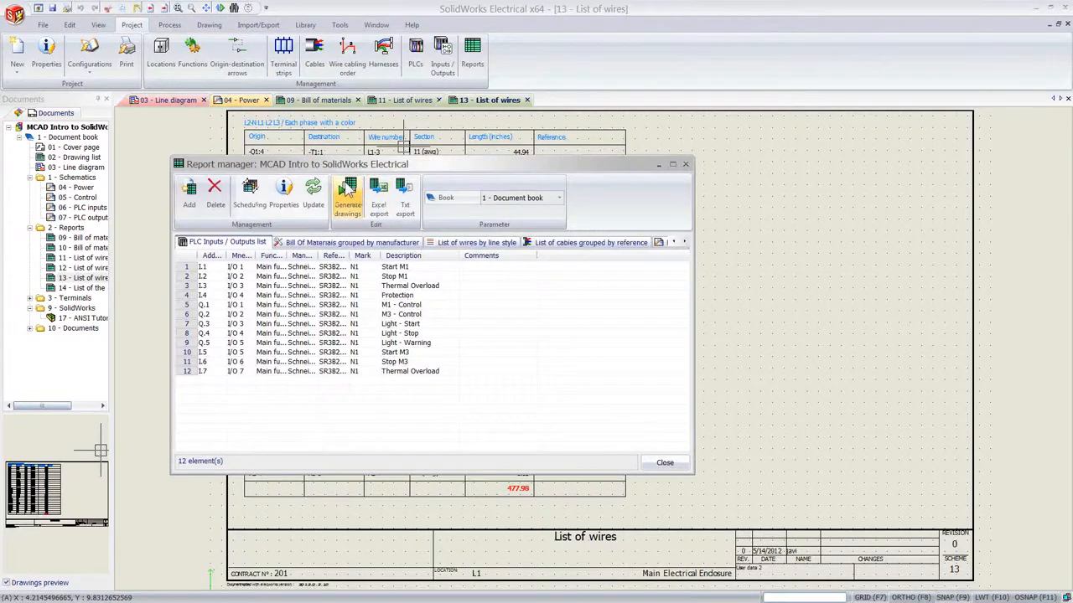
{"action": "left_click", "coordinate": [347, 197]}
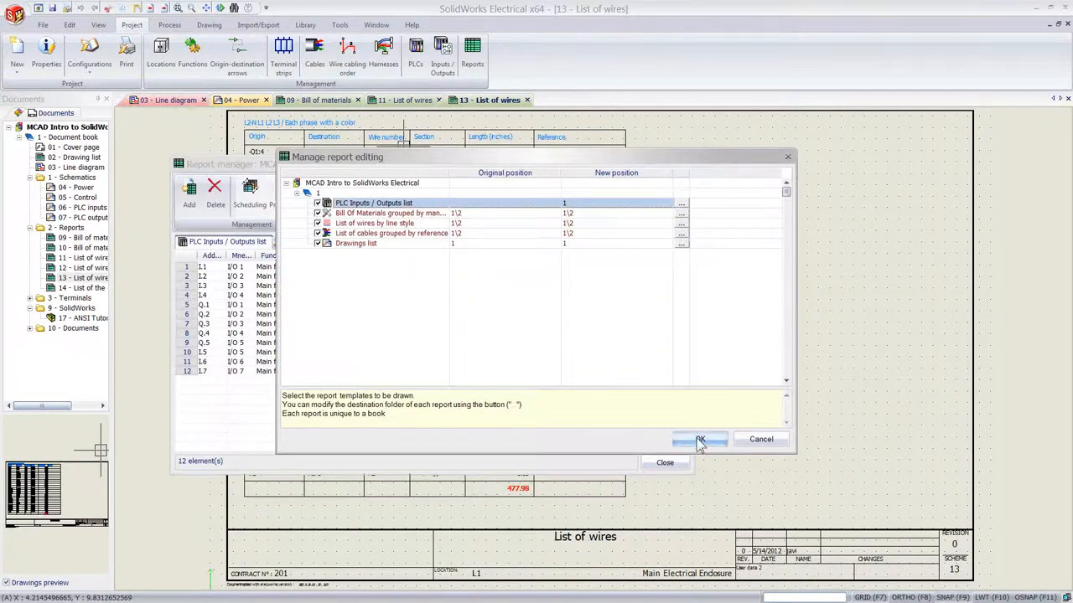
{"action": "left_click", "coordinate": [700, 439]}
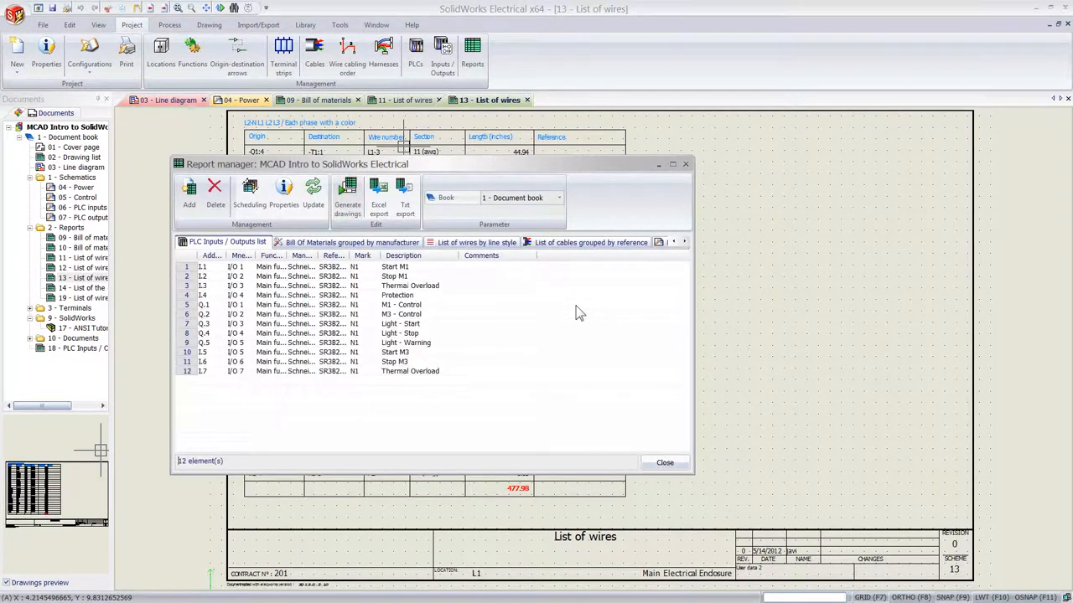
{"action": "left_click", "coordinate": [663, 463]}
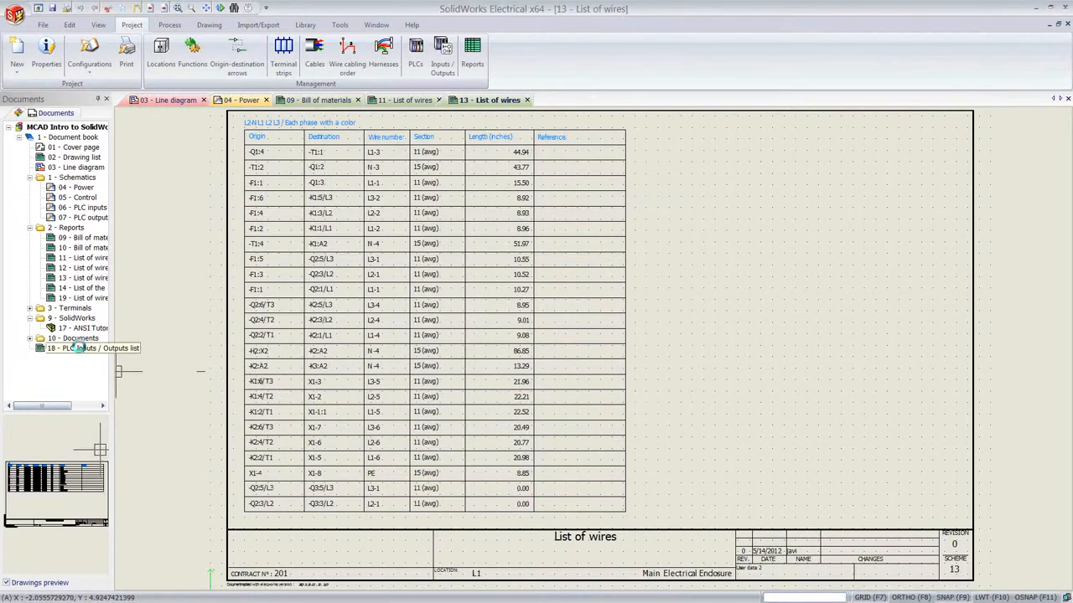
Review the PLC Inputs/Outputs list and PLC outputs schematic, then close the open drawings.
{"action": "double_click", "coordinate": [80, 348]}
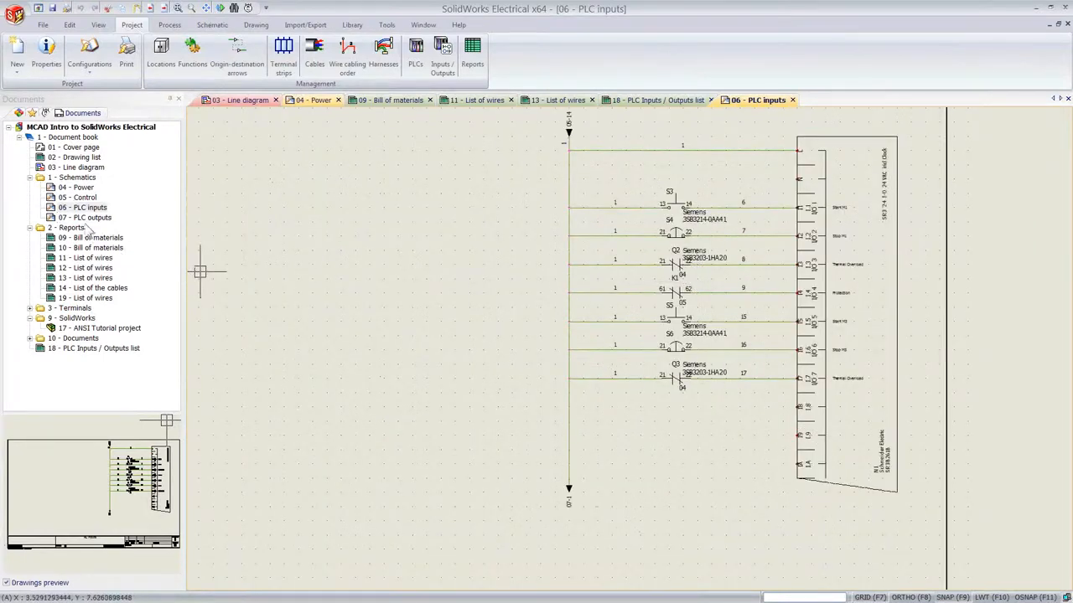
{"action": "left_click", "coordinate": [83, 217]}
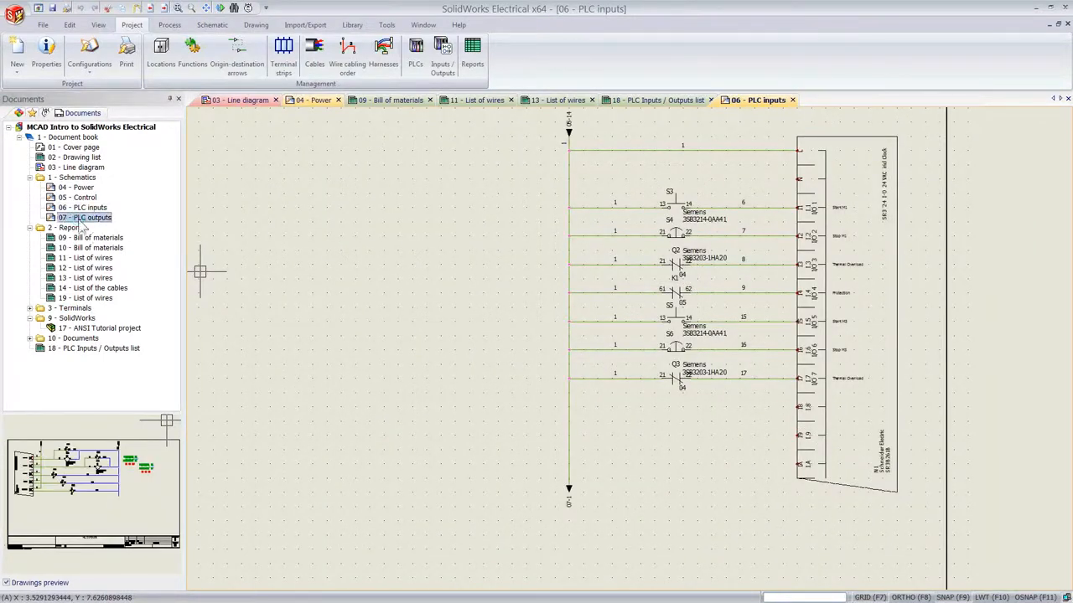
{"action": "double_click", "coordinate": [83, 217]}
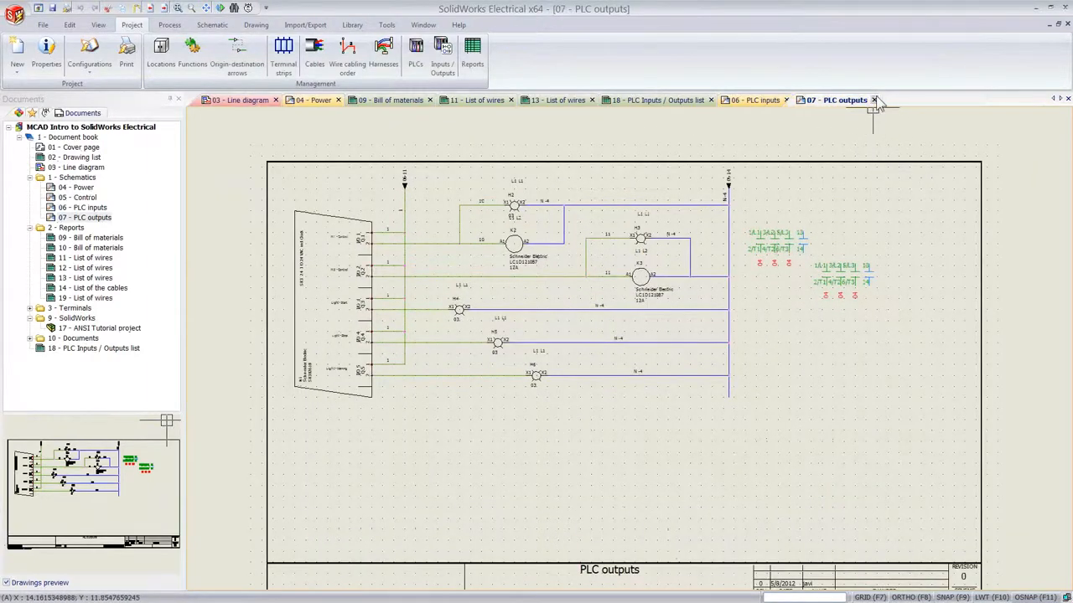
{"action": "left_click", "coordinate": [874, 99]}
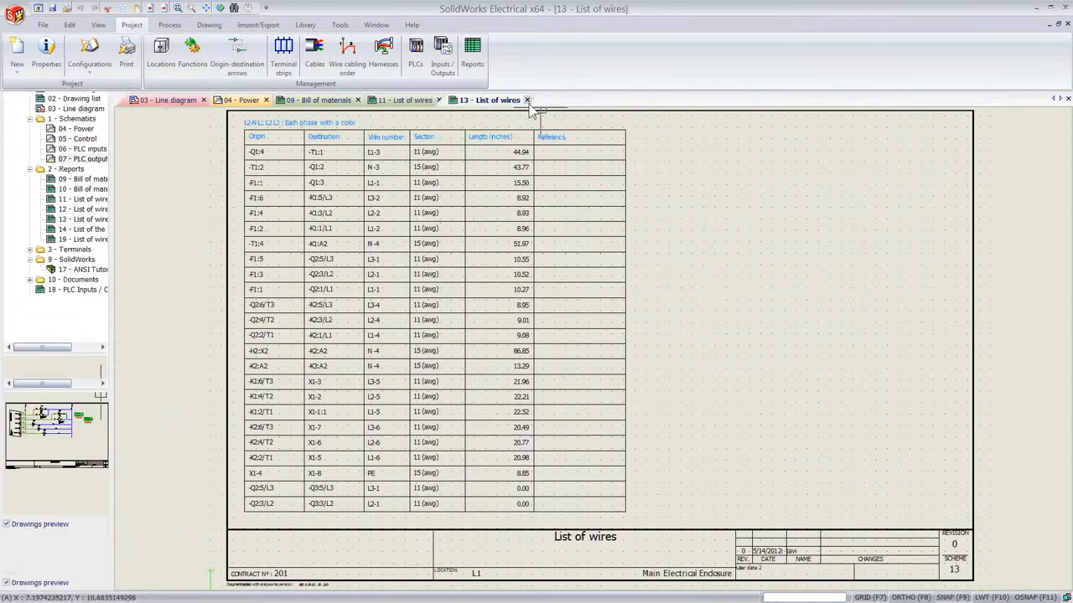
{"action": "left_click", "coordinate": [527, 99]}
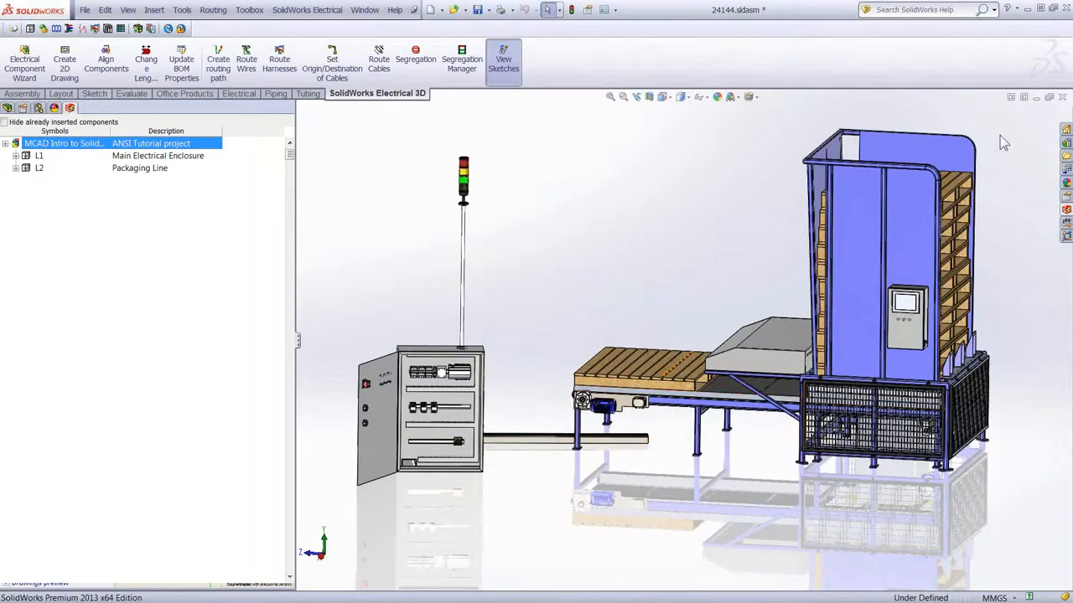
{"action": "mouse_move", "coordinate": [890, 262]}
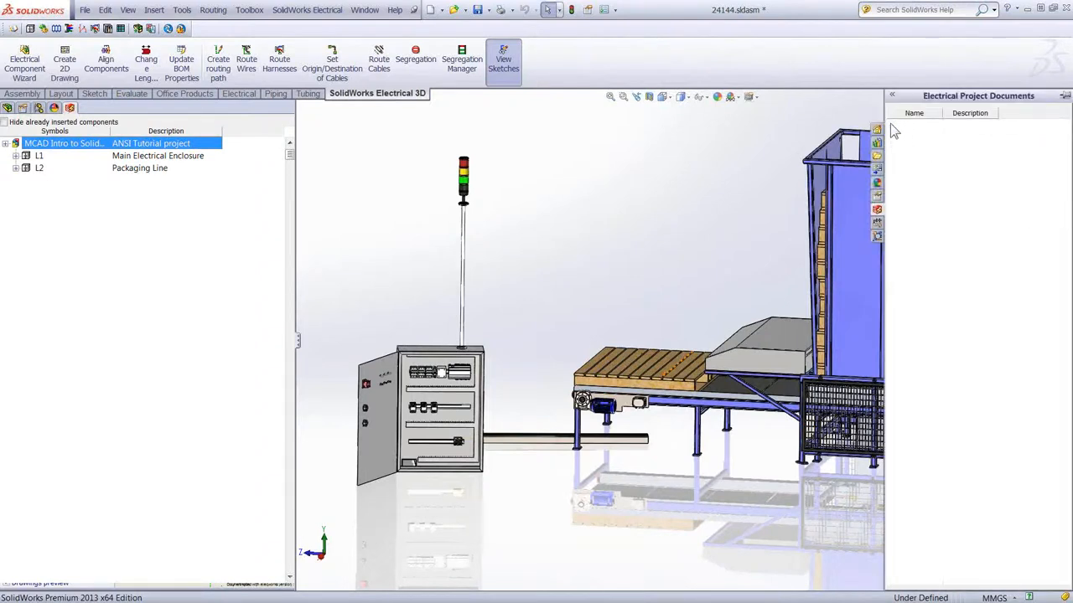
Expand Schematics and Documents, then open the attached TeSys GV2 starter datasheet PDF.
{"action": "left_click", "coordinate": [903, 125]}
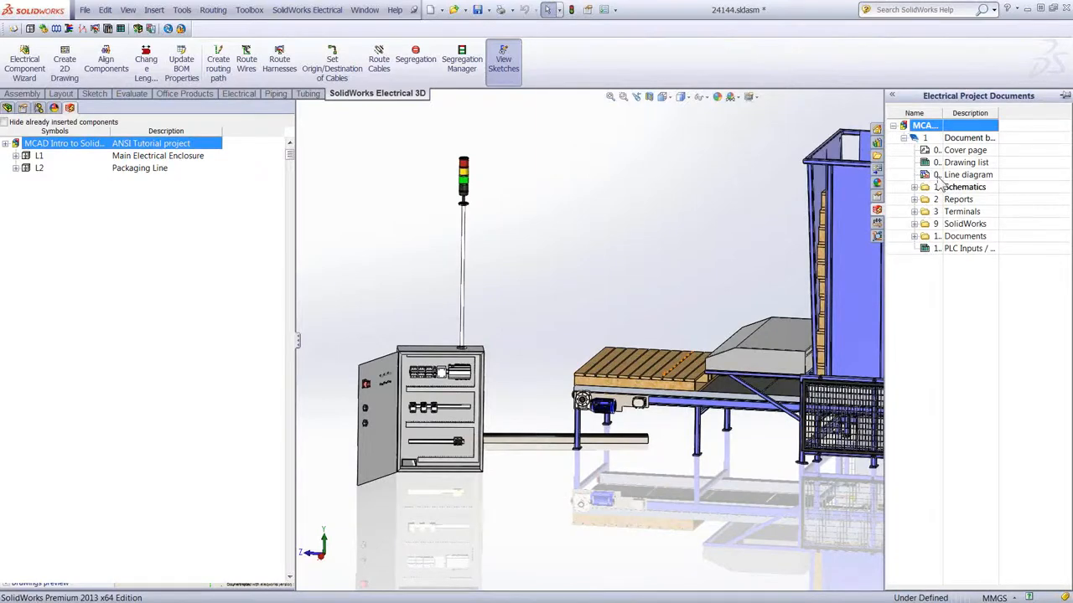
{"action": "double_click", "coordinate": [968, 174]}
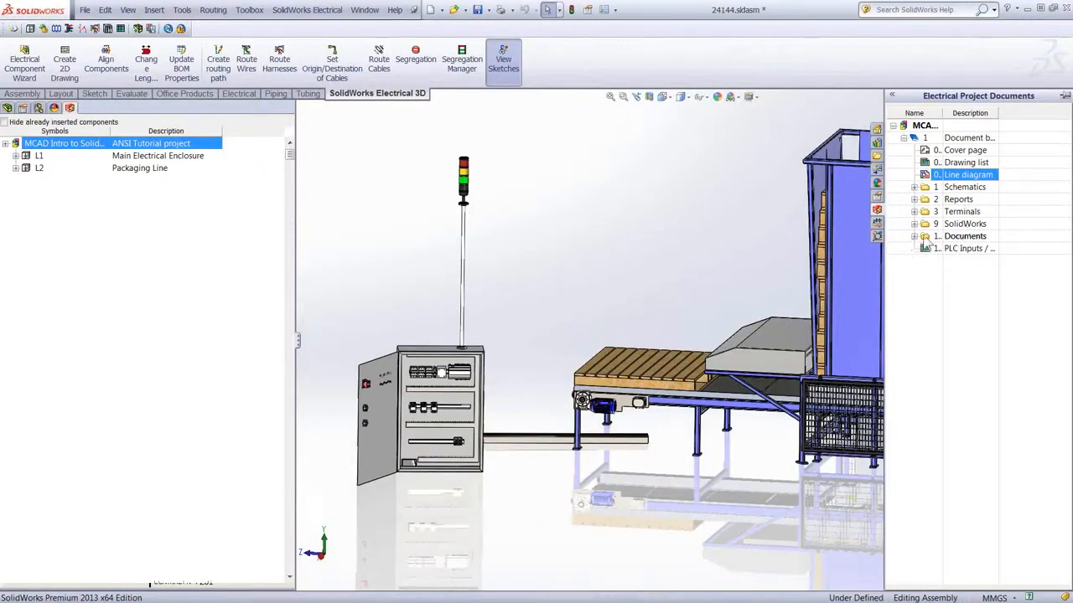
{"action": "left_click", "coordinate": [914, 186]}
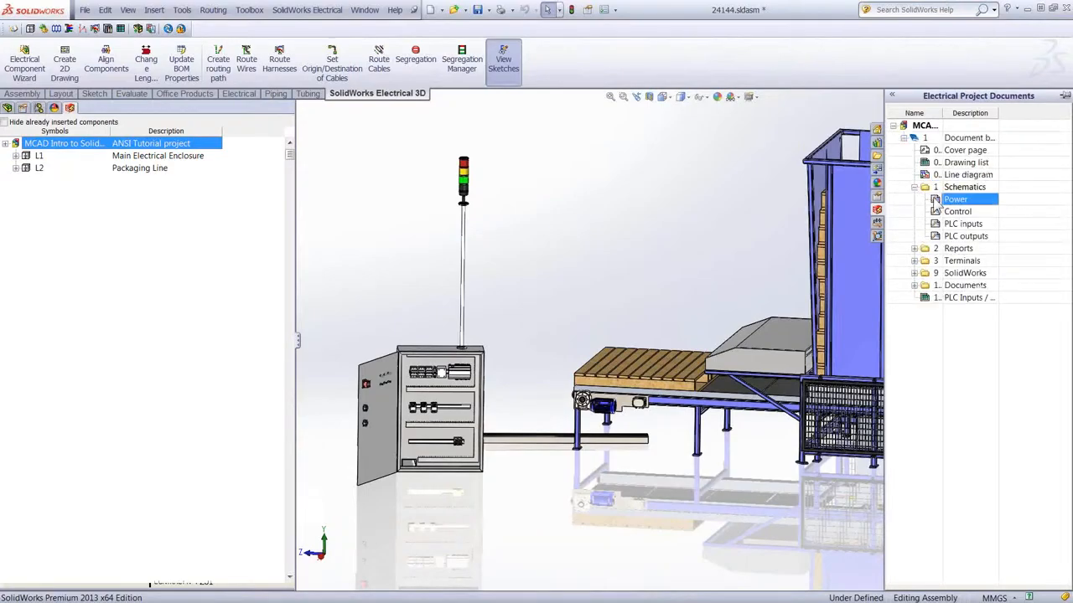
{"action": "double_click", "coordinate": [955, 199]}
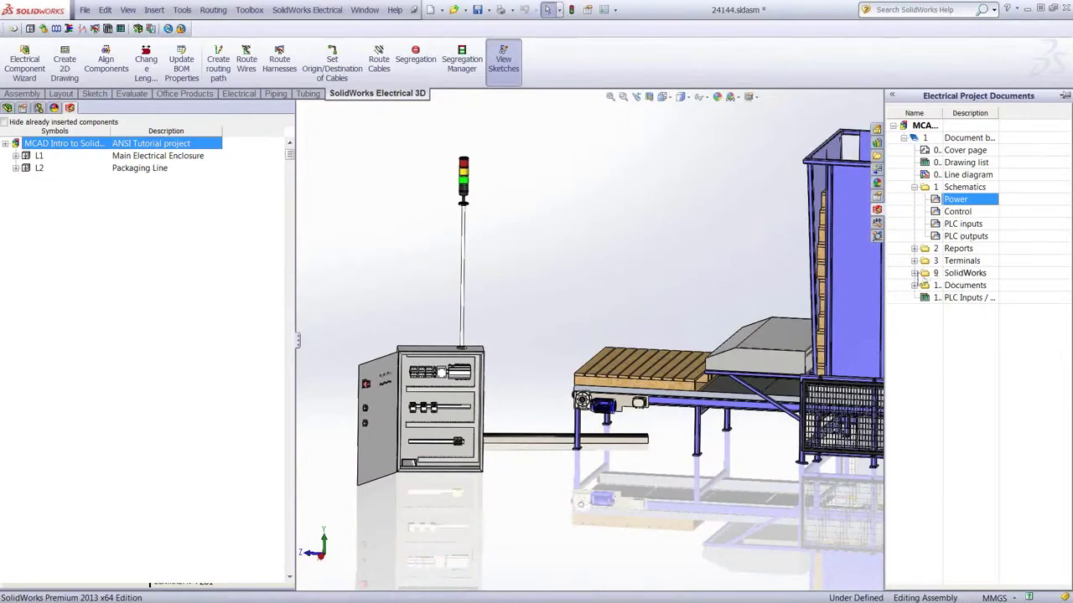
{"action": "left_click", "coordinate": [914, 285]}
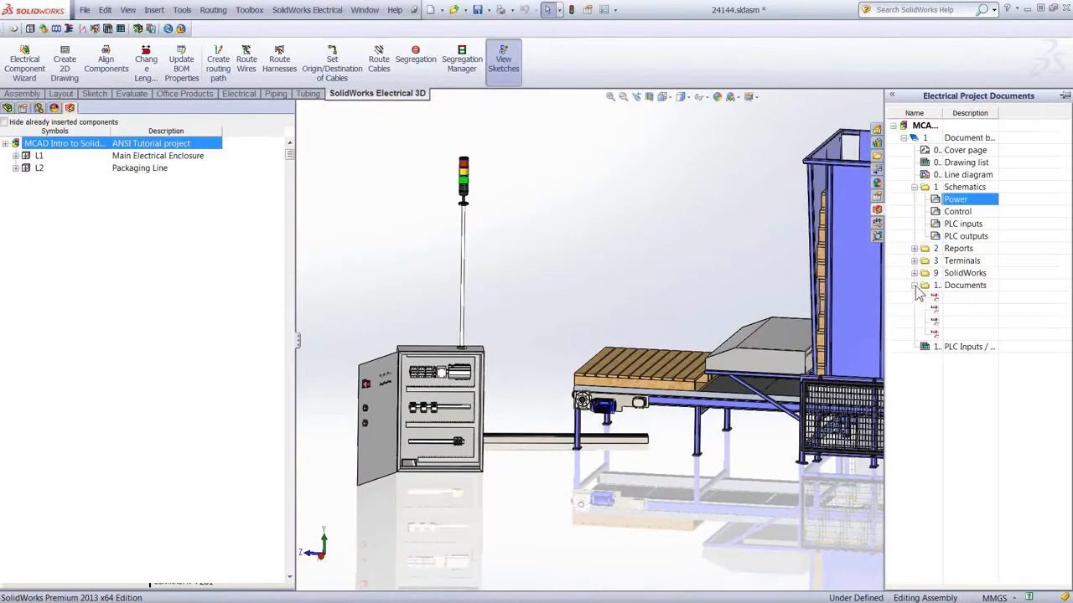
{"action": "left_click", "coordinate": [913, 124]}
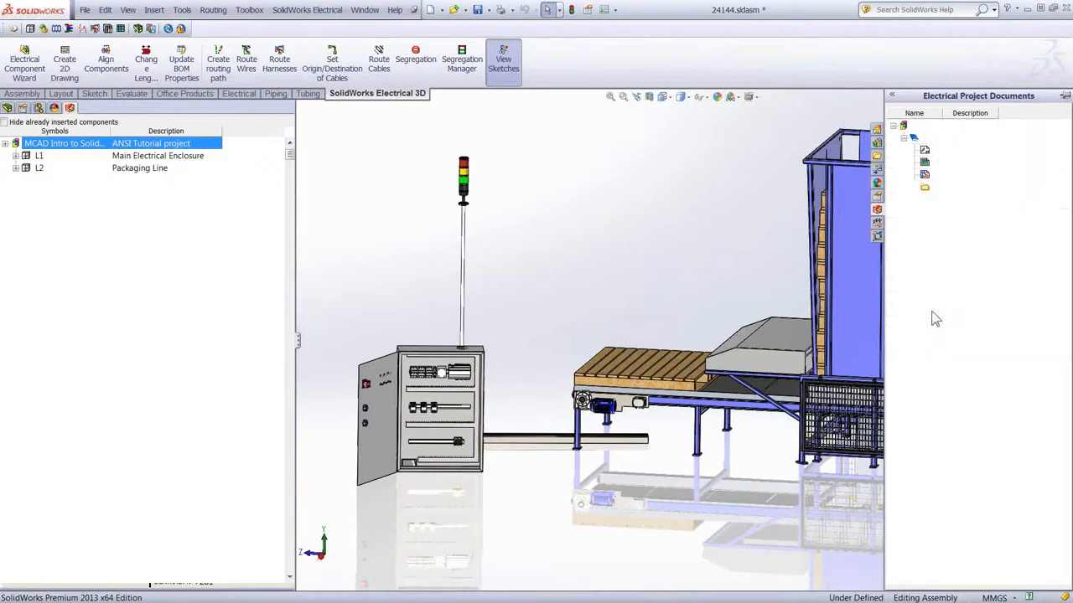
{"action": "left_click", "coordinate": [893, 125]}
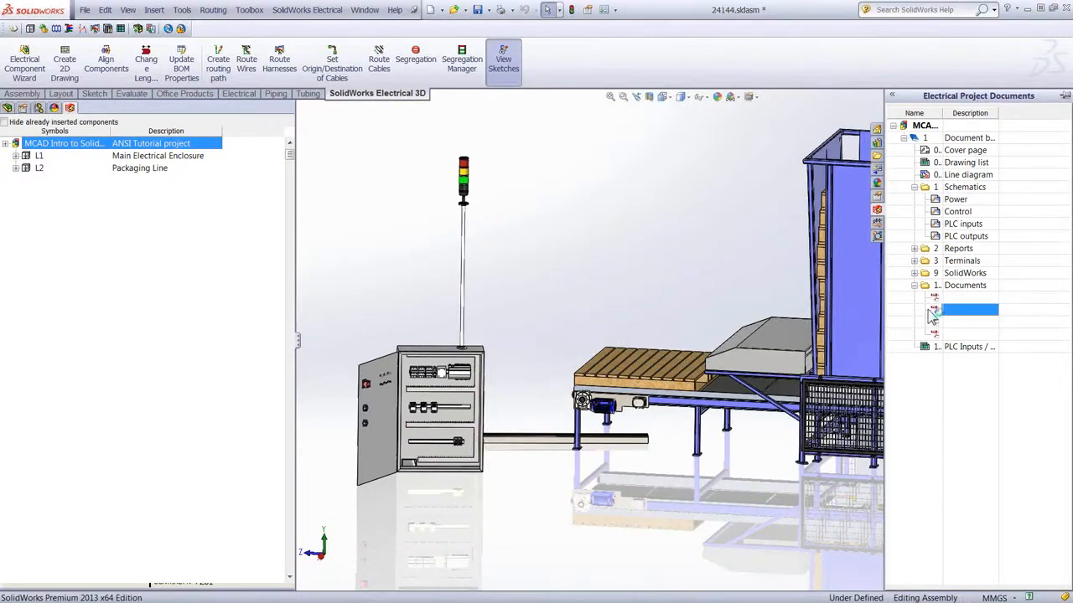
{"action": "double_click", "coordinate": [969, 310]}
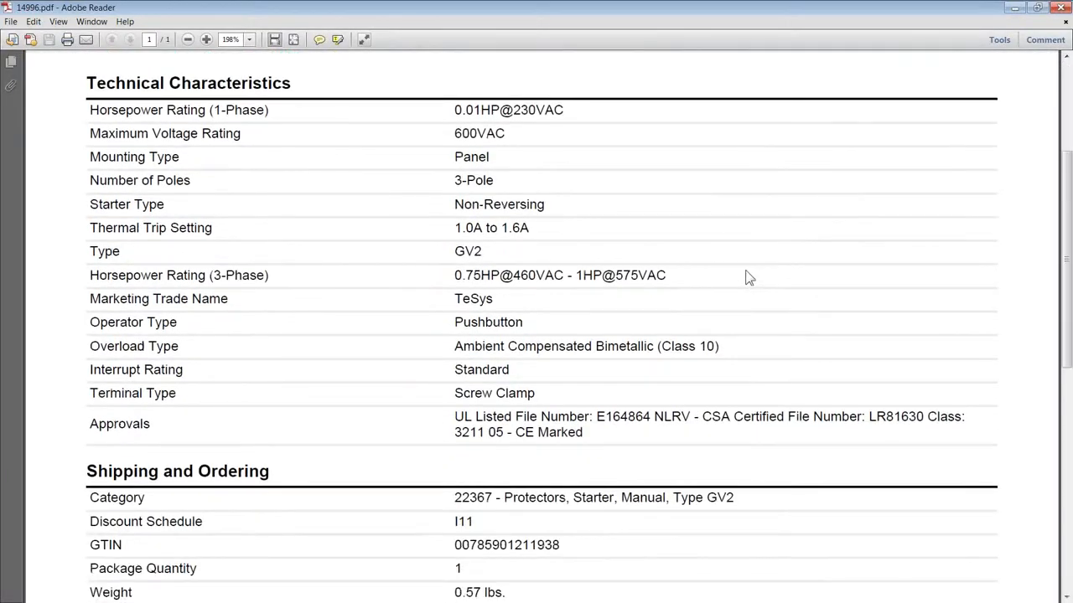
{"action": "scroll", "scroll_direction": "up", "scroll_amount": 3}
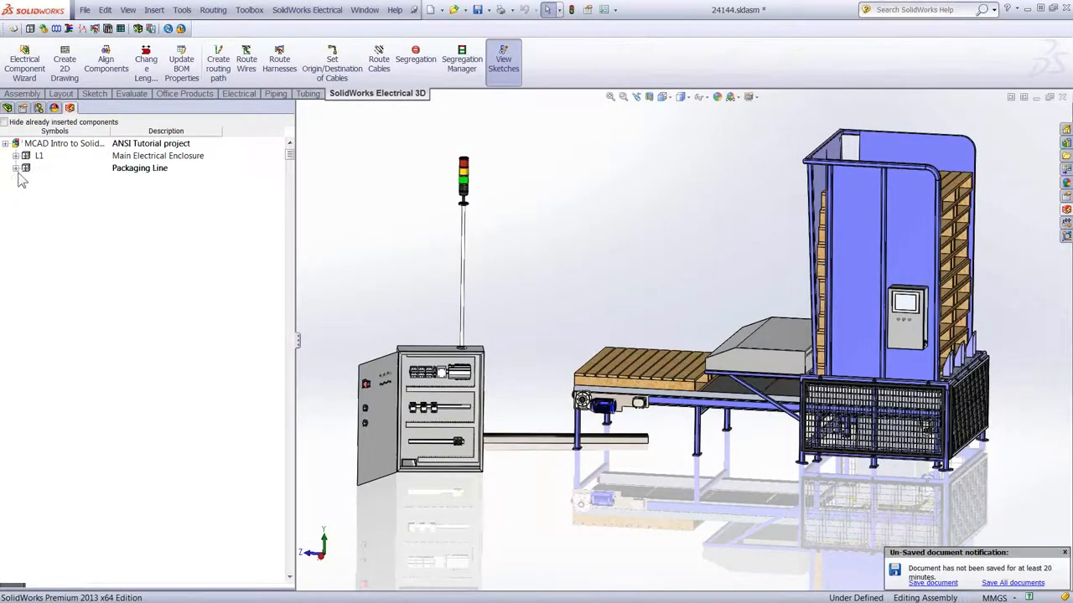
Expand Packaging Line, Main Electrical Enclosure and Chassis to reveal K1's parts.
{"action": "left_click", "coordinate": [26, 167]}
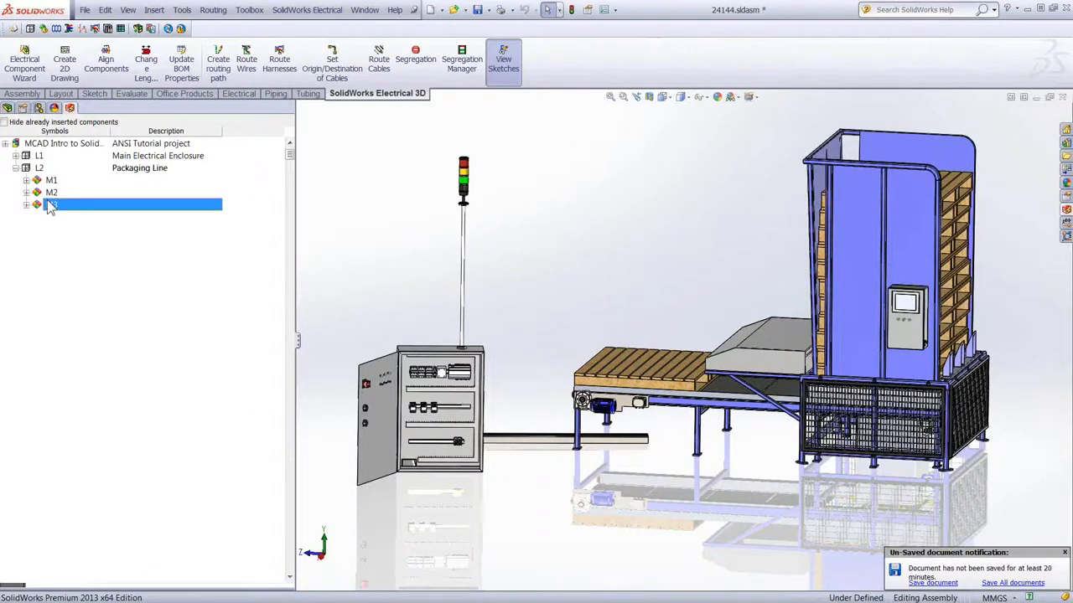
{"action": "left_click", "coordinate": [51, 205]}
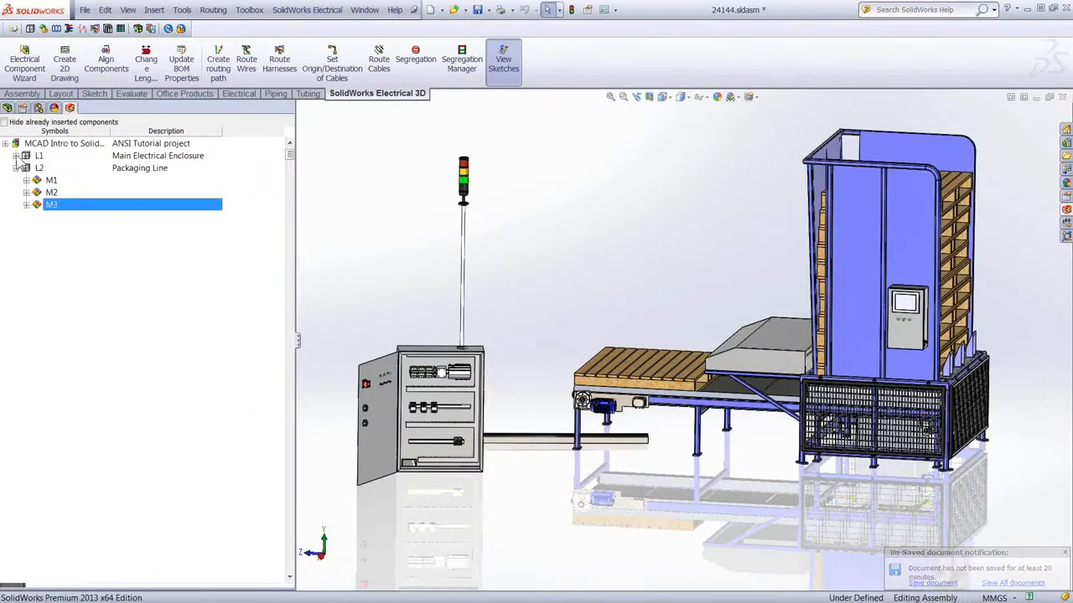
{"action": "left_click", "coordinate": [26, 155]}
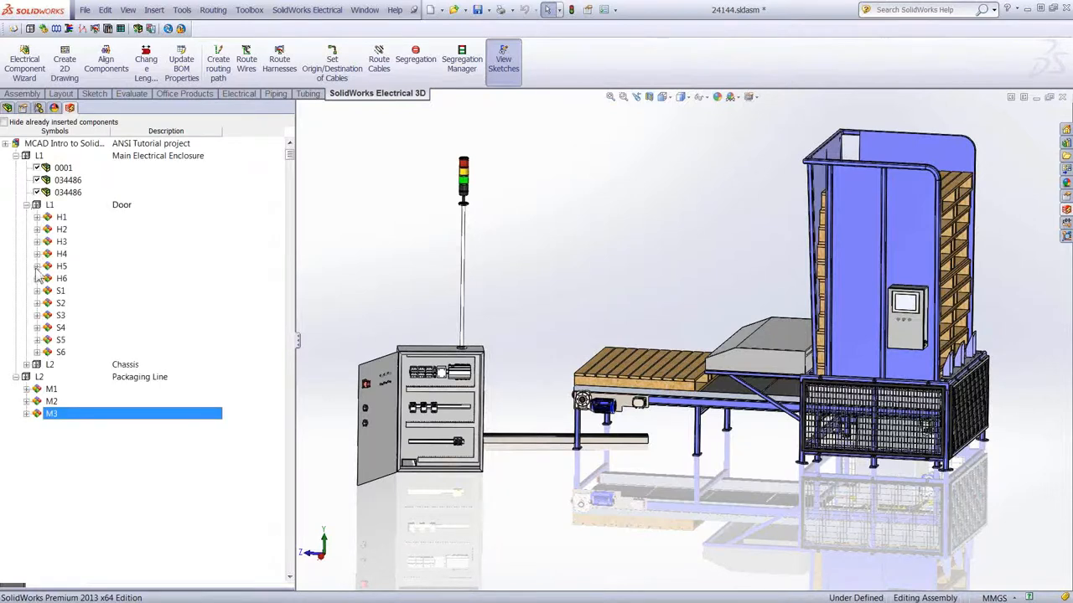
{"action": "left_click", "coordinate": [26, 205]}
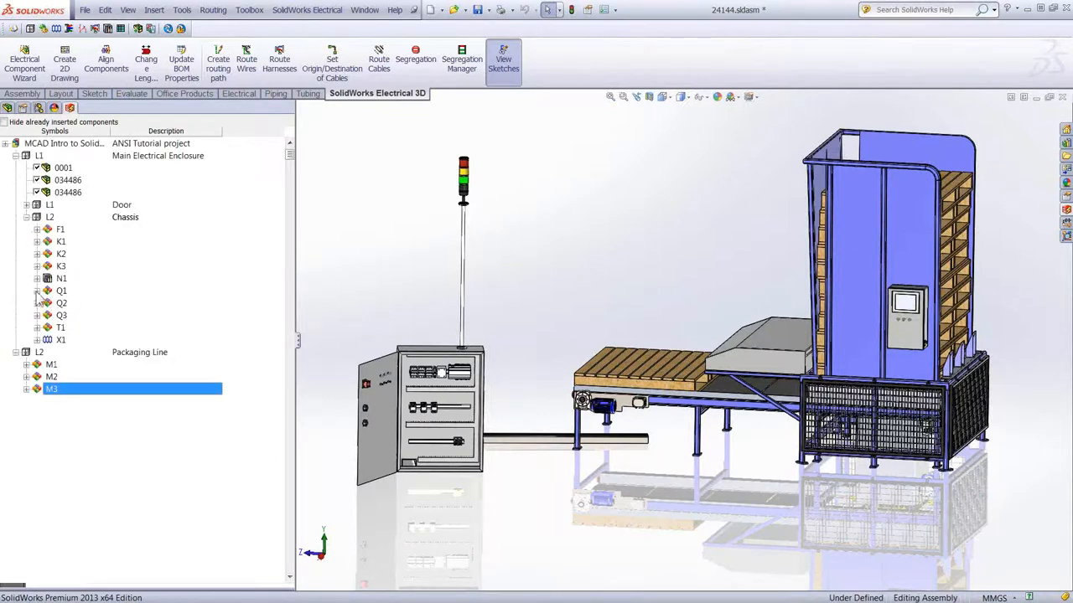
{"action": "left_click", "coordinate": [38, 290]}
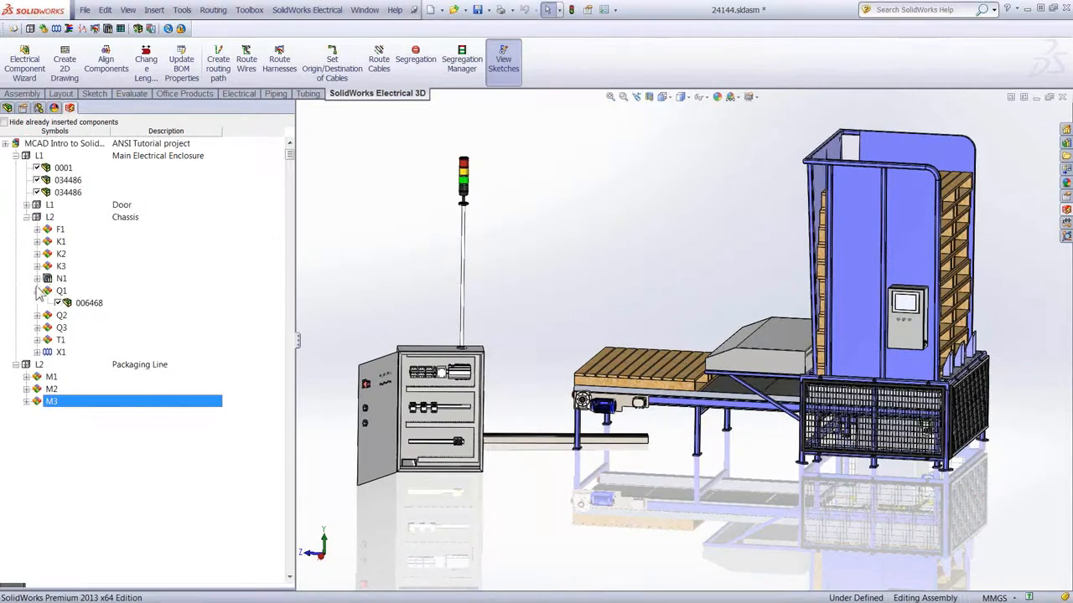
{"action": "left_click", "coordinate": [36, 291]}
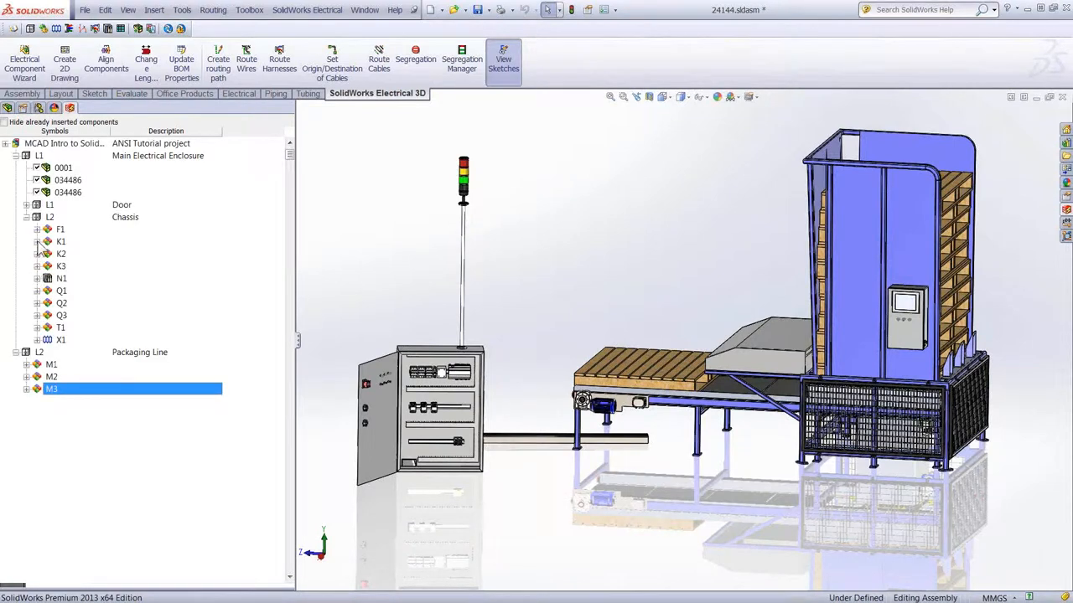
{"action": "left_click", "coordinate": [37, 241]}
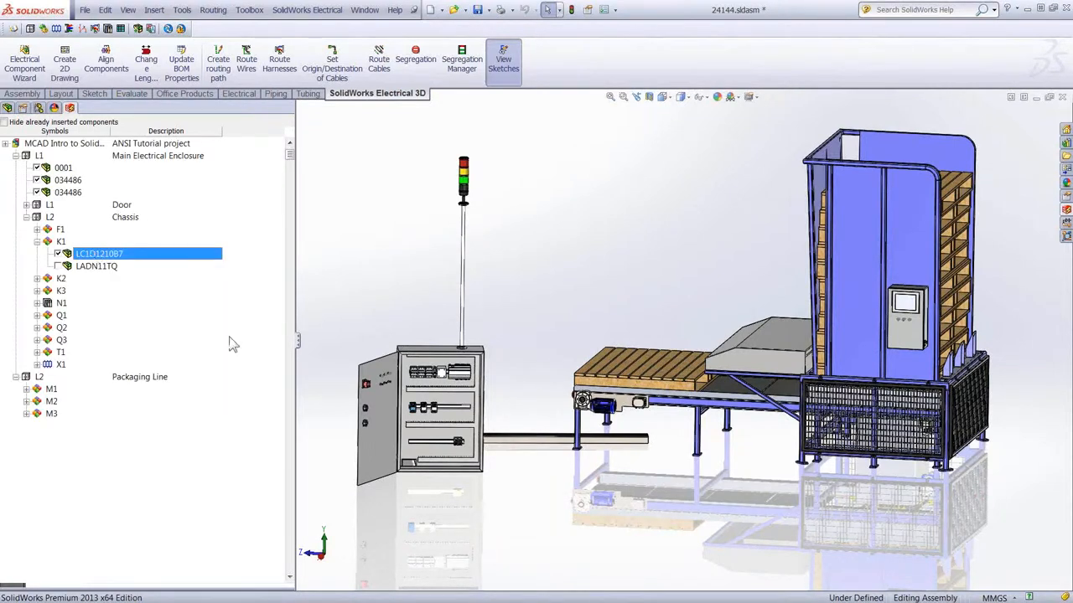
{"action": "mouse_move", "coordinate": [423, 419]}
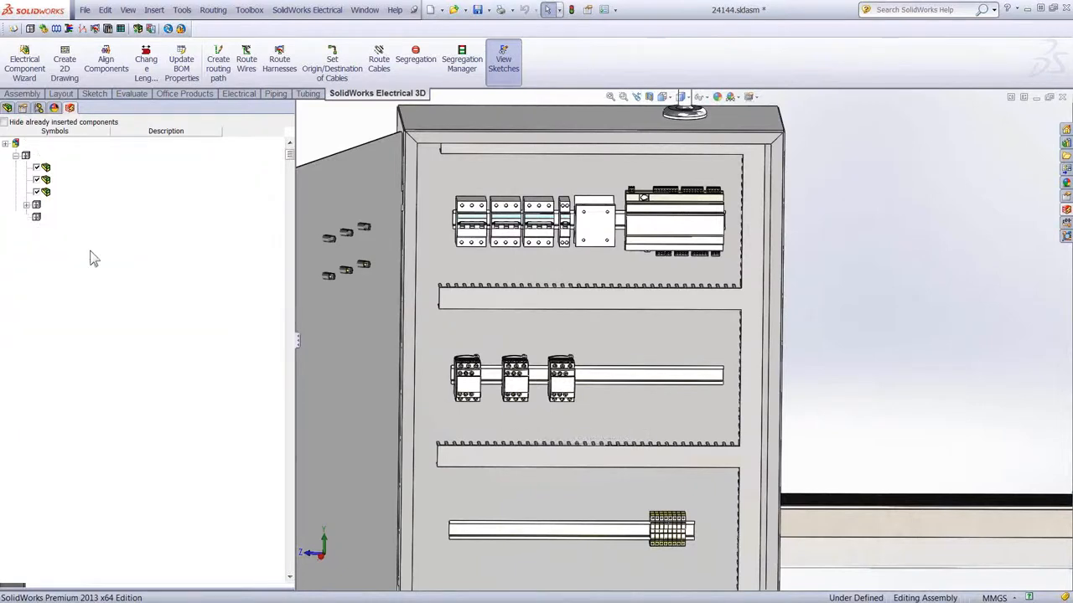
Expand K2 and K3, and start associating K2's LC1D1210B7 part.
{"action": "left_click", "coordinate": [466, 379]}
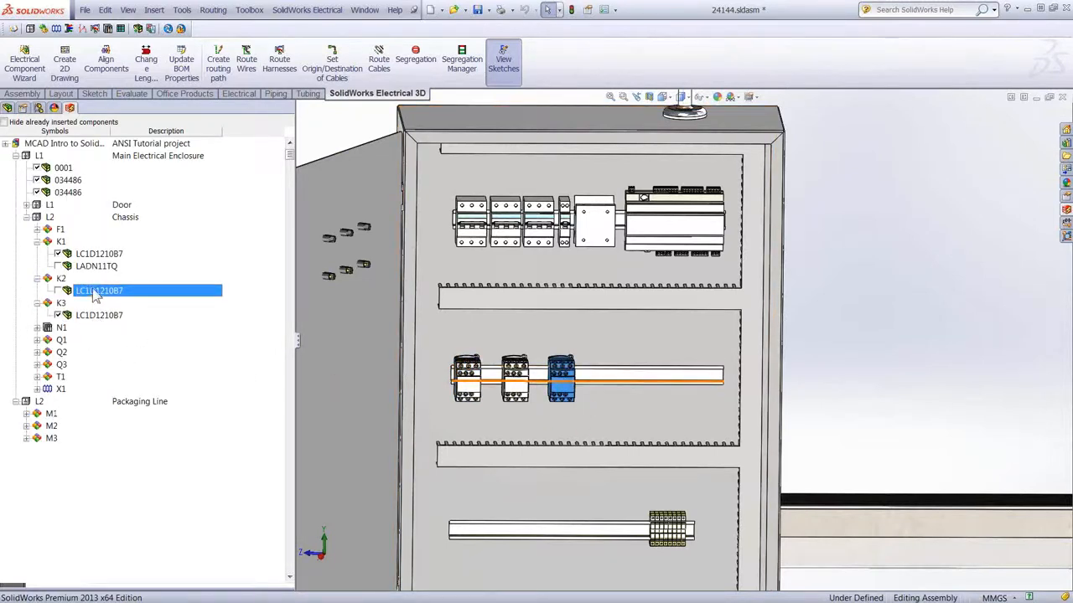
{"action": "right_click", "coordinate": [61, 302]}
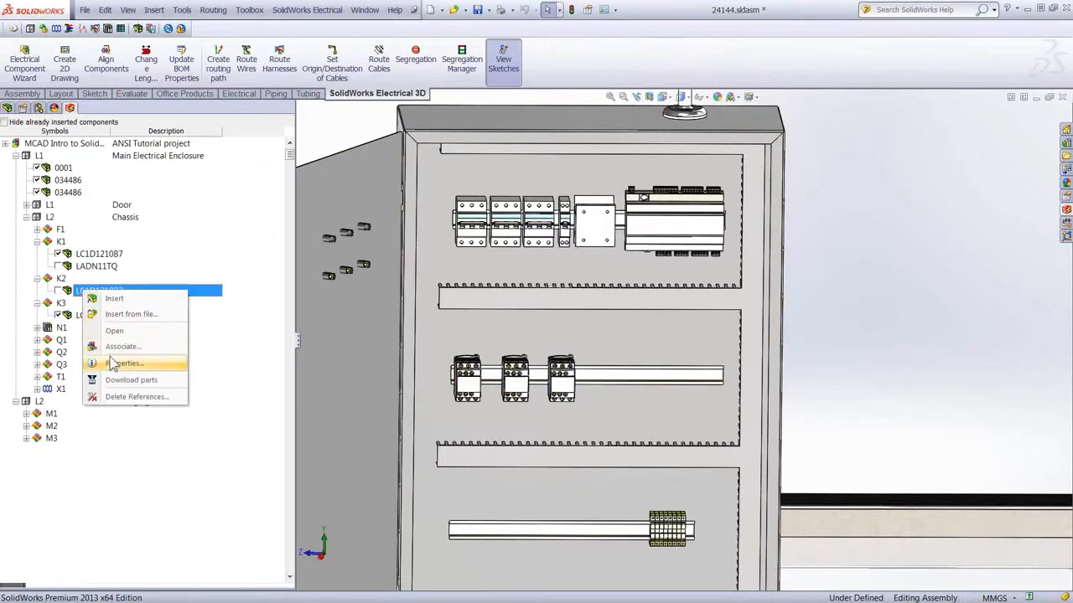
{"action": "left_click", "coordinate": [123, 346]}
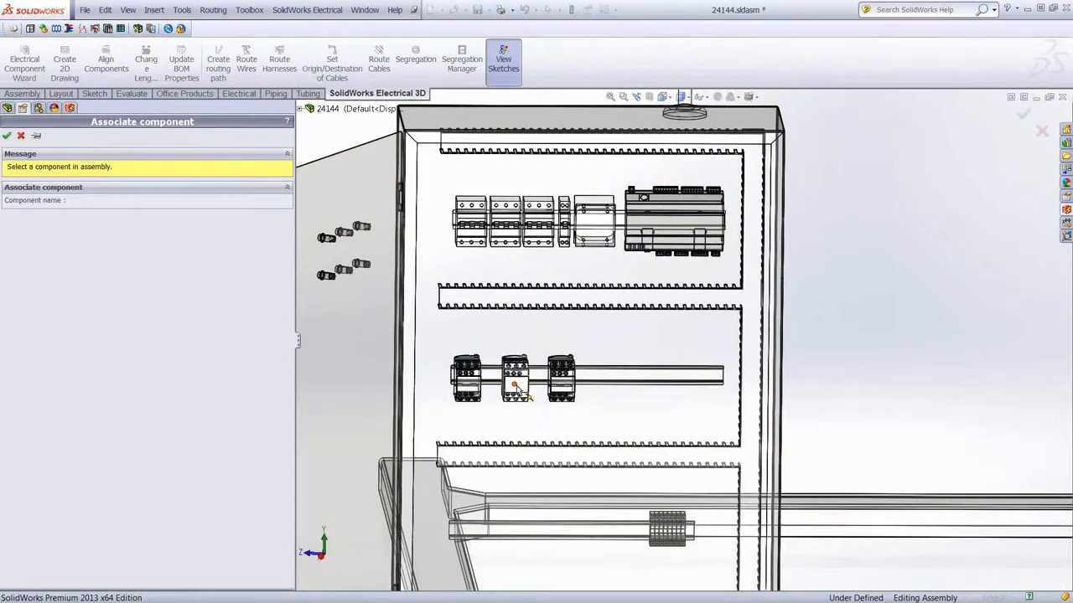
Associate K2 with the middle LC1D1210B7-2 contactor on the centre rail.
{"action": "left_click", "coordinate": [513, 379]}
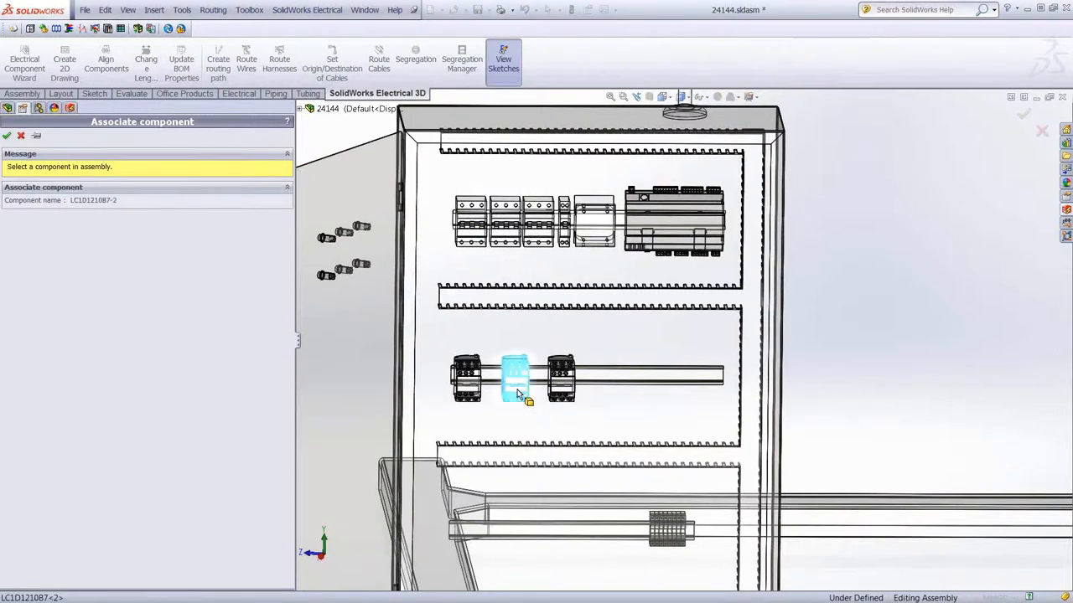
{"action": "left_click", "coordinate": [515, 377]}
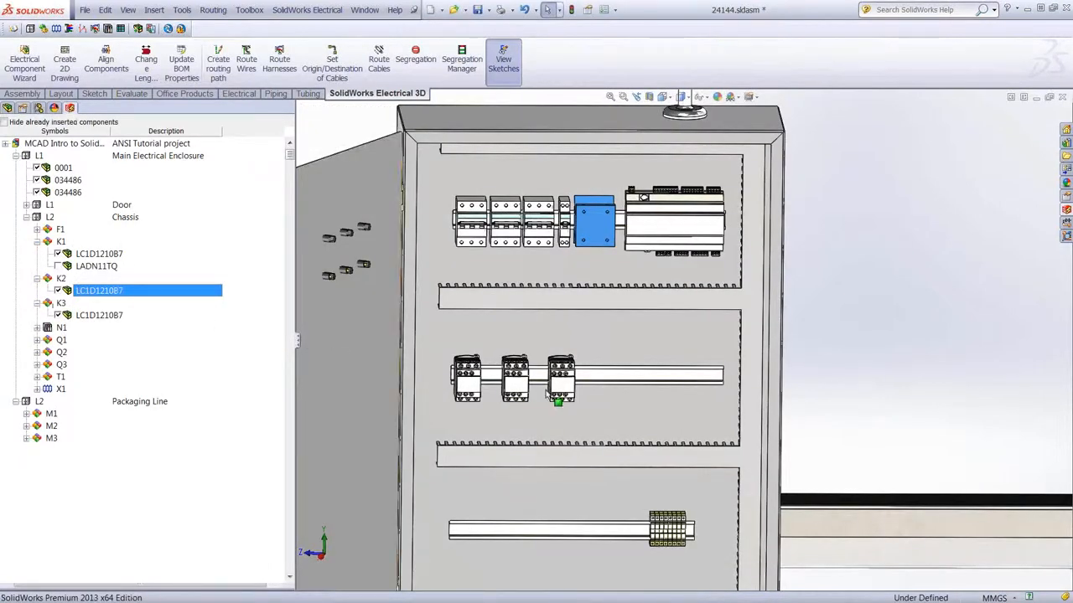
{"action": "mouse_move", "coordinate": [560, 327]}
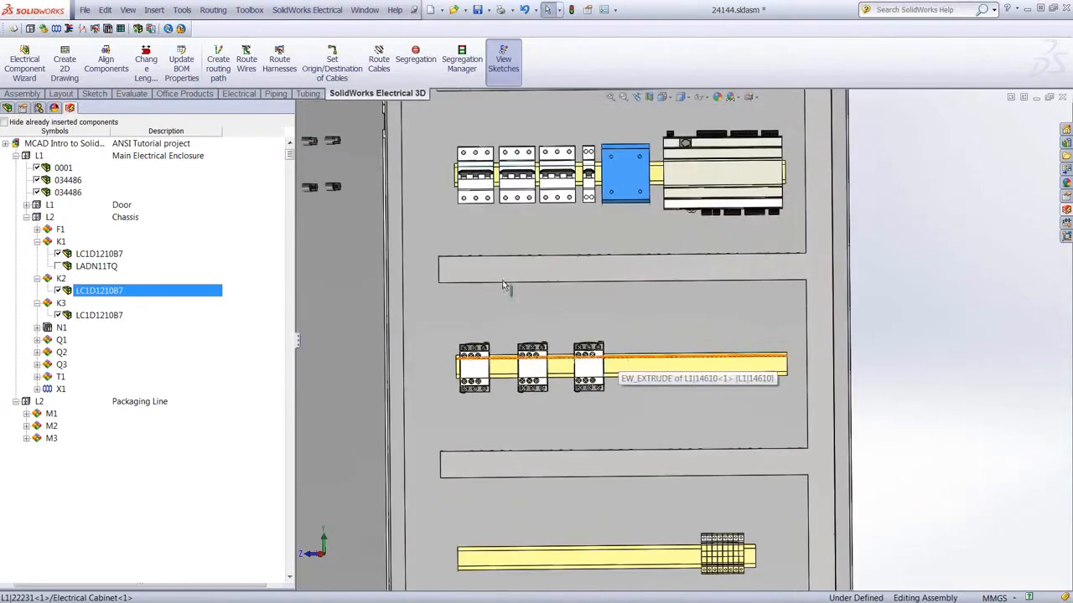
{"action": "mouse_move", "coordinate": [576, 421]}
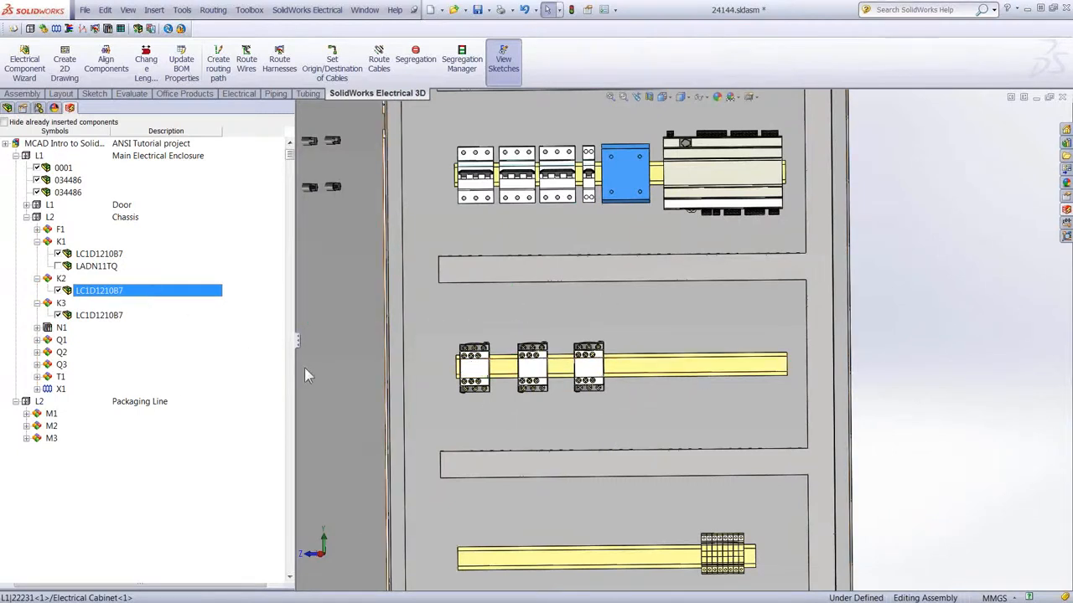
{"action": "mouse_move", "coordinate": [105, 63]}
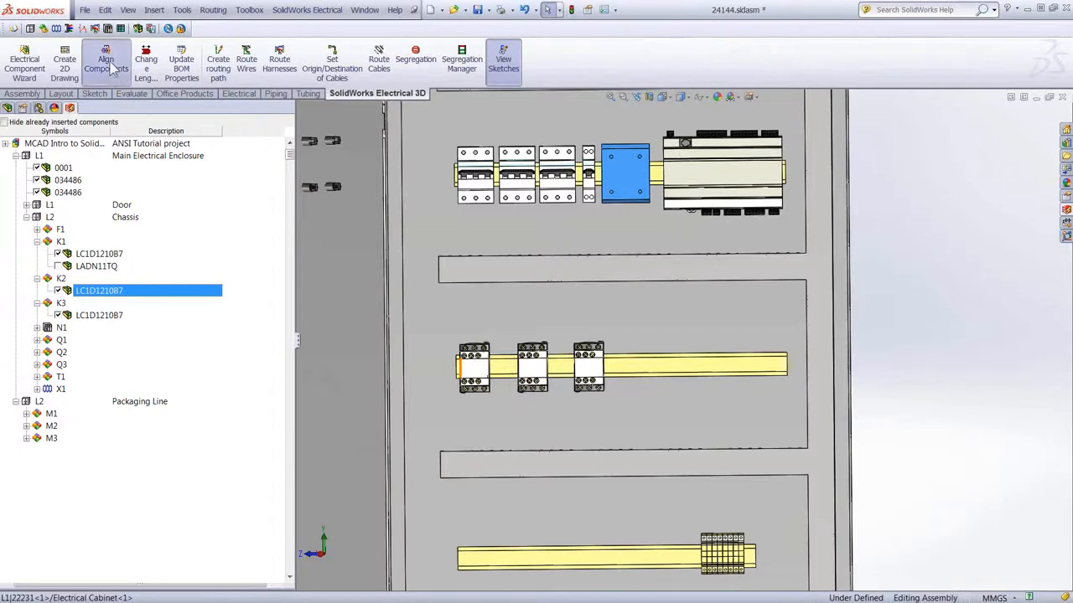
Align K1, K2 and K3, spacing them evenly across the rail at 10 mm.
{"action": "left_click", "coordinate": [106, 62]}
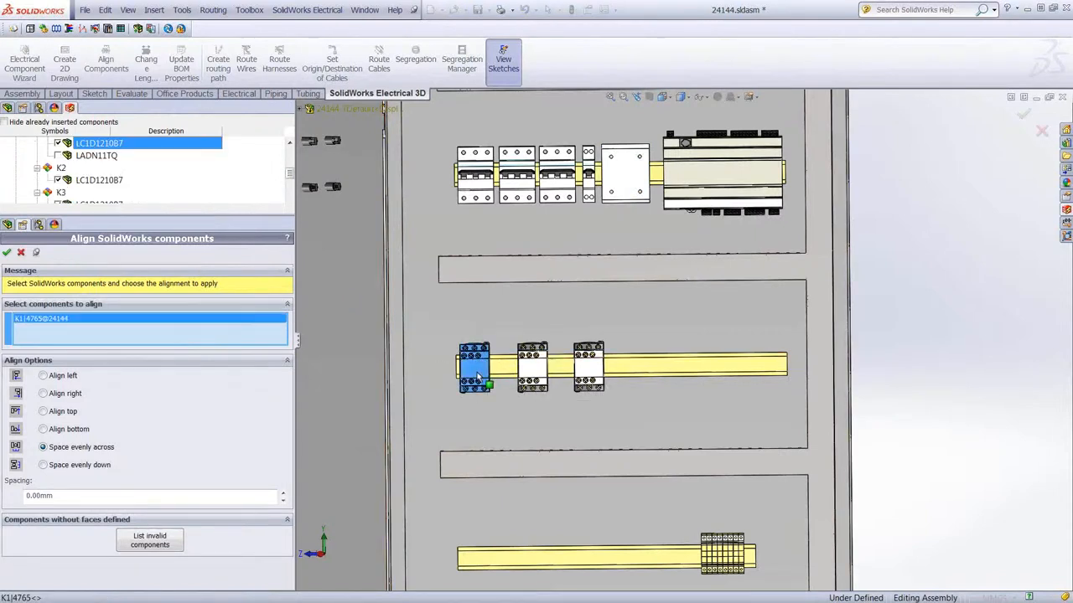
{"action": "left_click", "coordinate": [532, 369]}
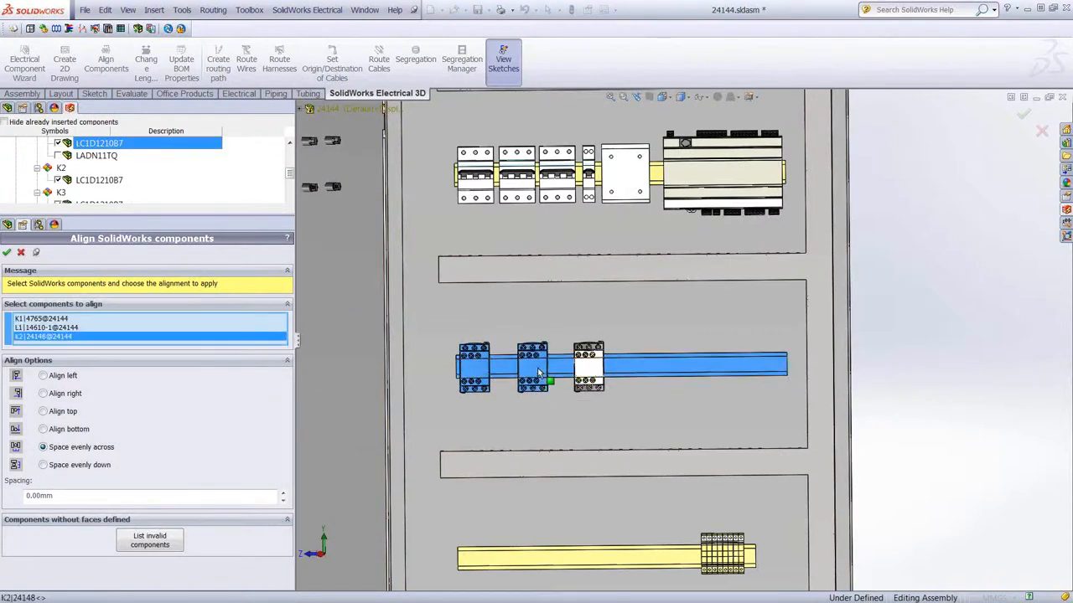
{"action": "left_click", "coordinate": [586, 366]}
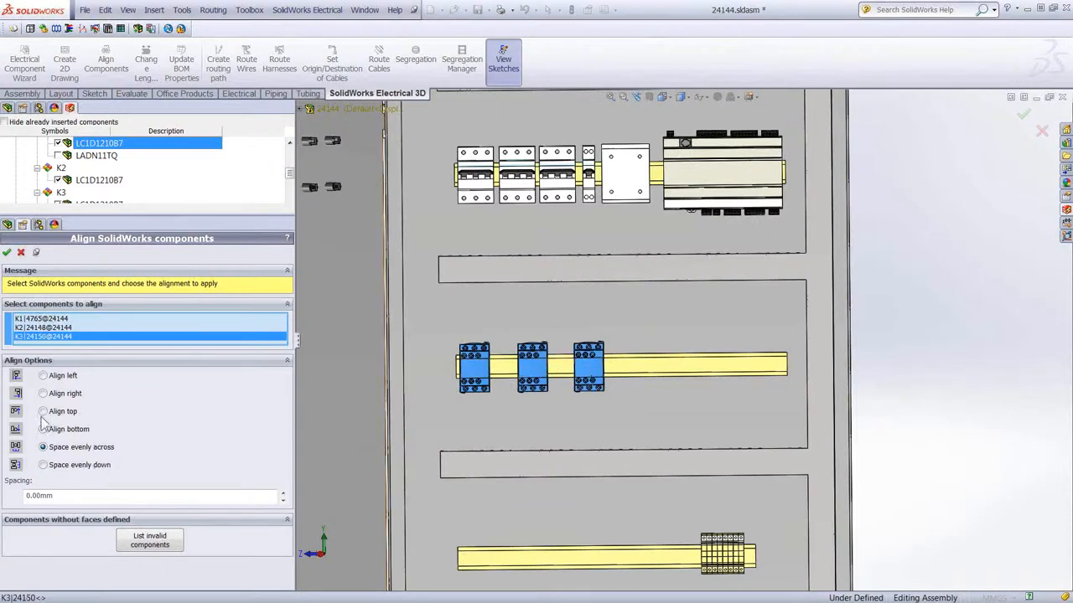
{"action": "triple_click", "coordinate": [151, 495]}
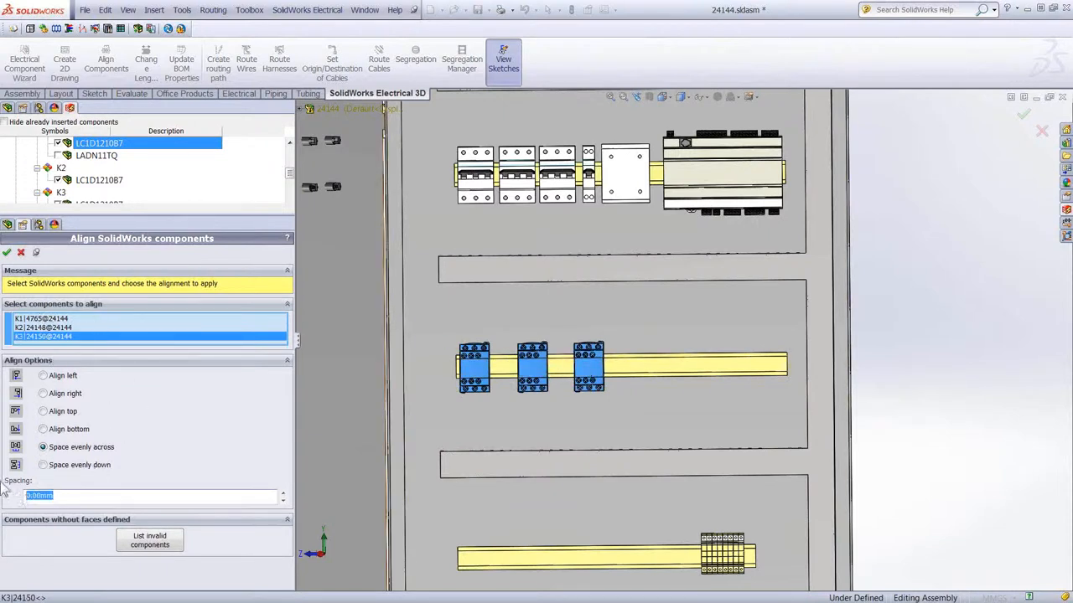
{"action": "type", "text": "10"}
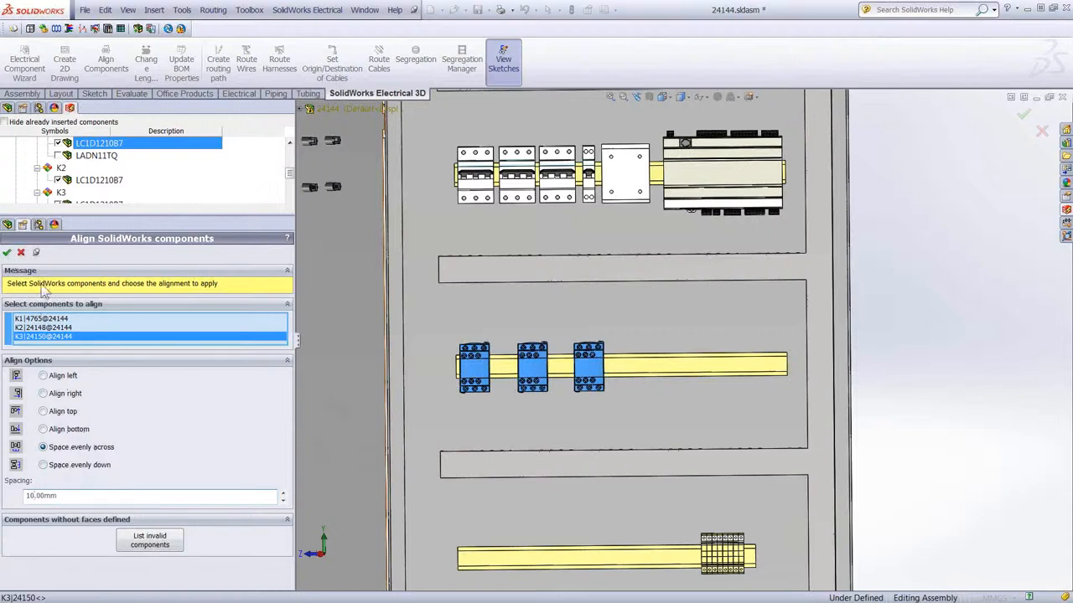
{"action": "mouse_move", "coordinate": [182, 408]}
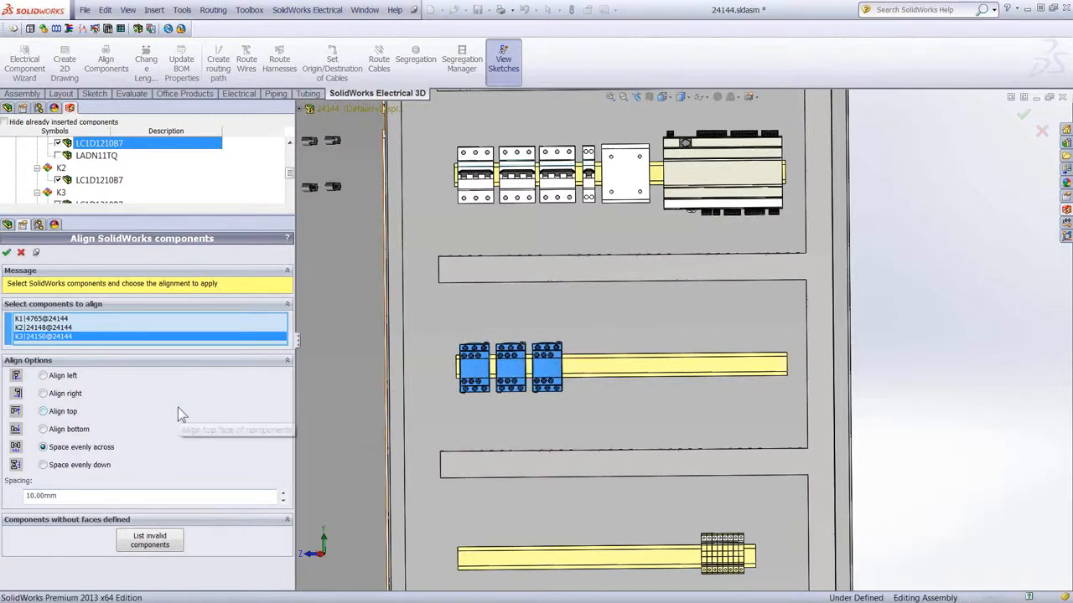
{"action": "mouse_move", "coordinate": [182, 413]}
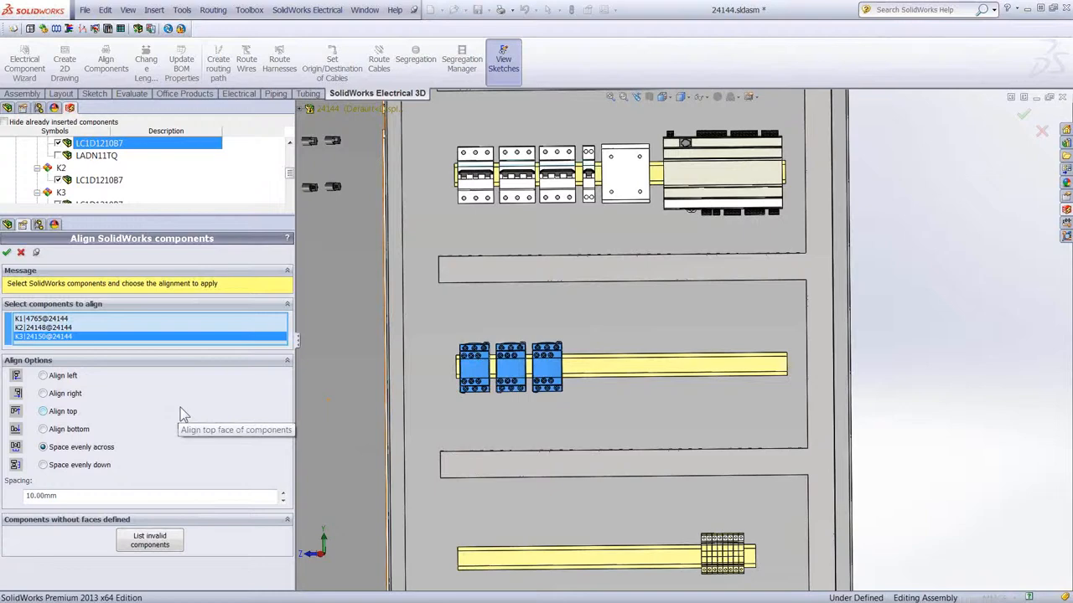
{"action": "mouse_move", "coordinate": [71, 272]}
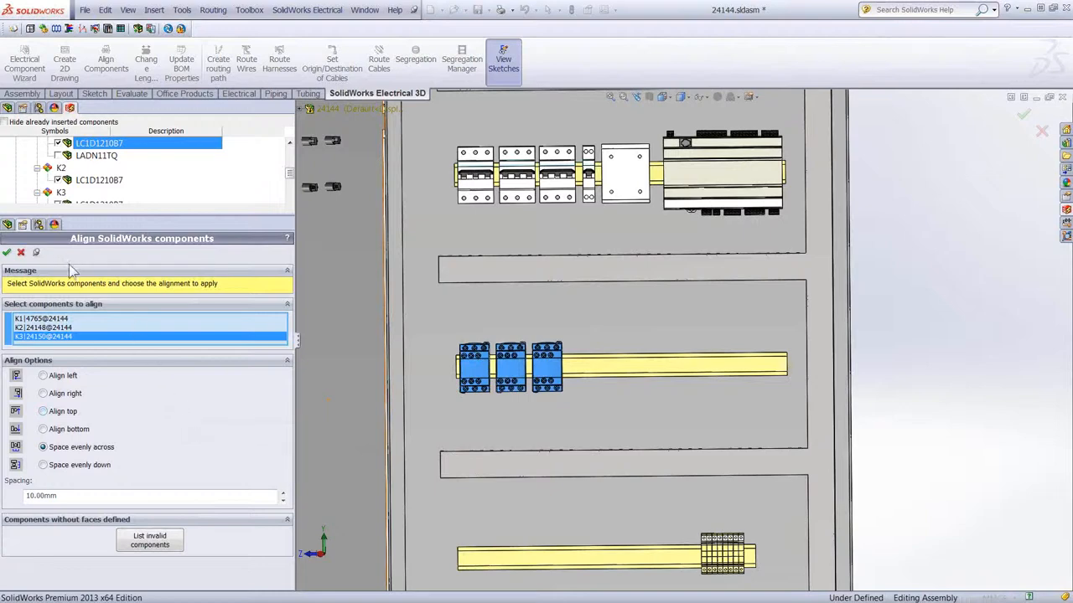
{"action": "left_click", "coordinate": [7, 253]}
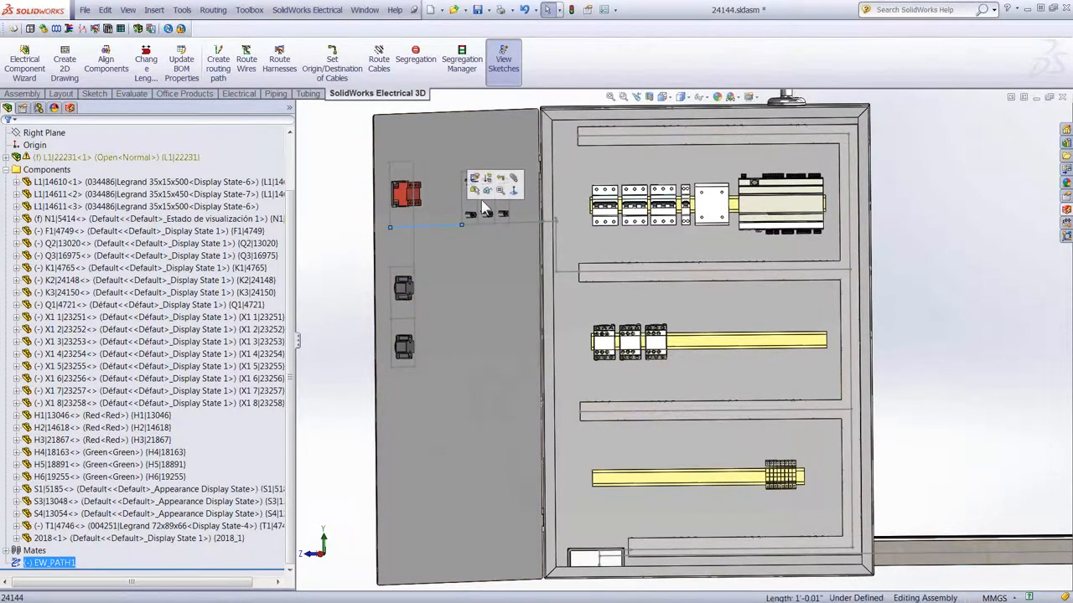
{"action": "mouse_move", "coordinate": [808, 433]}
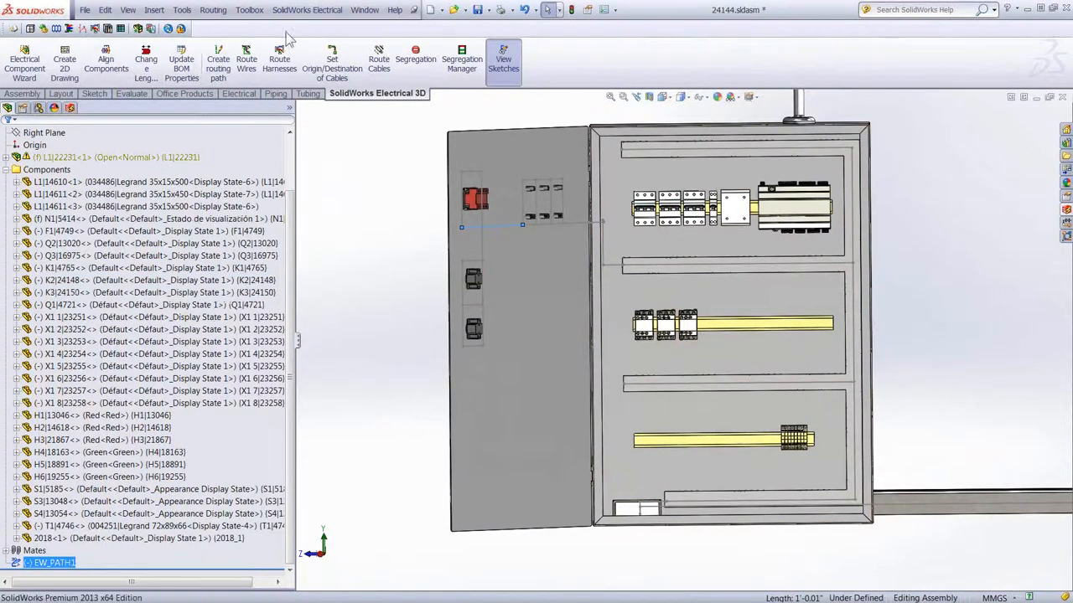
Route all cabinet wires in 3D as 3DSketch spline routes.
{"action": "left_click", "coordinate": [246, 59]}
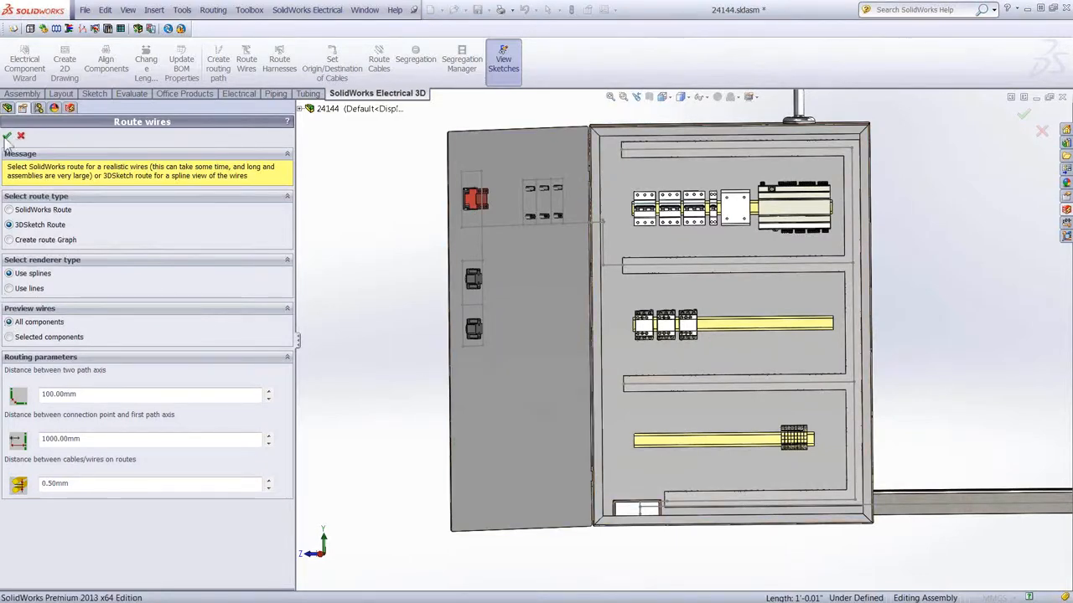
{"action": "left_click", "coordinate": [8, 136]}
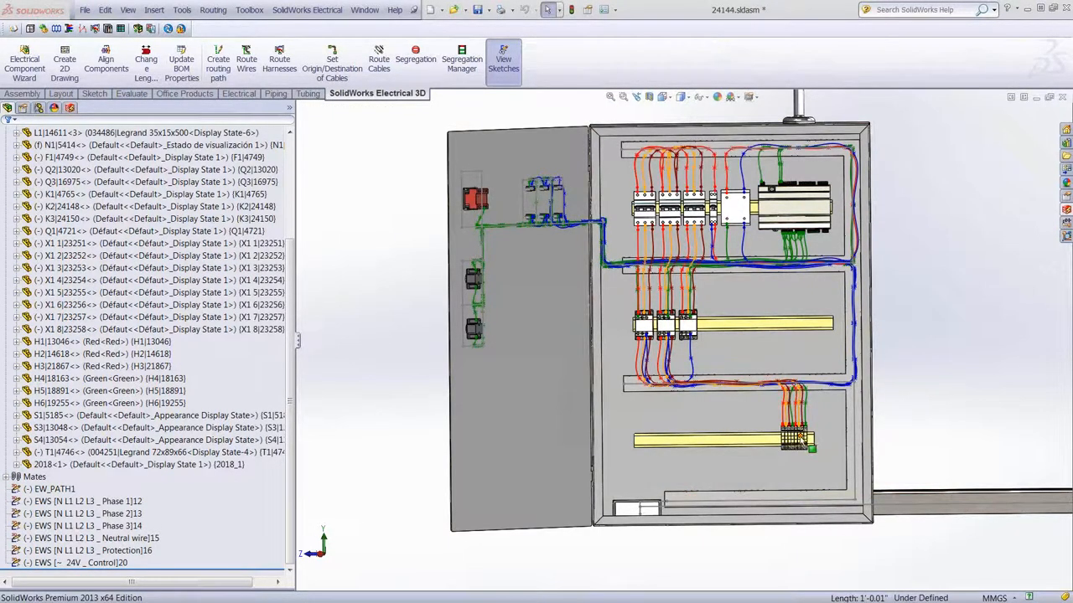
{"action": "mouse_move", "coordinate": [587, 361]}
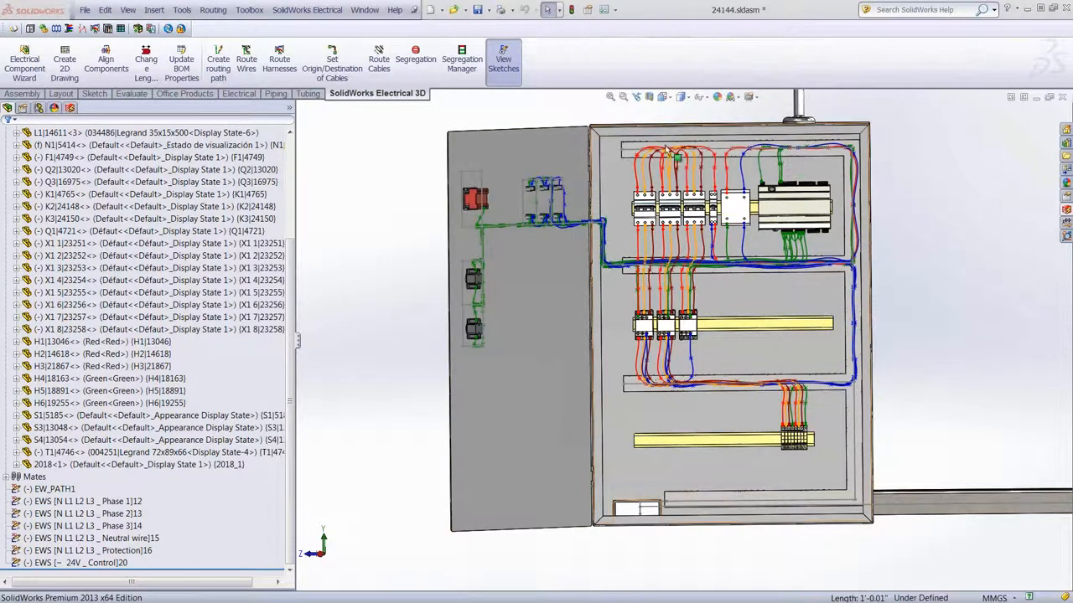
{"action": "mouse_move", "coordinate": [616, 226]}
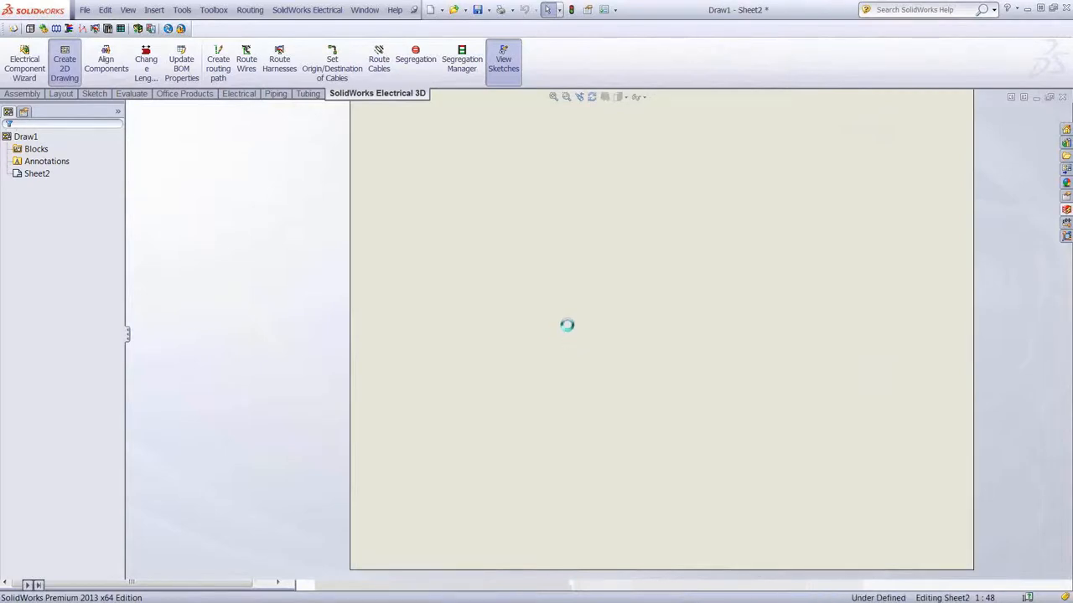
{"action": "mouse_move", "coordinate": [691, 300]}
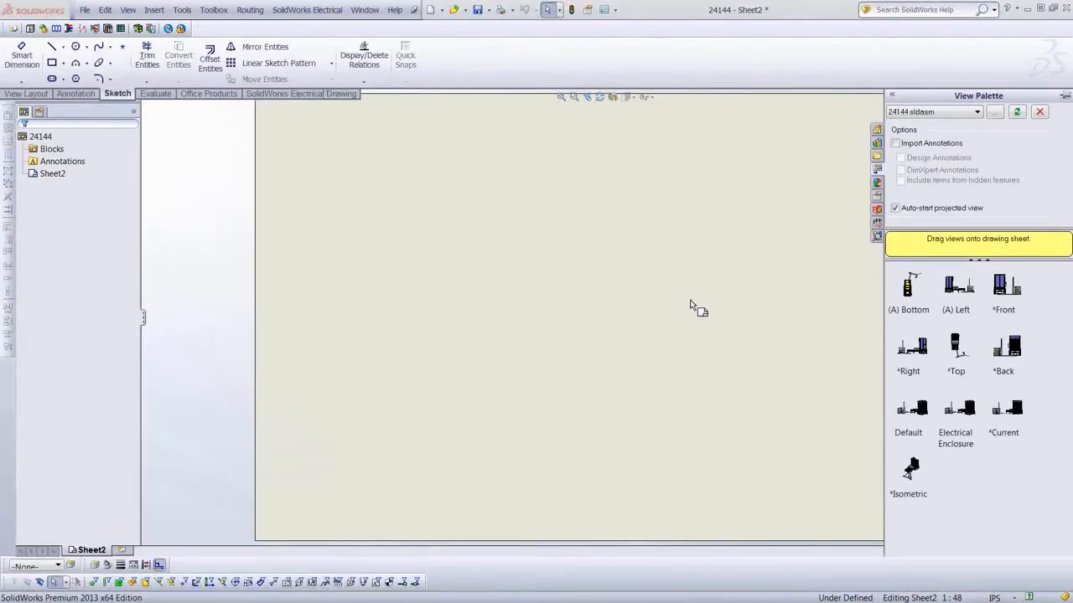
{"action": "mouse_move", "coordinate": [702, 276]}
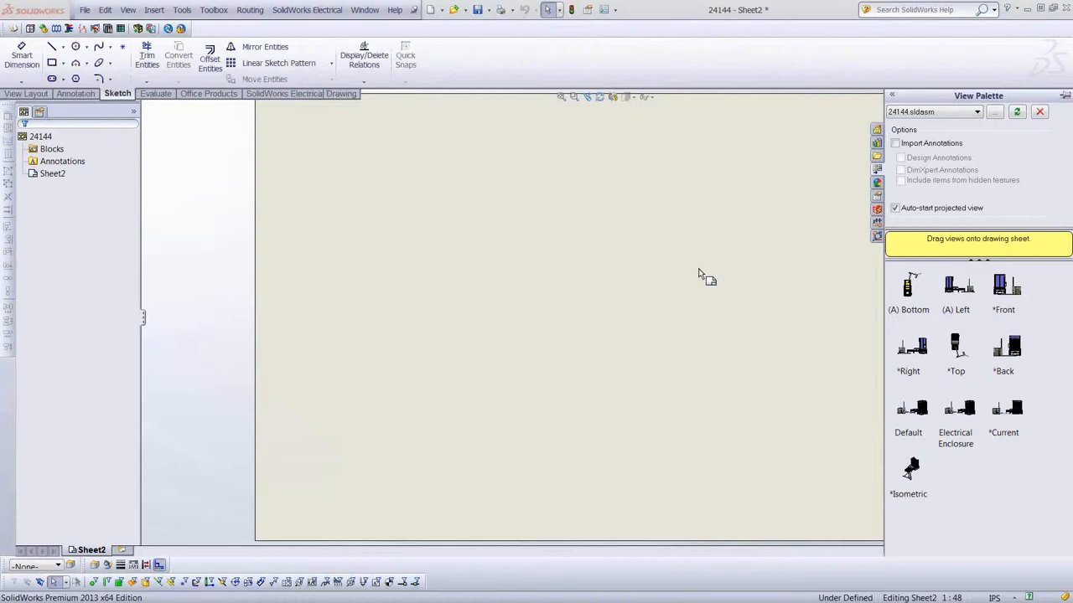
{"action": "mouse_move", "coordinate": [823, 312]}
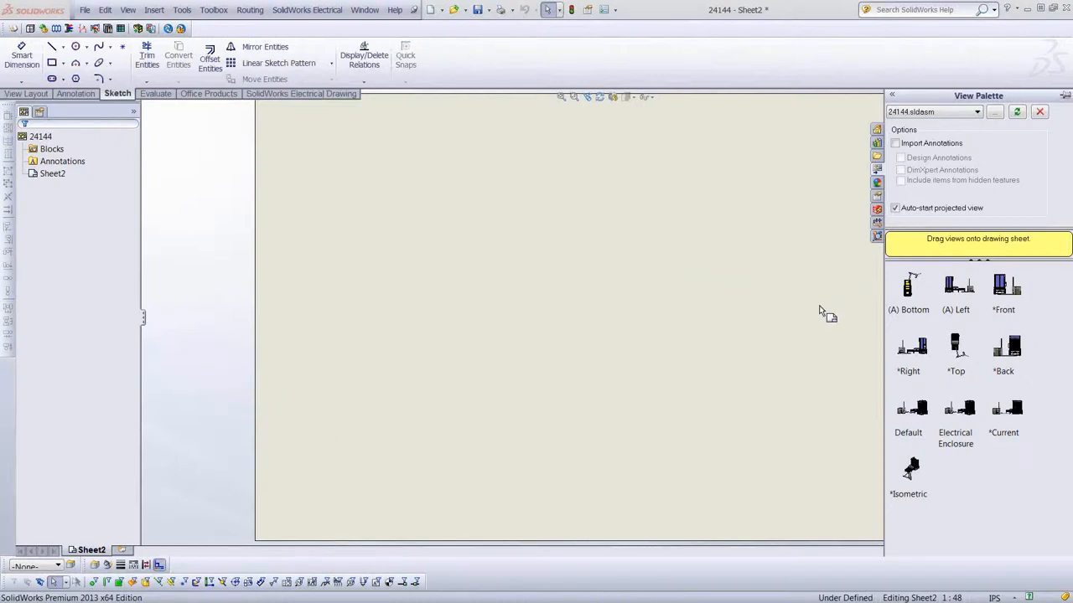
{"action": "mouse_move", "coordinate": [959, 424]}
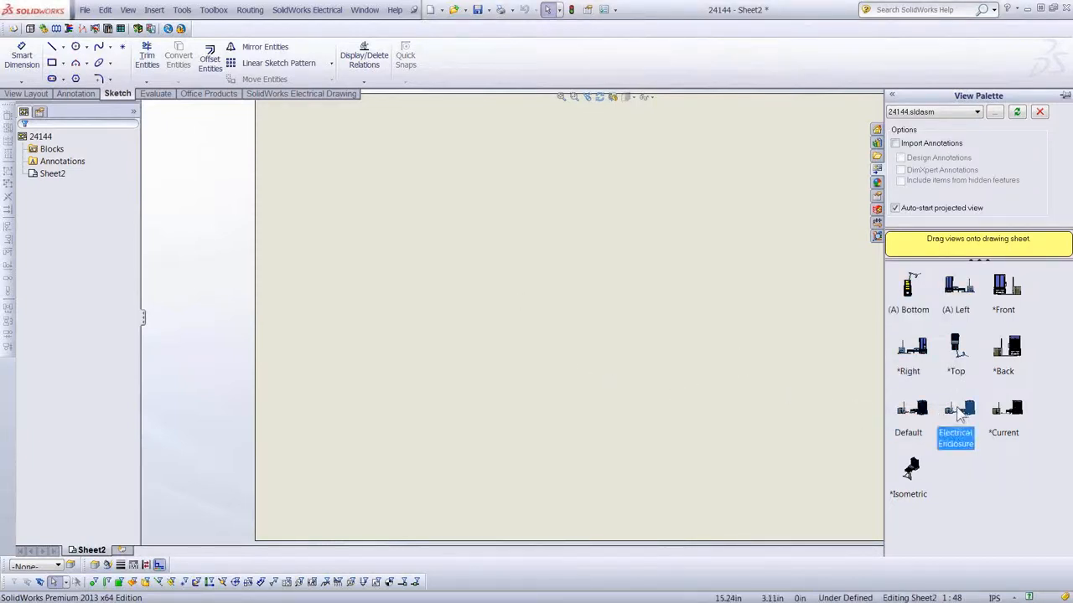
Place the Electrical Enclosure view of the cabinet and conveyor on a new drawing sheet.
{"action": "left_click_drag", "start_coordinate": [955, 411], "coordinate": [582, 272]}
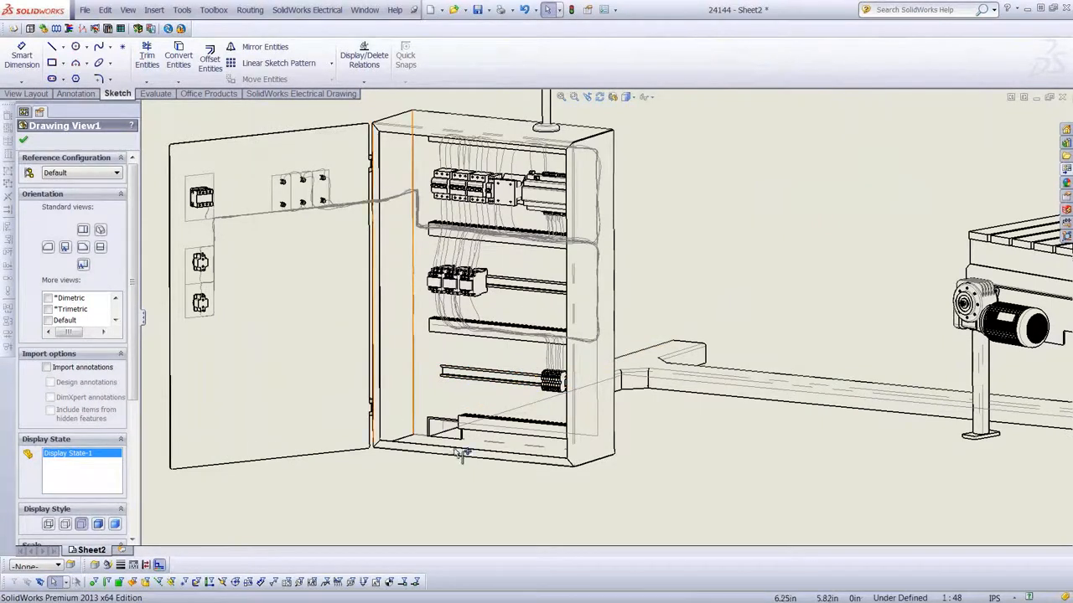
{"action": "mouse_move", "coordinate": [562, 431]}
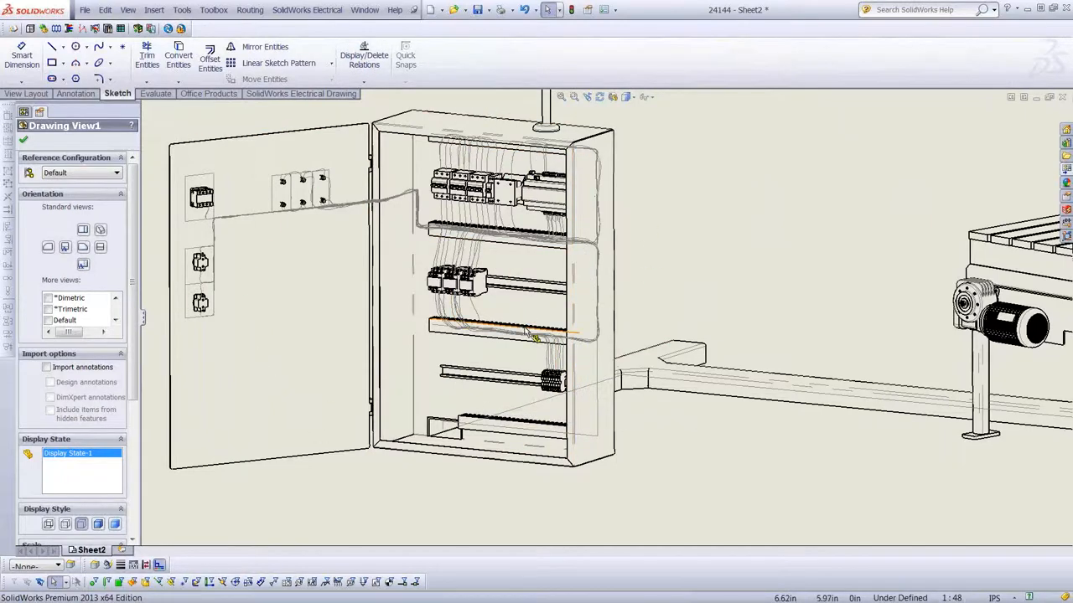
{"action": "scroll", "scroll_direction": "down", "scroll_amount": 3}
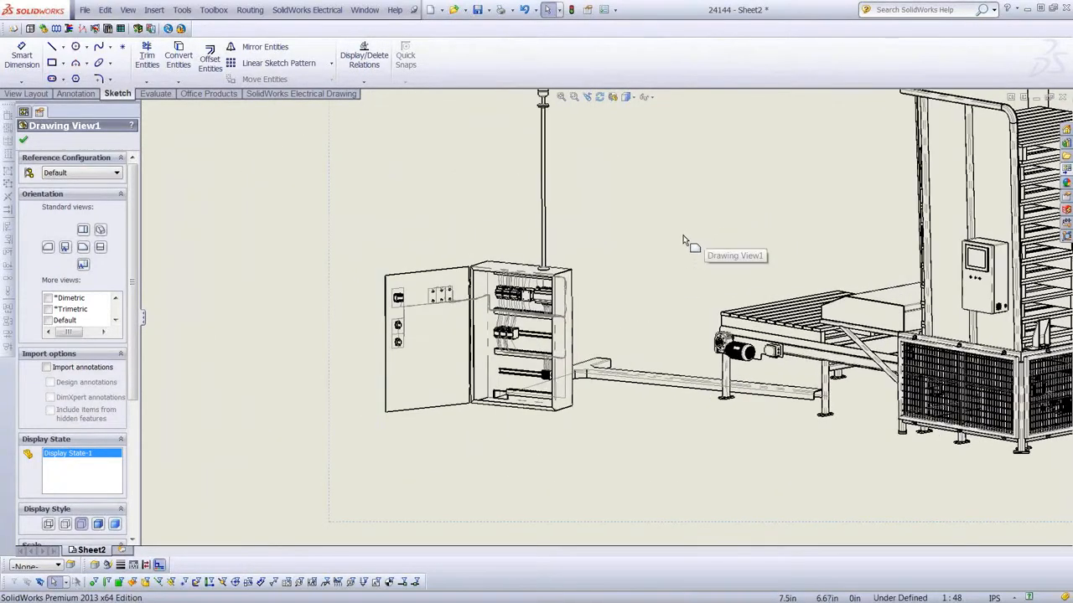
{"action": "left_click", "coordinate": [39, 112]}
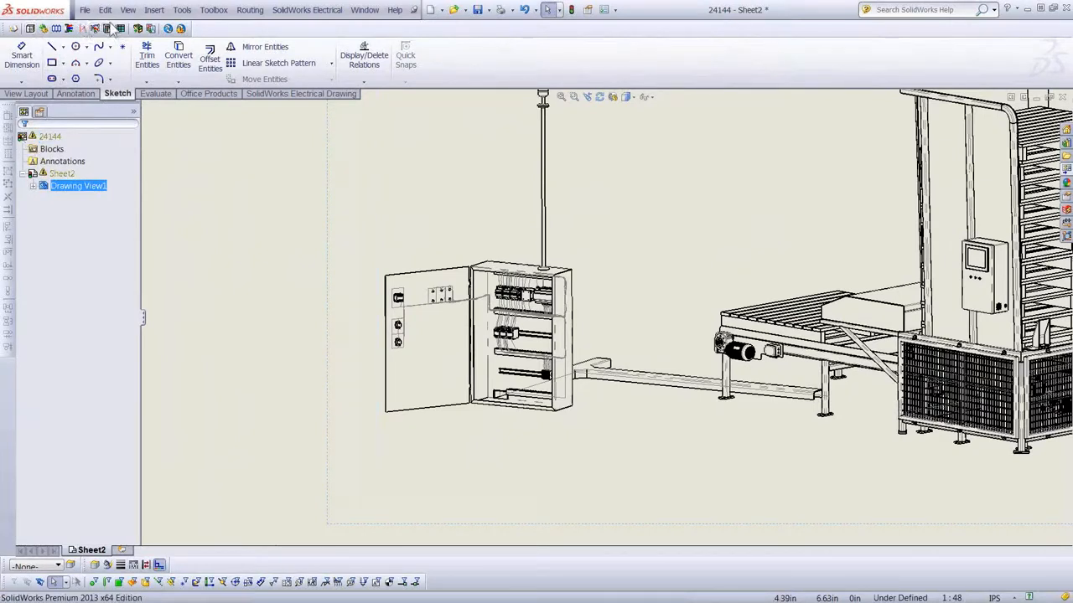
{"action": "mouse_move", "coordinate": [138, 30]}
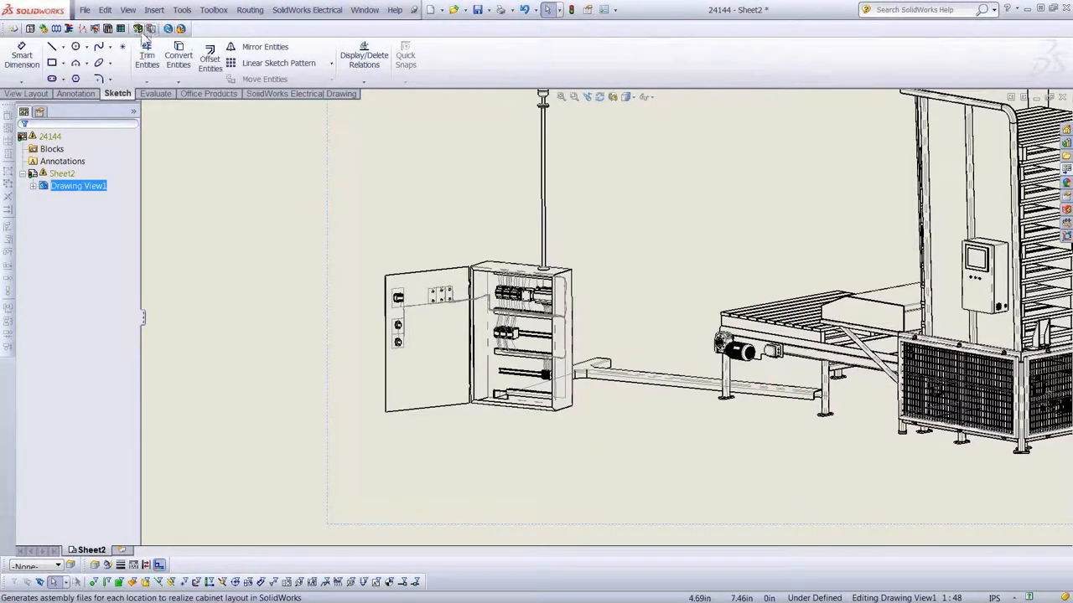
Add the cabinet drawing to the electrical project with Create Project Drawing and dismiss the confirmation.
{"action": "left_click", "coordinate": [302, 93]}
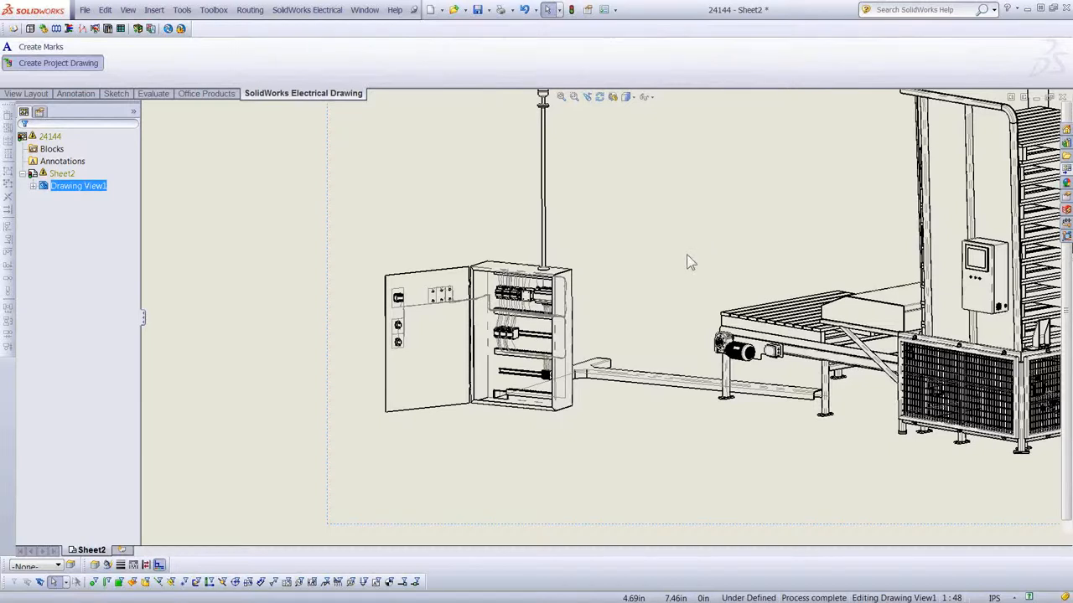
{"action": "left_click", "coordinate": [58, 62]}
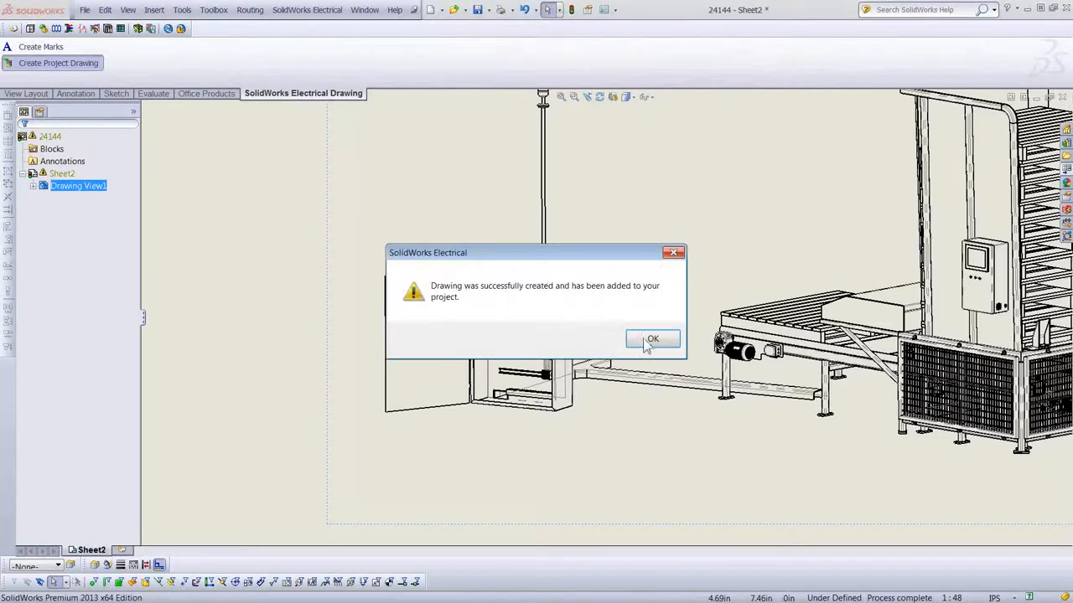
{"action": "left_click", "coordinate": [653, 338]}
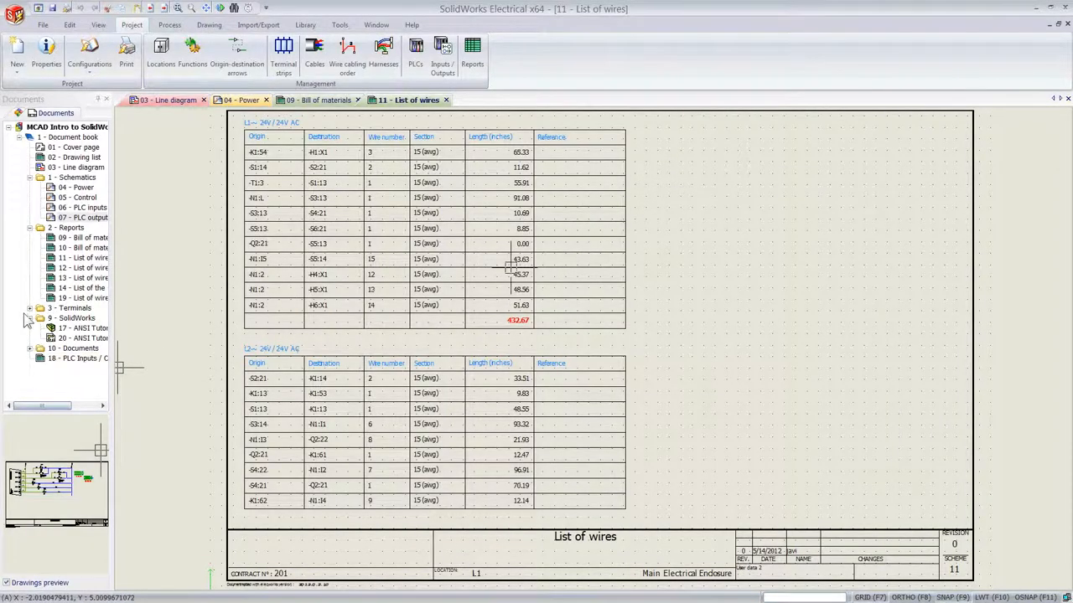
{"action": "mouse_move", "coordinate": [121, 386]}
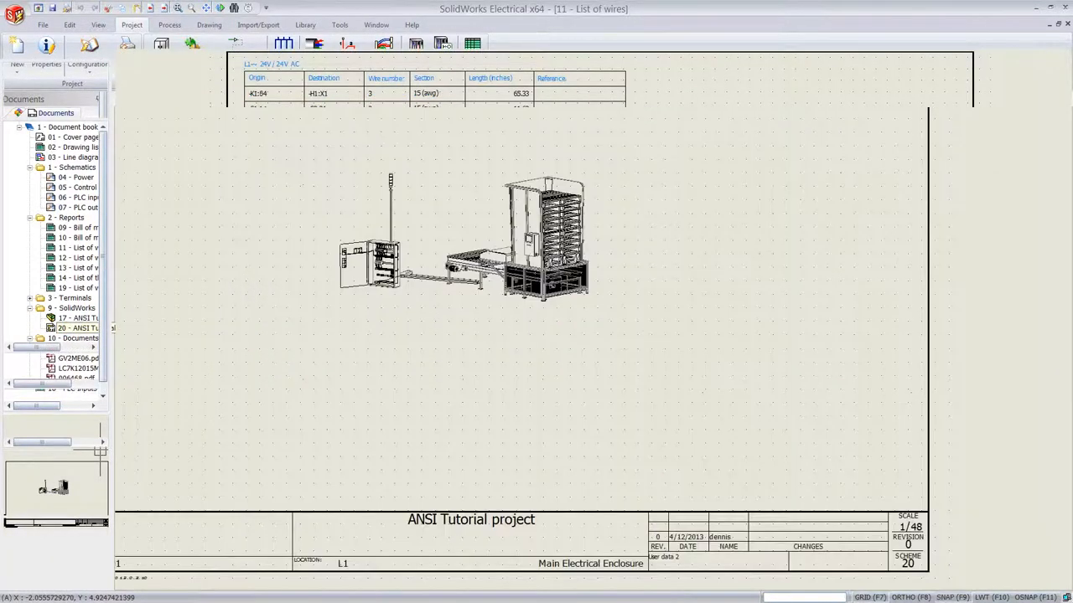
Open the '20 - ANSI Tutorial project' drawing under 9 - SolidWorks in the Documents tree.
{"action": "double_click", "coordinate": [75, 327]}
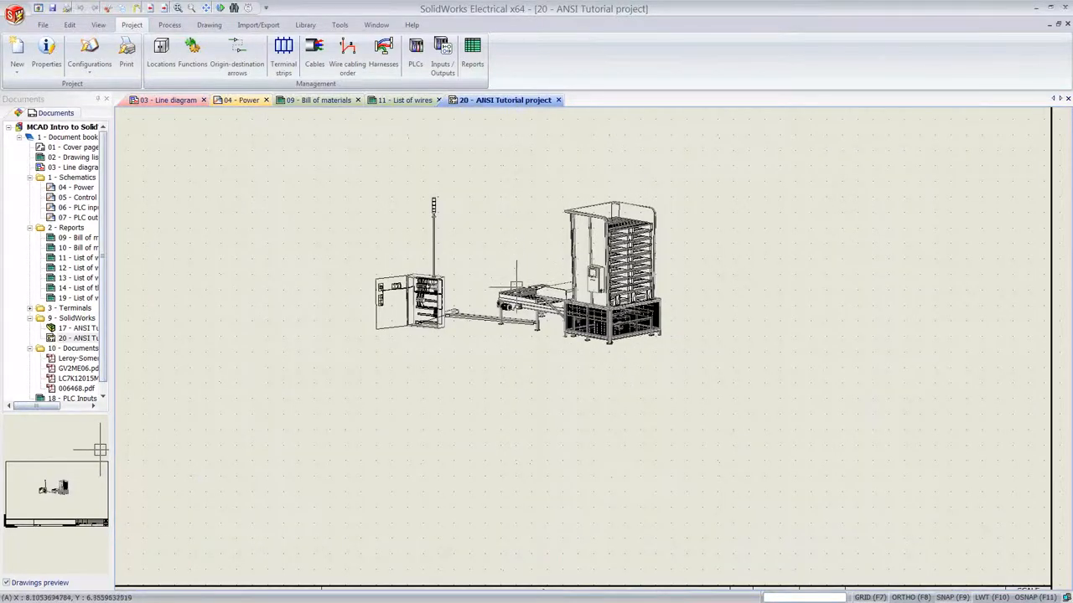
{"action": "mouse_move", "coordinate": [482, 277]}
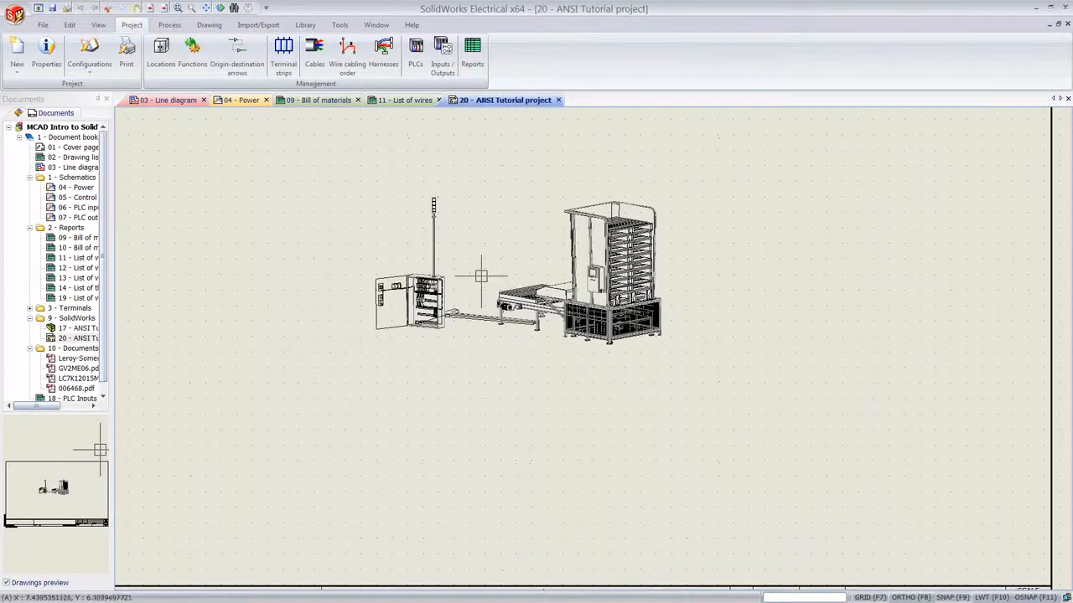